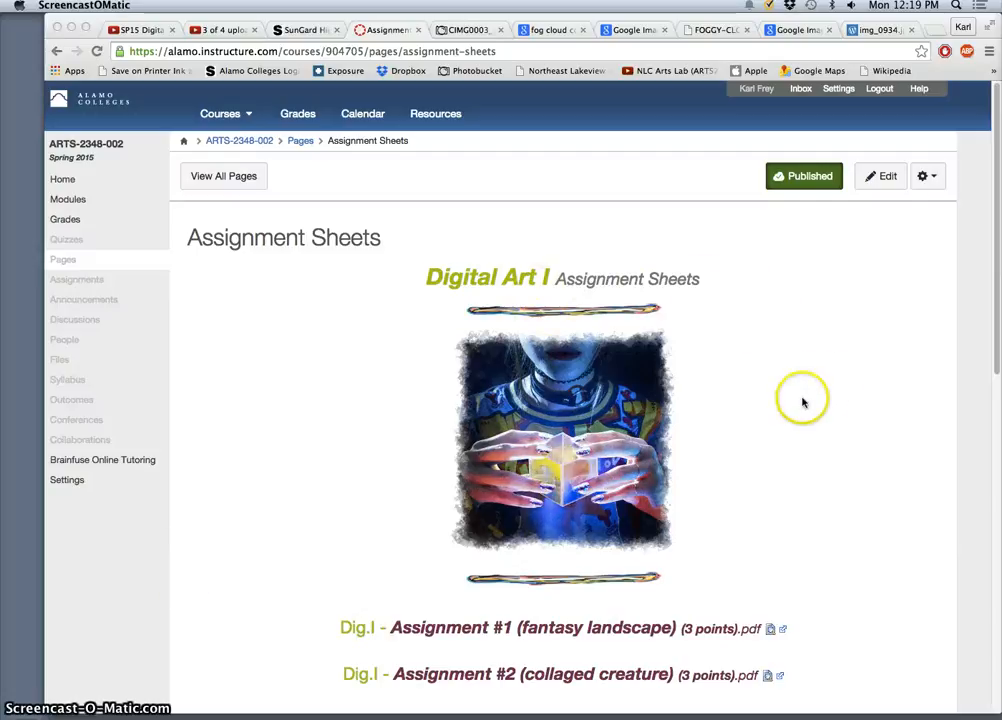
Scroll down Assignment Sheets and open the Assignment #2 collaged creature PDF
scroll(down, 3)
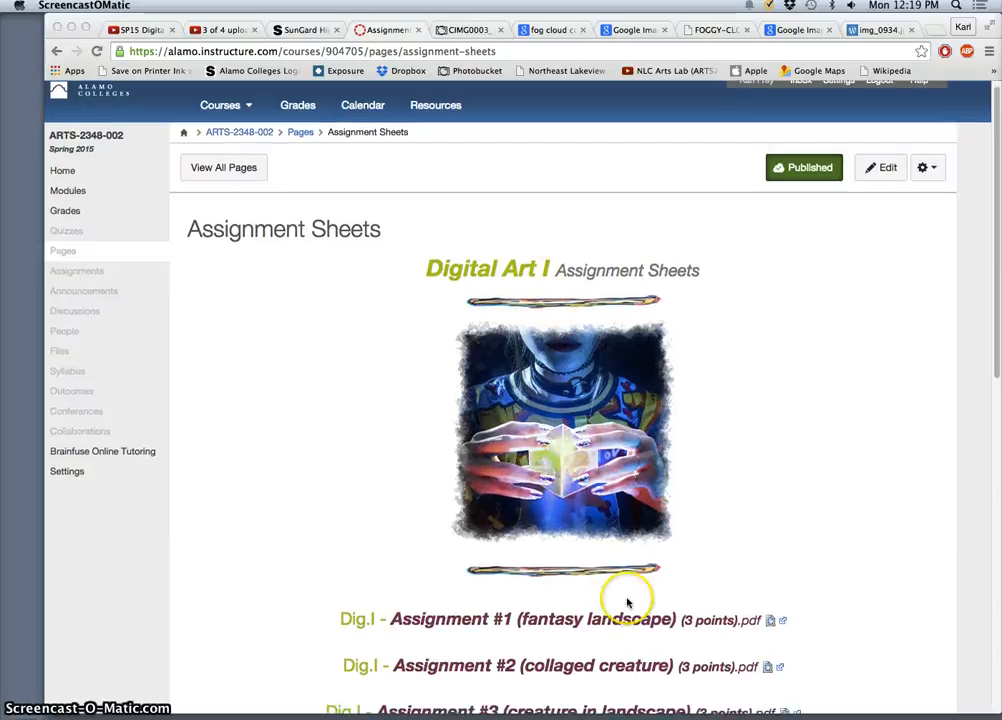
scroll(down, 3)
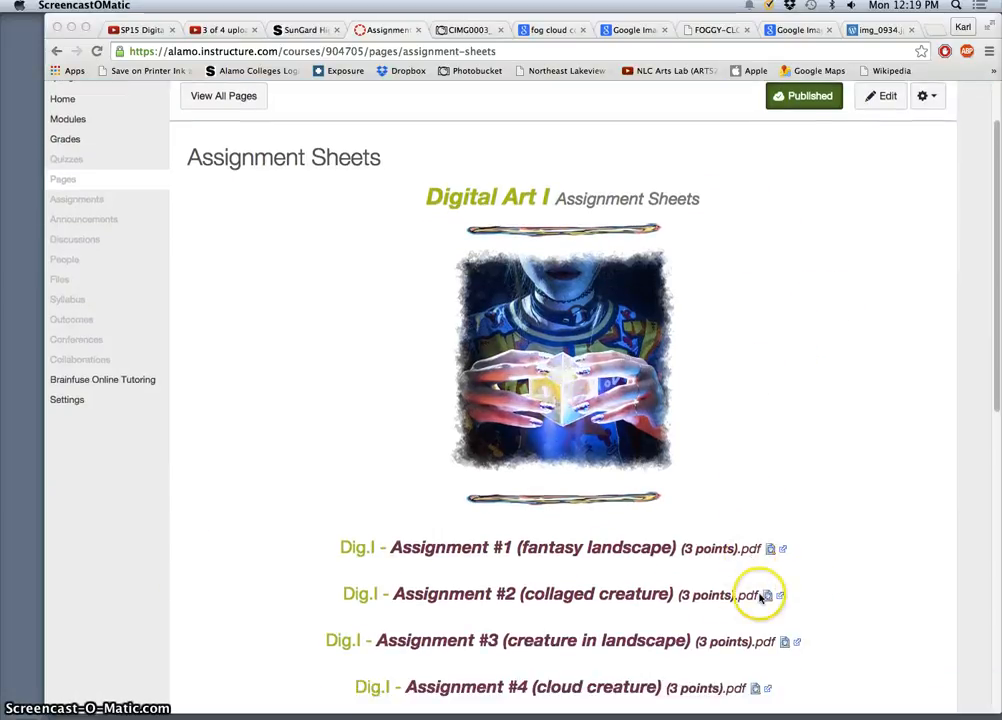
click(532, 593)
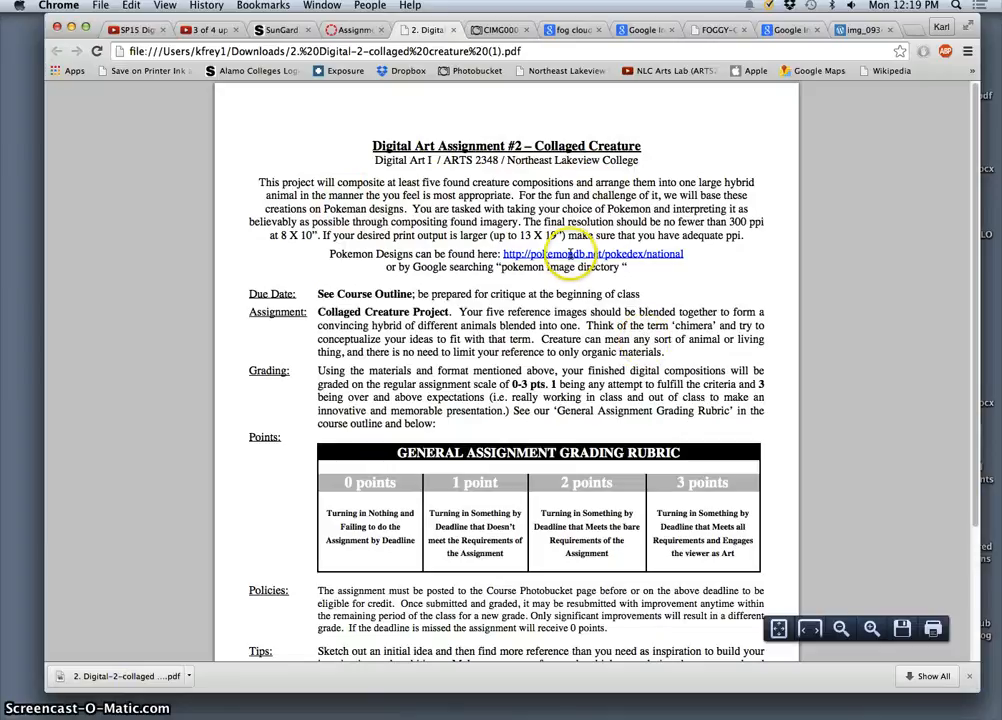
mouse_move(533, 278)
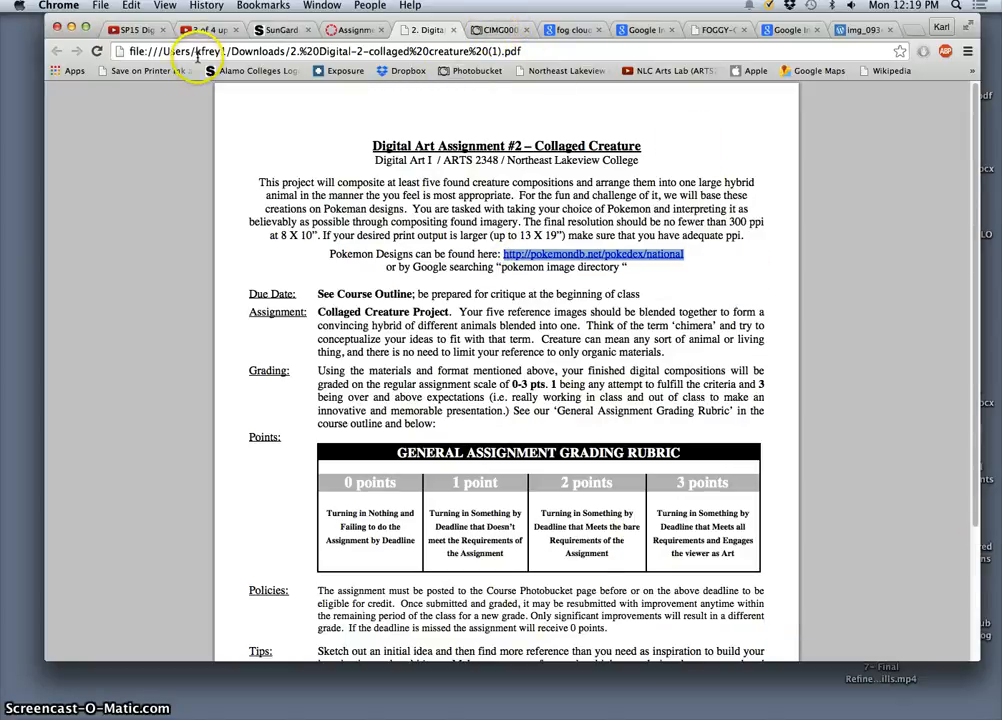
Load pokemondb.net/pokedex/national in a new tab and browse Generation 1 past #130
click(857, 29)
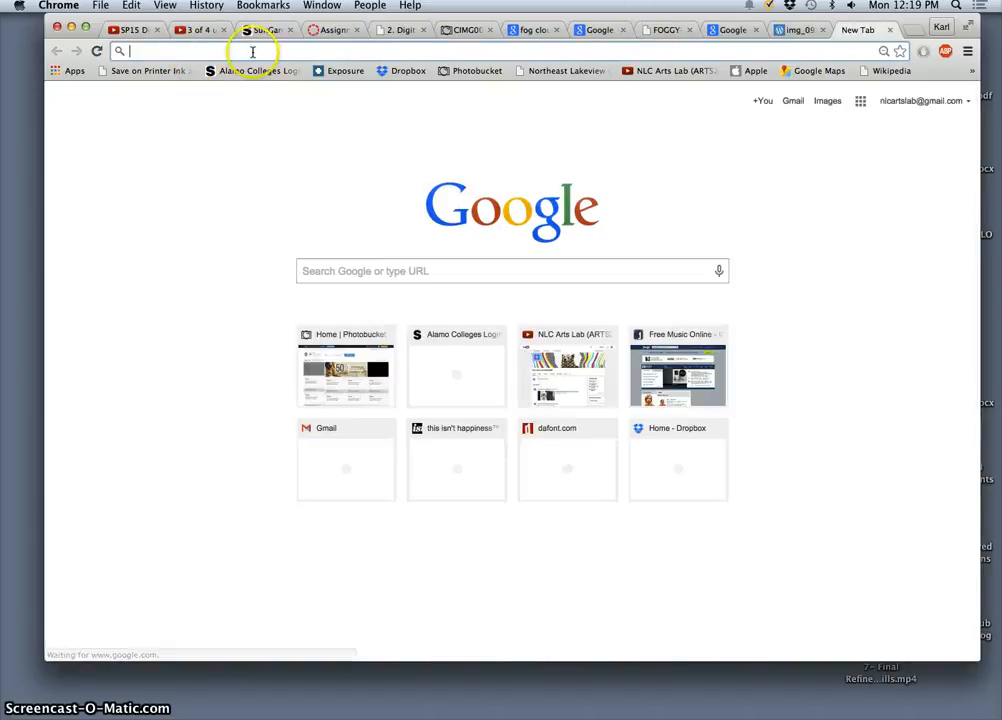
text(pokemondb.net/pokedex/national)
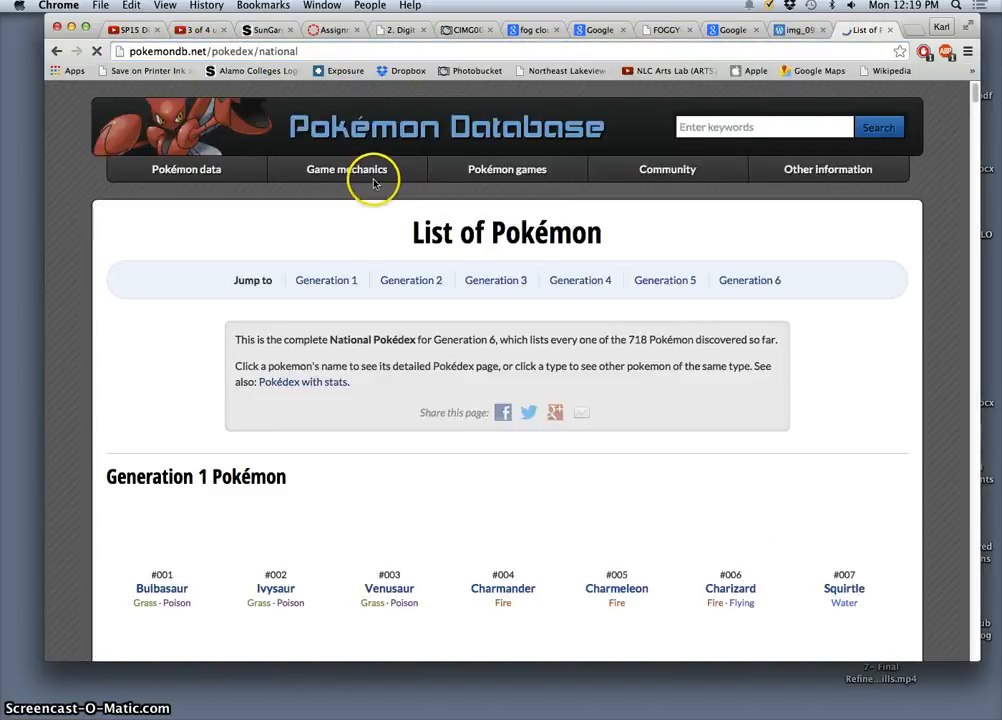
scroll(down, 3)
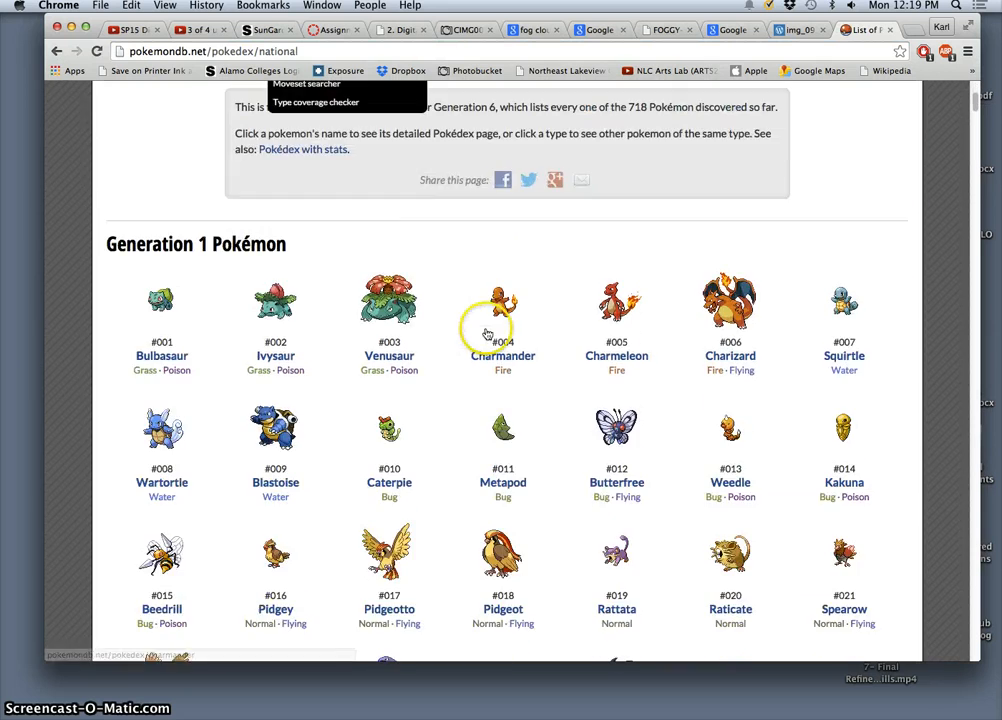
scroll(down, 3)
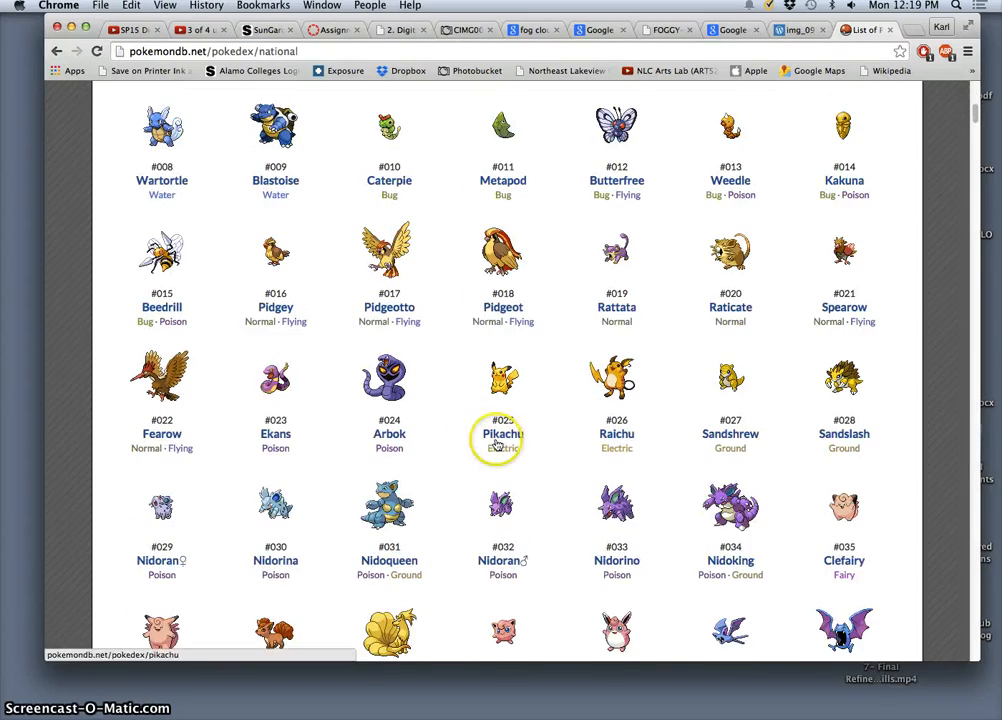
scroll(down, 3)
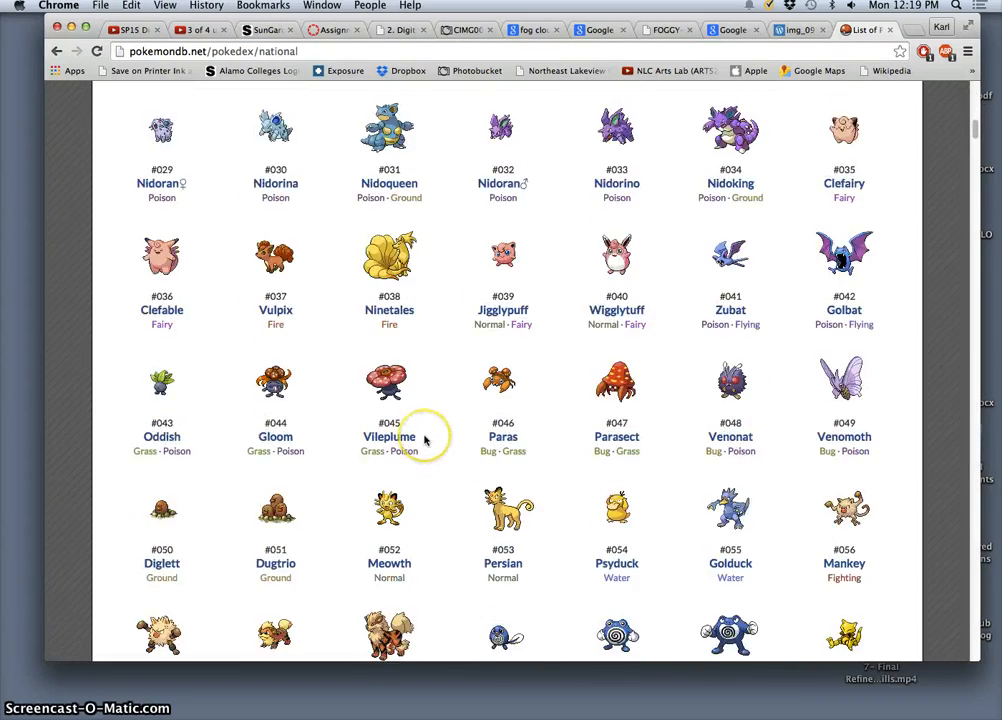
scroll(down, 3)
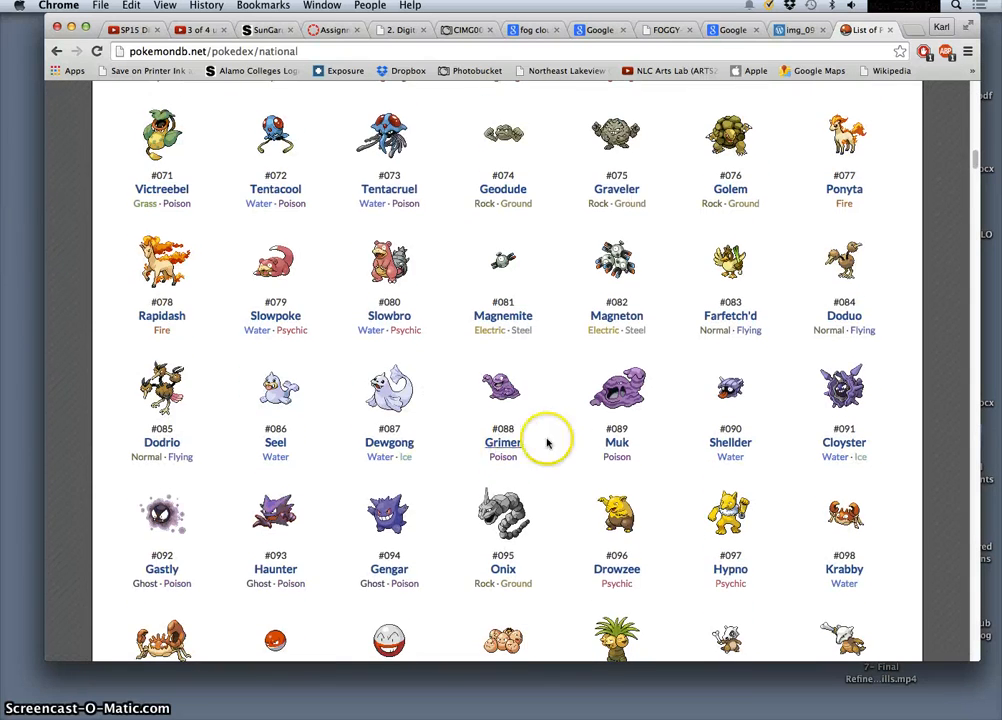
scroll(down, 3)
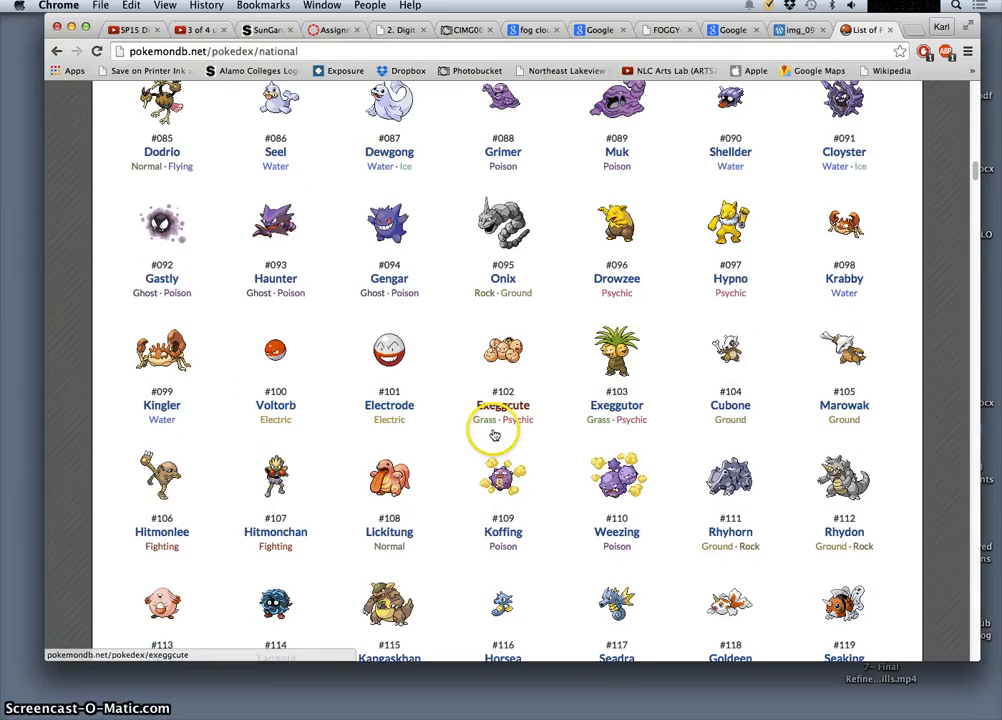
scroll(down, 3)
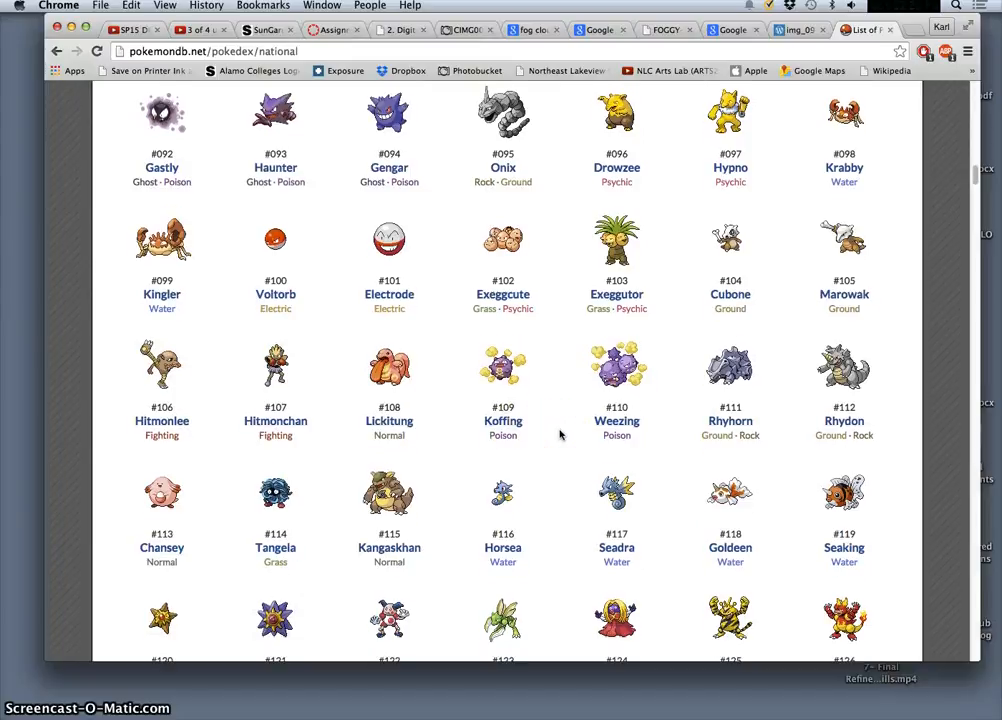
scroll(down, 3)
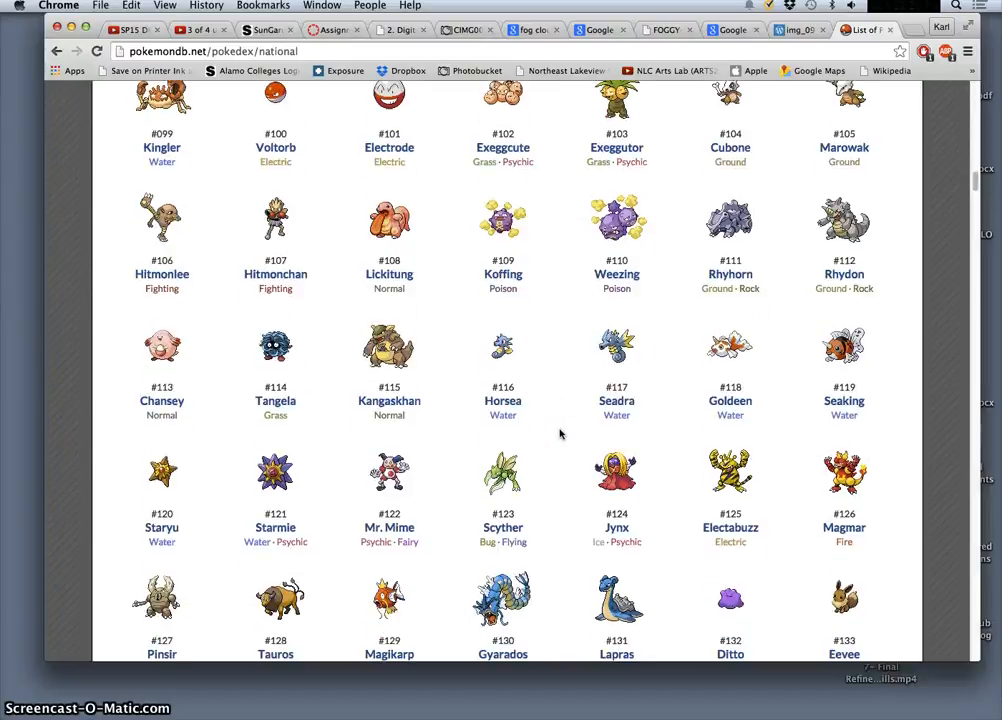
mouse_move(730, 218)
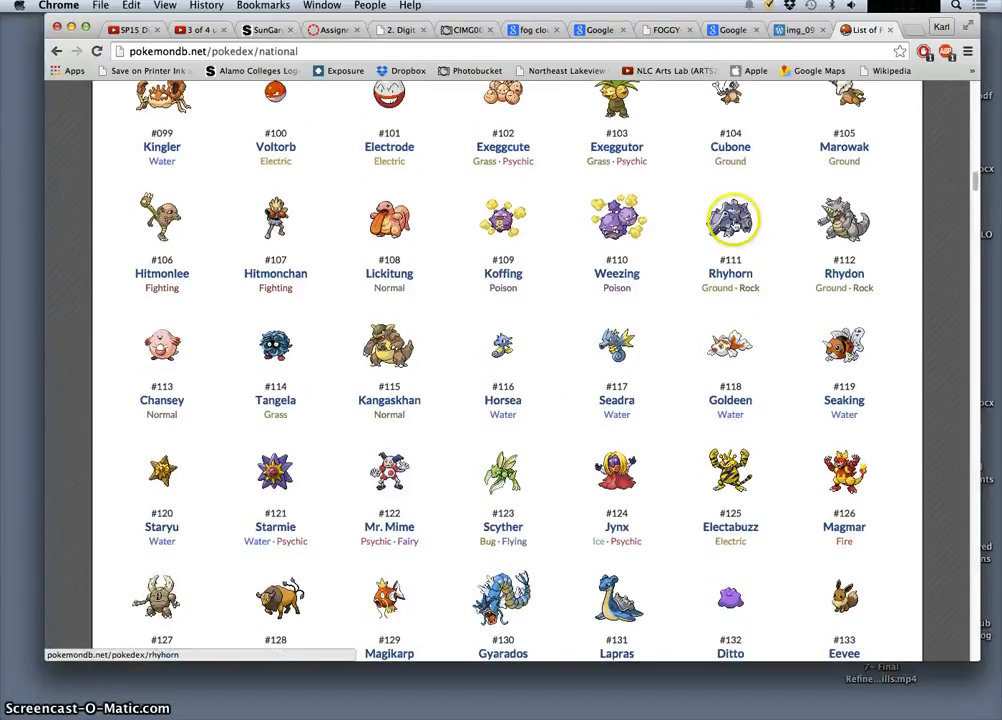
Open Rhyhorn's Pokédex entry and scroll to its artwork and data
click(730, 218)
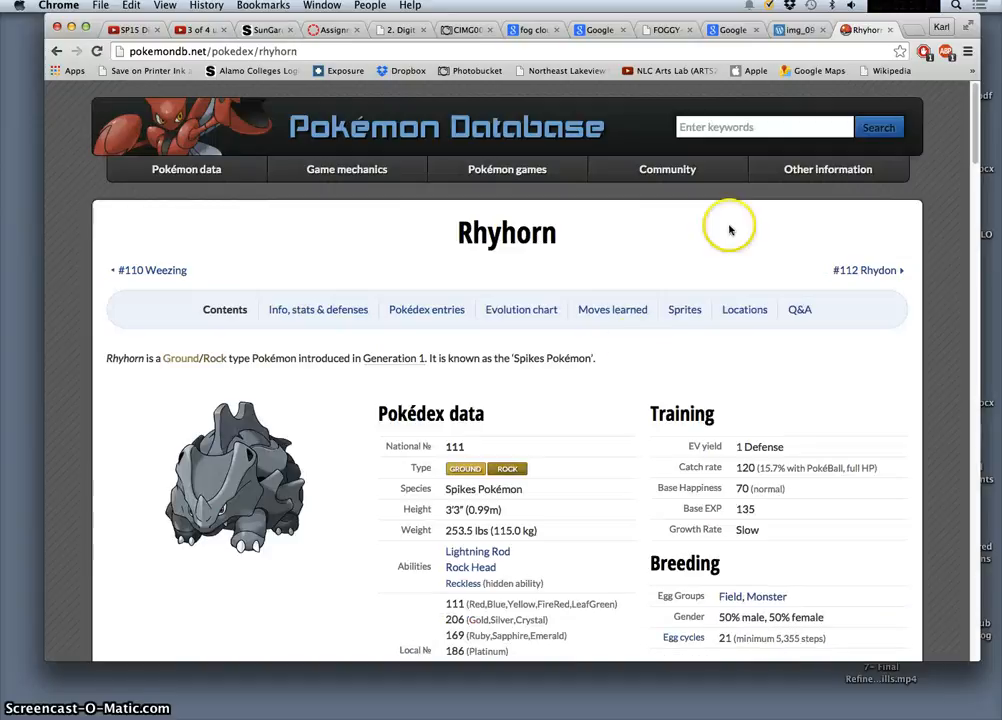
scroll(down, 3)
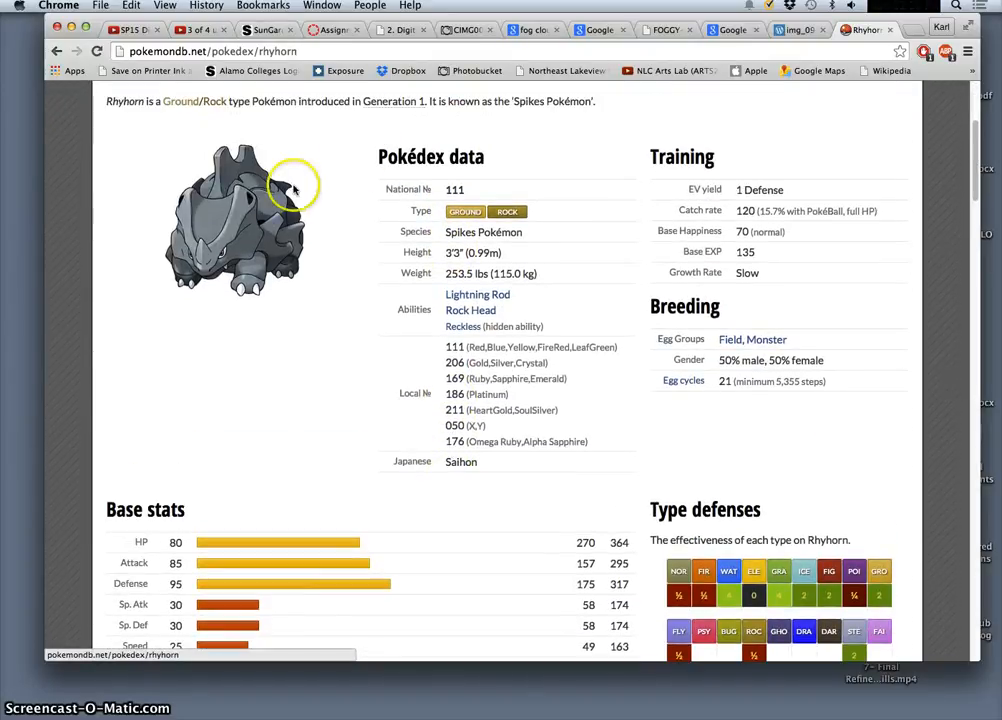
mouse_move(375, 240)
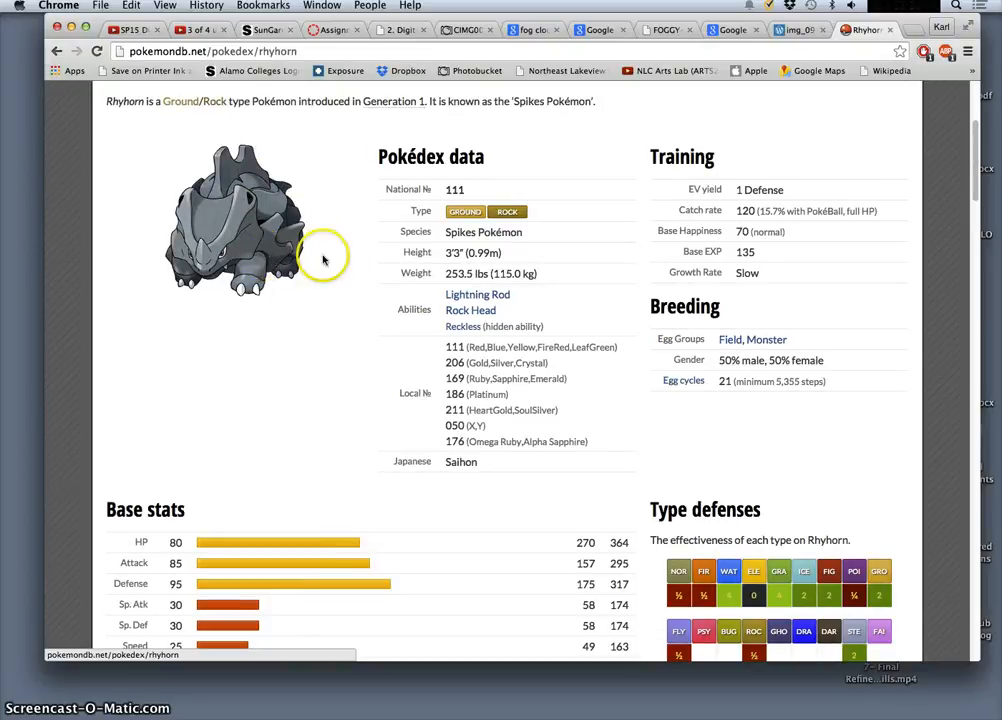
mouse_move(337, 227)
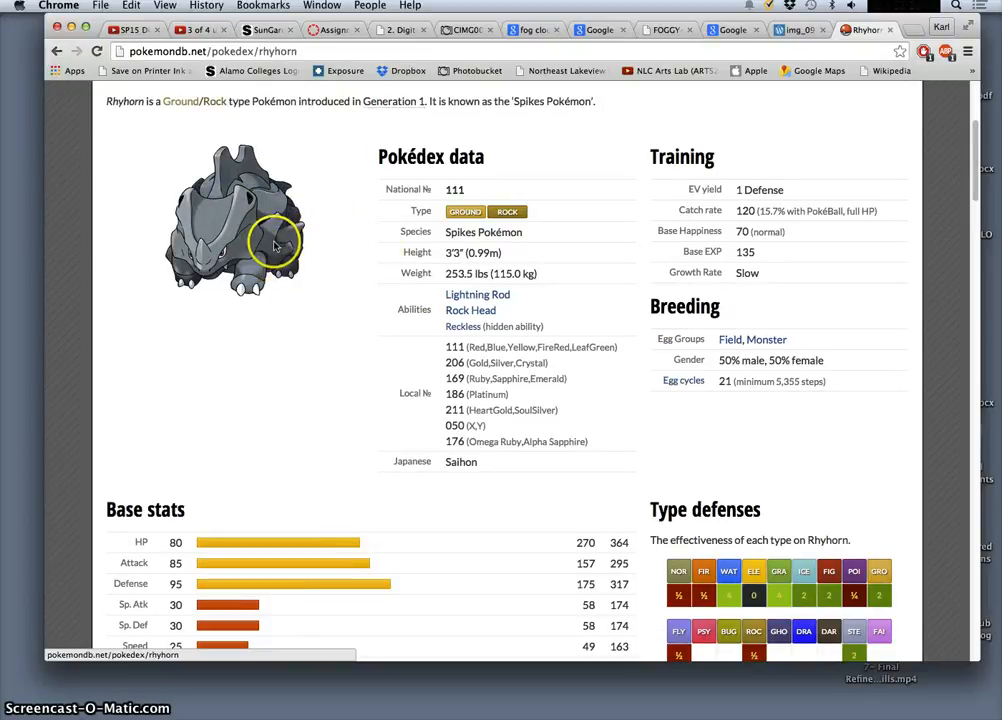
mouse_move(285, 240)
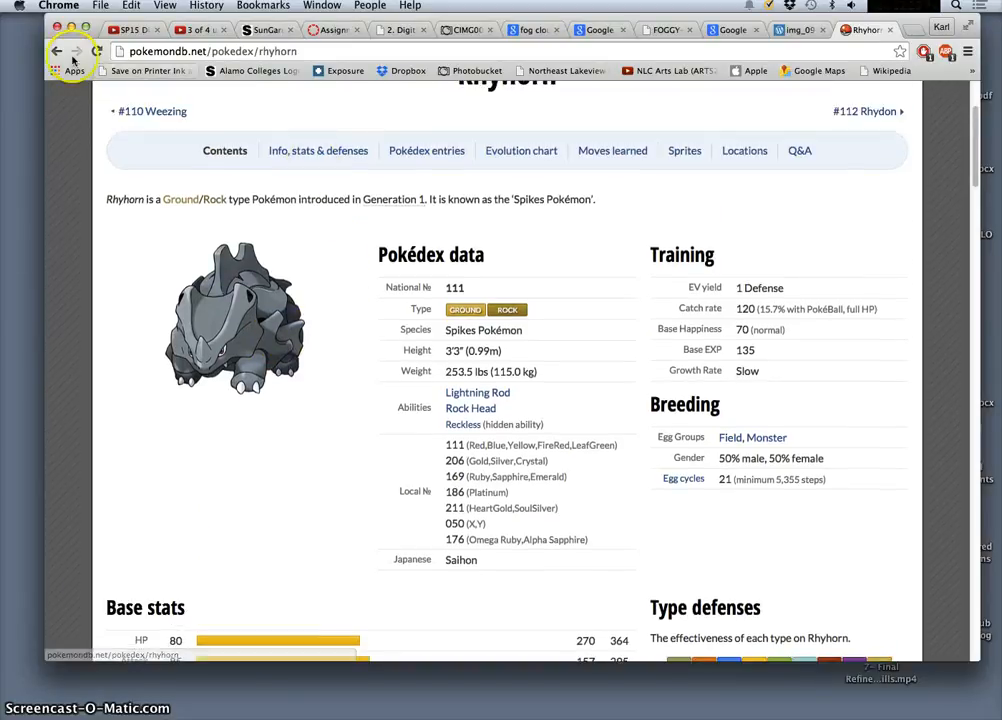
Return to the national list, briefly open Zapdos, then scroll past Mew into Generation 2
click(56, 51)
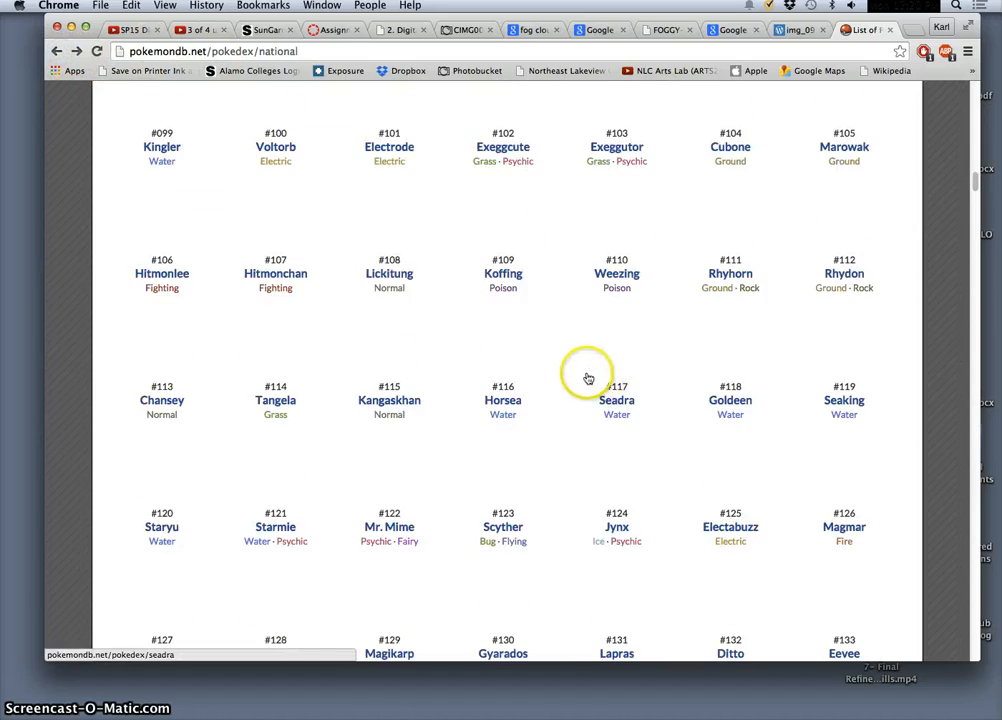
scroll(down, 3)
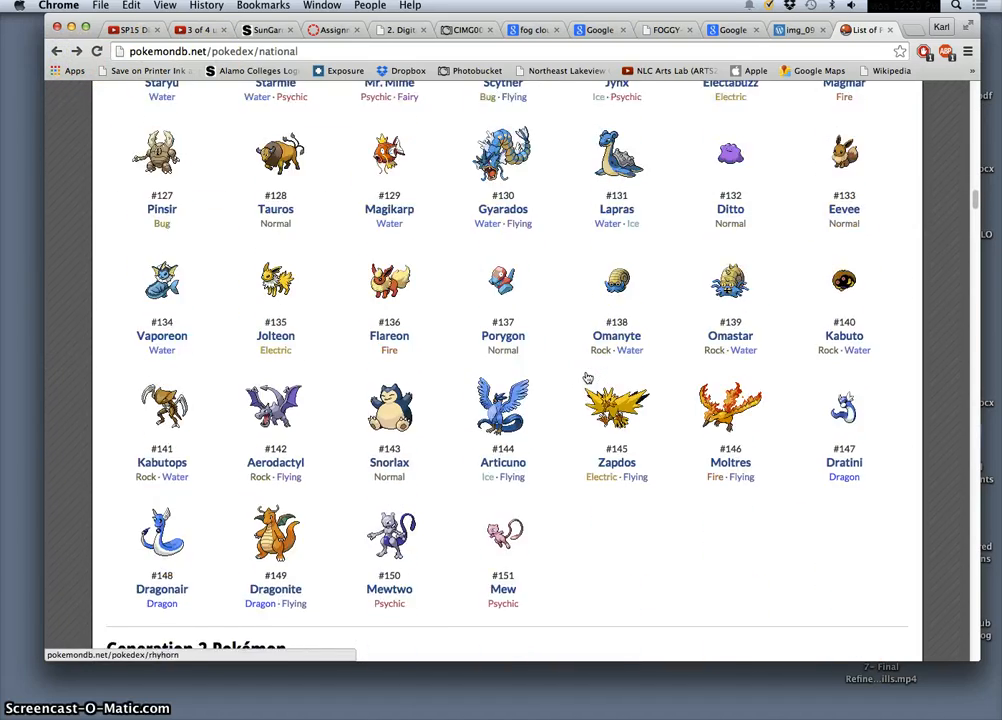
scroll(down, 3)
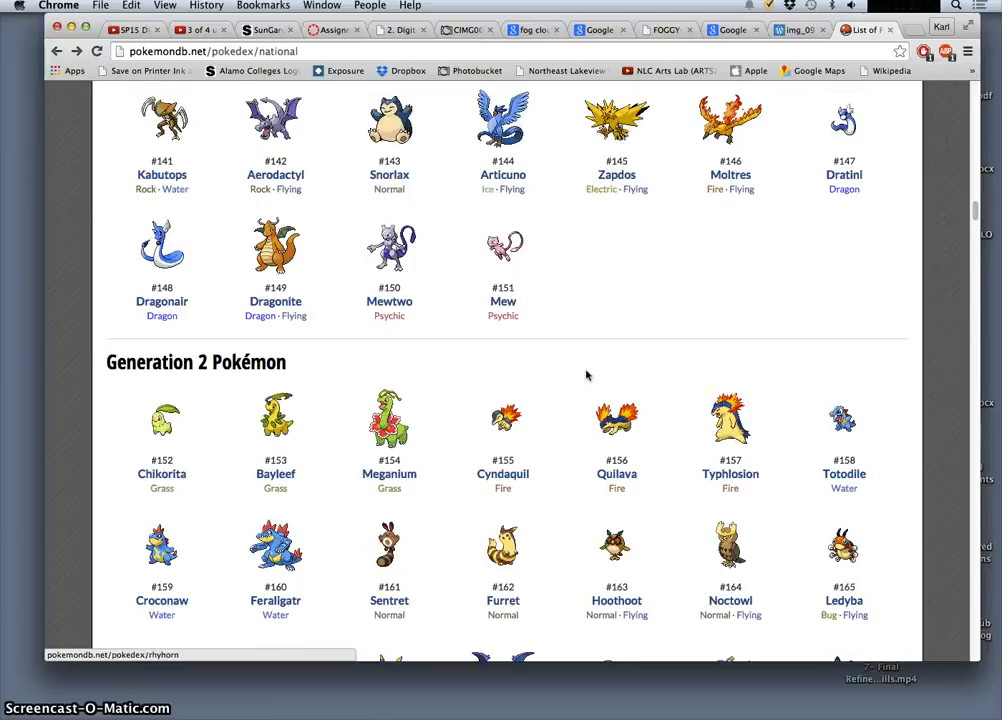
scroll(down, 3)
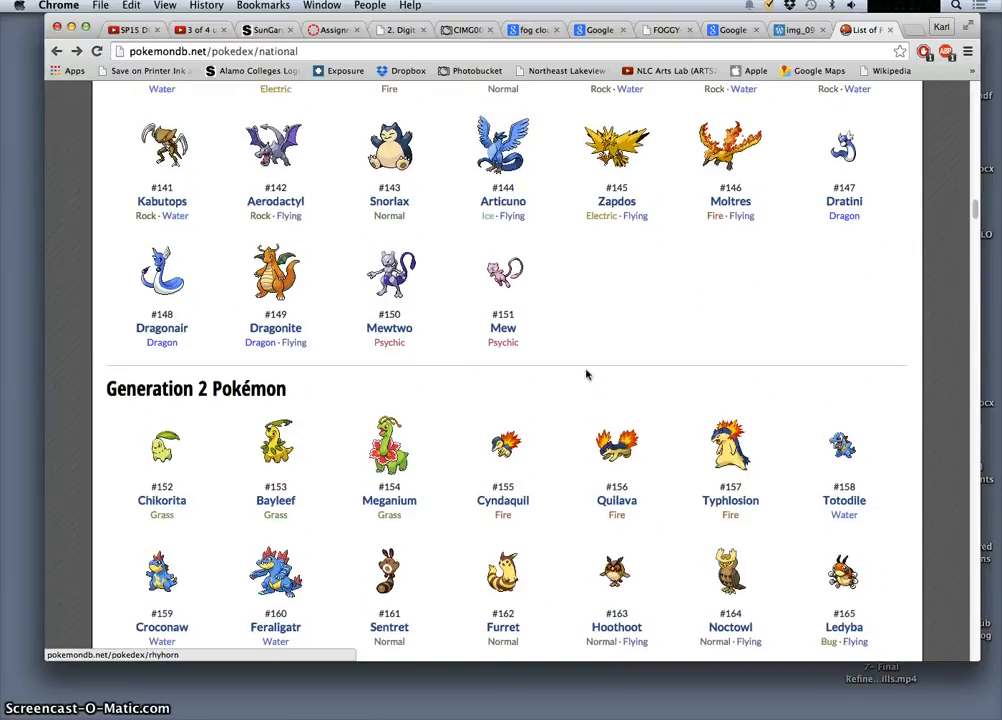
click(616, 147)
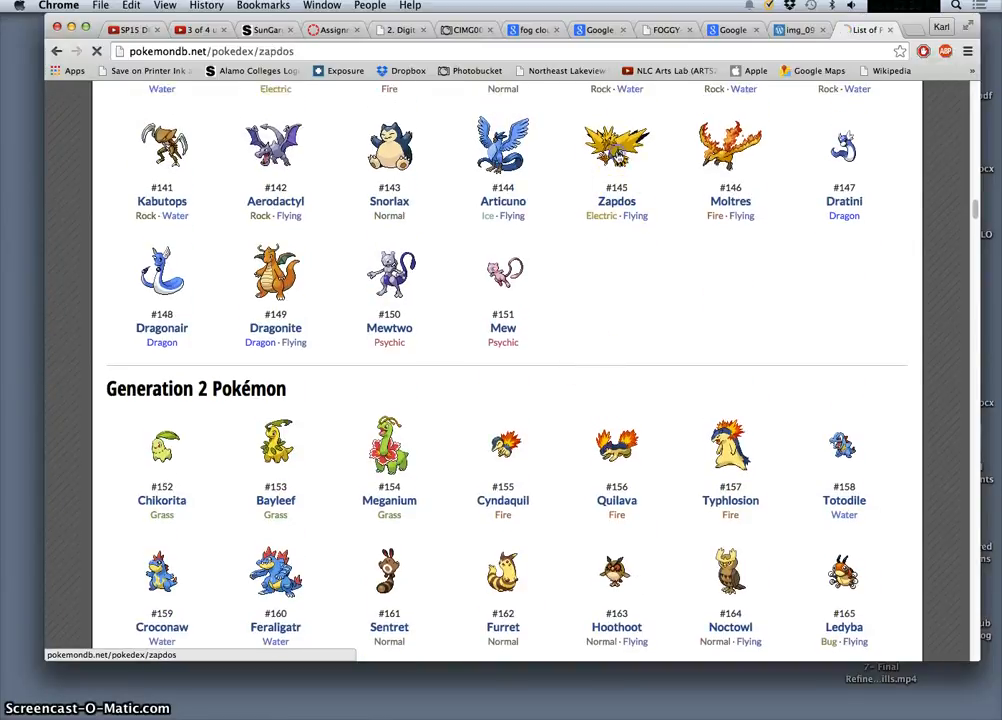
click(616, 147)
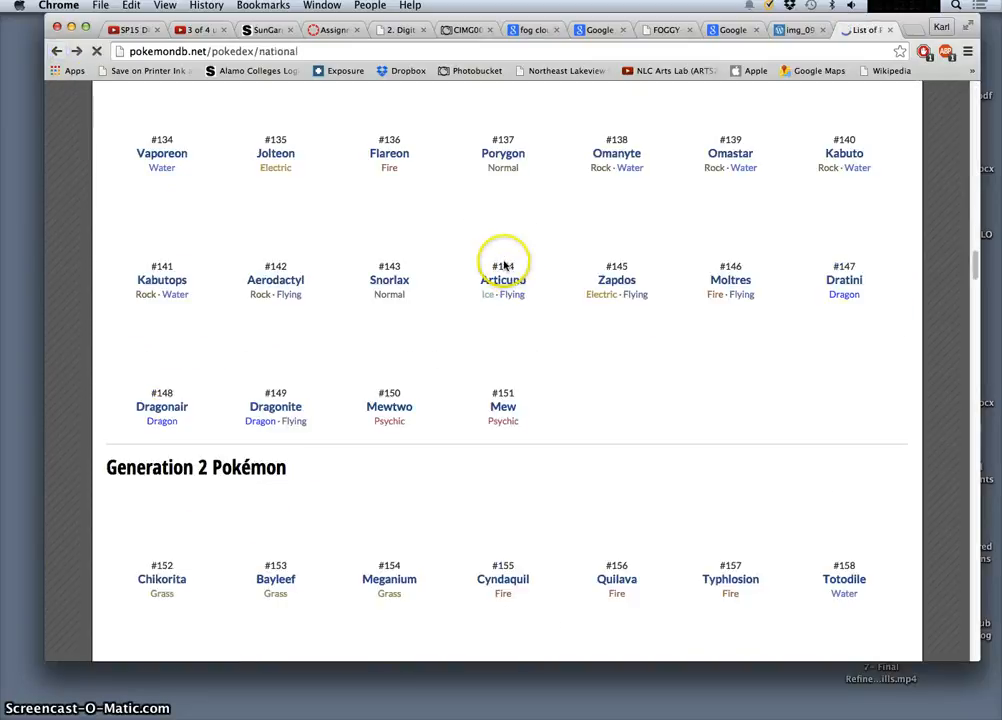
scroll(down, 3)
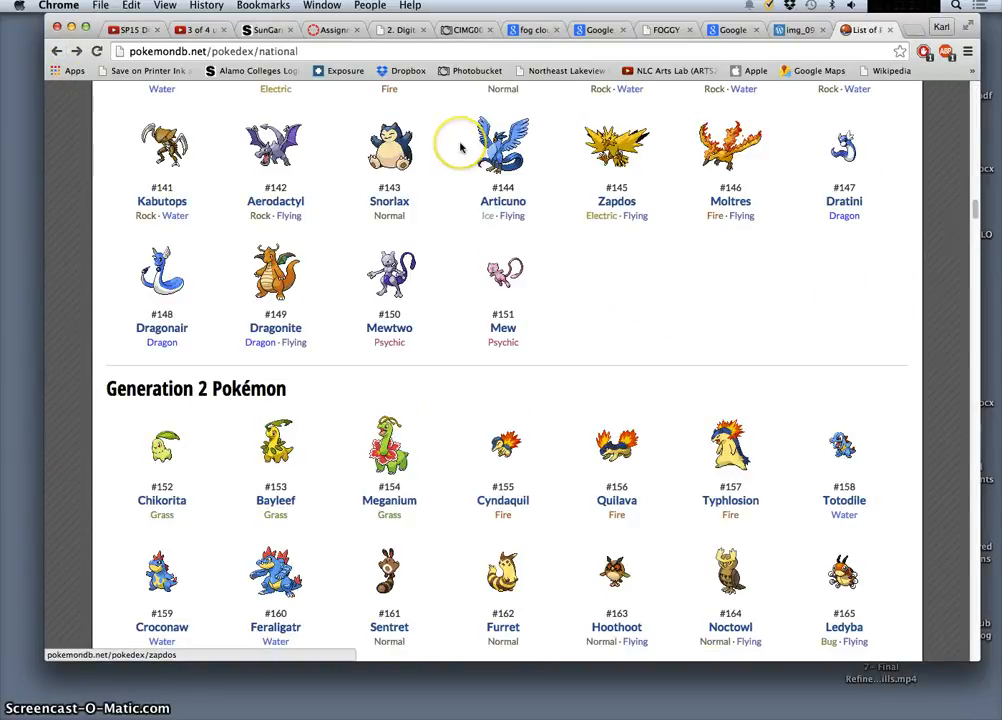
Open Articuno's (#144) Pokédex entry and scroll down its page
click(503, 145)
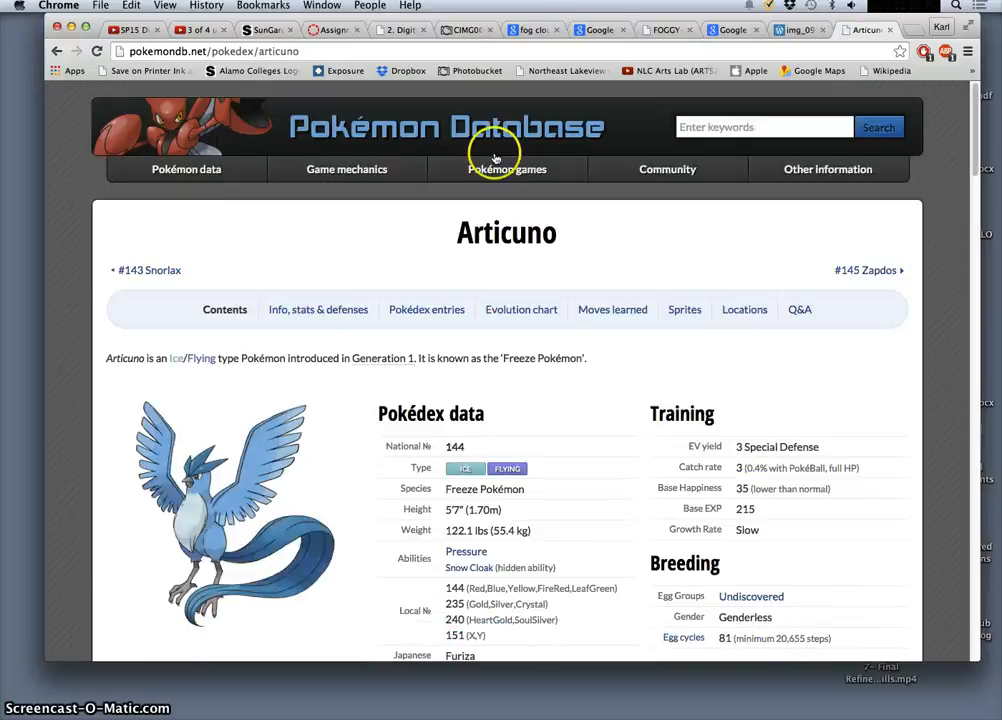
scroll(down, 3)
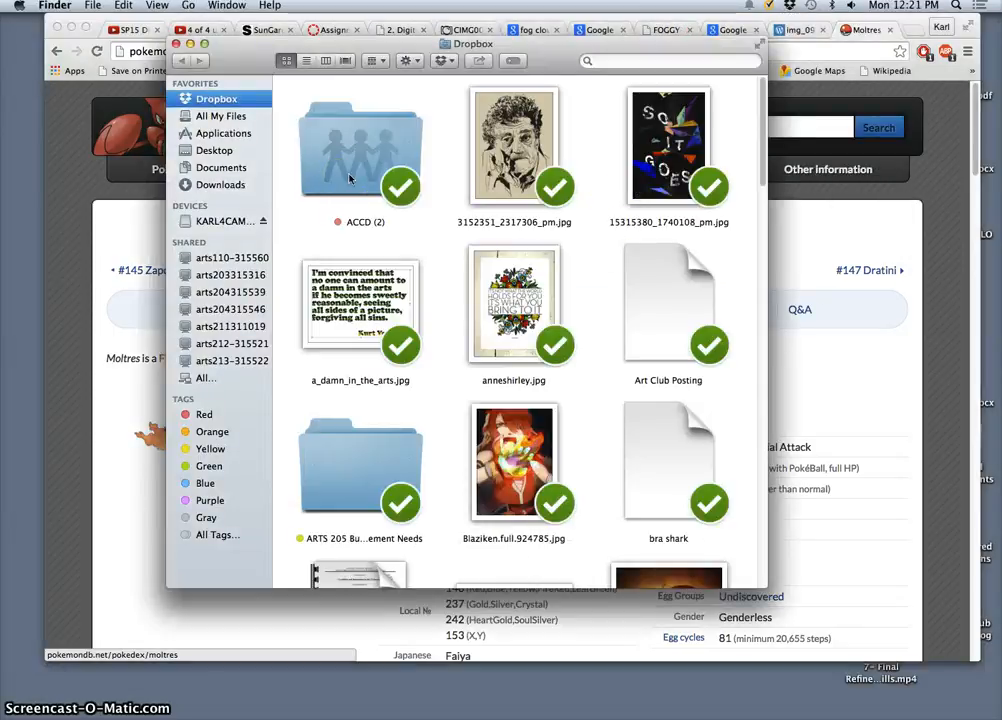
Scroll the Dropbox Finder window and open the ACCD Agenda Scripts folder
scroll(down, 3)
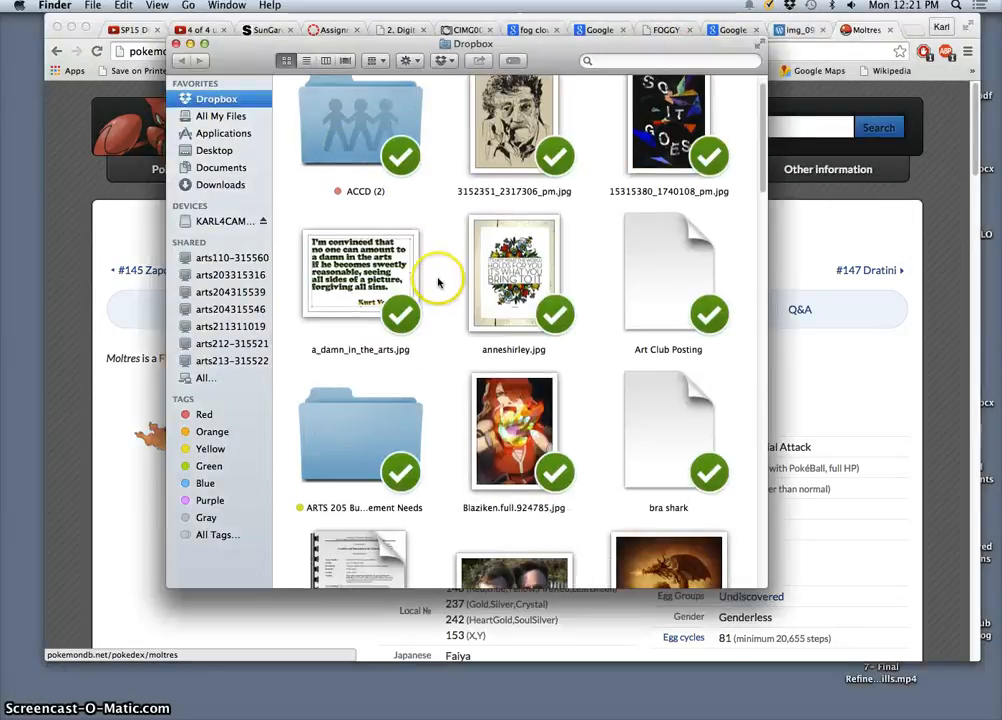
double_click(360, 130)
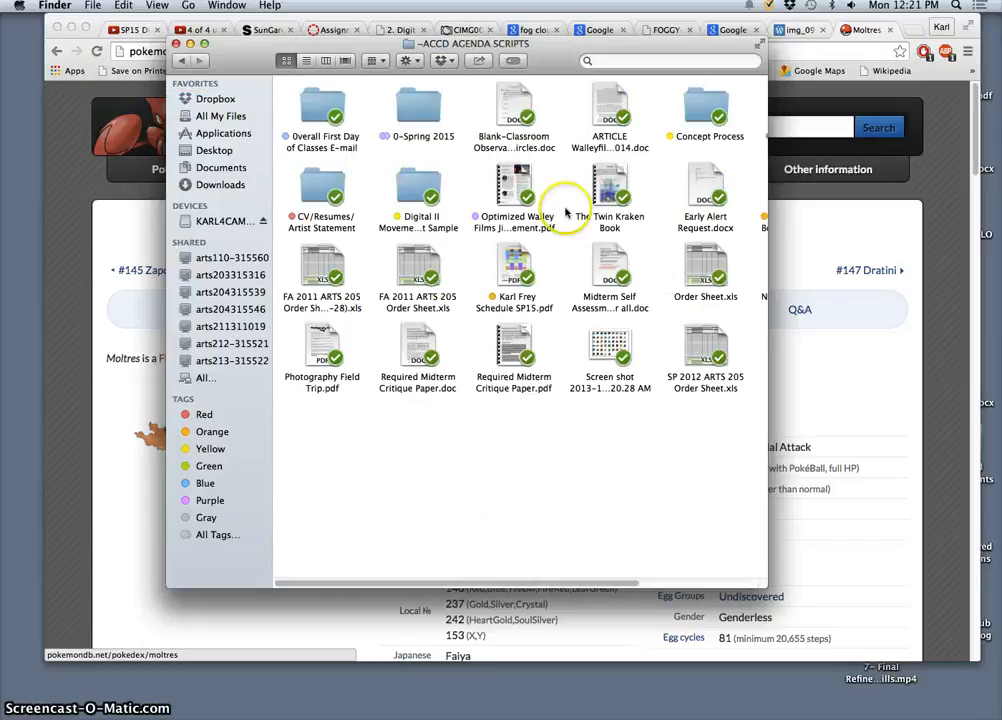
mouse_move(765, 580)
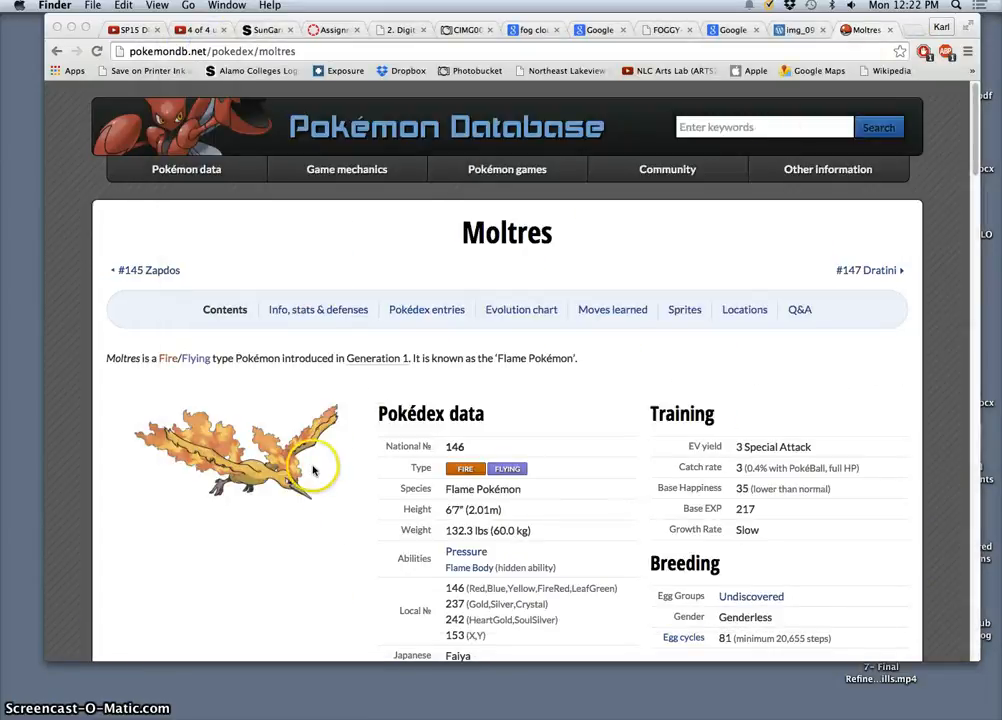
Scroll the national Pokédex list through late Generation 1 into Generation 2
scroll(down, 3)
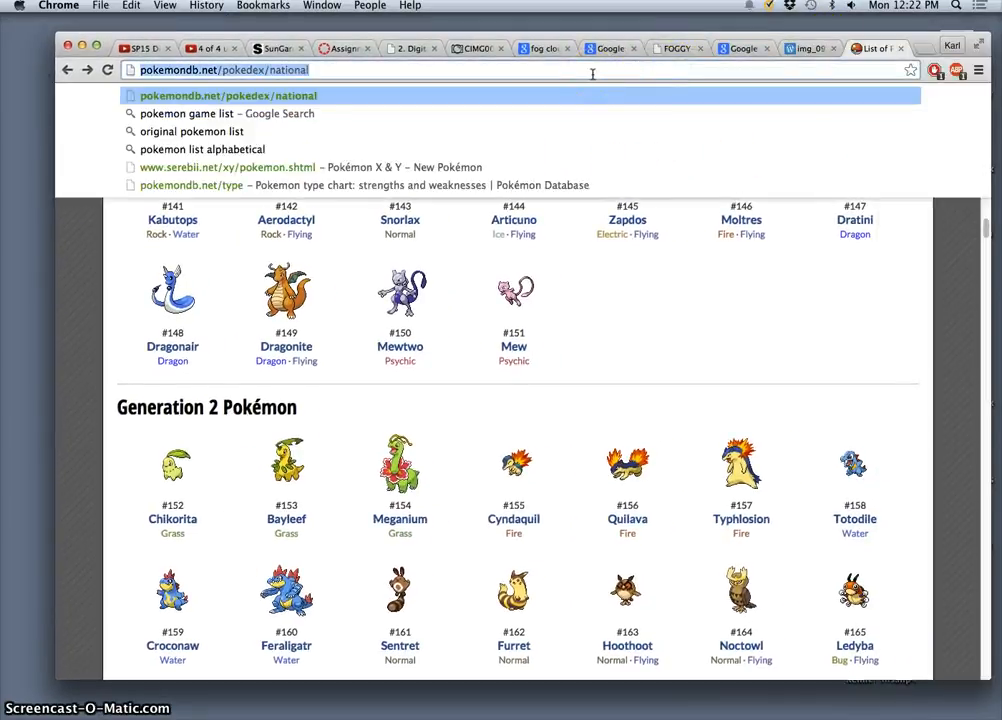
Search Google Images for 'legendary bird pokemon' and preview the three-birds image
text(legendary%20bird%20pokemon)
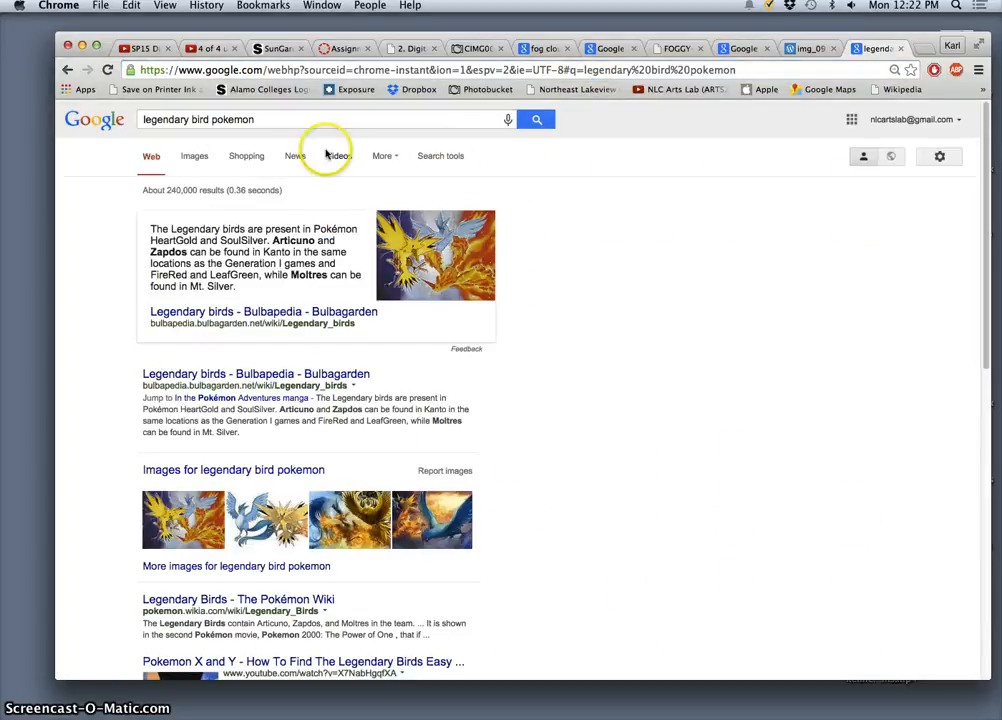
click(194, 155)
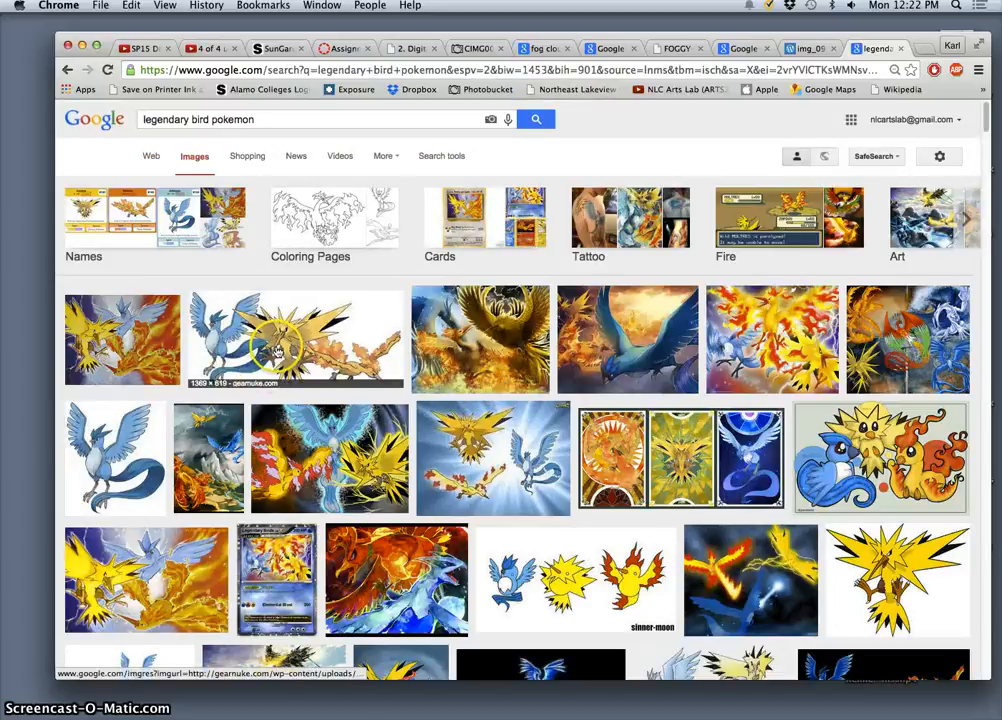
mouse_move(283, 345)
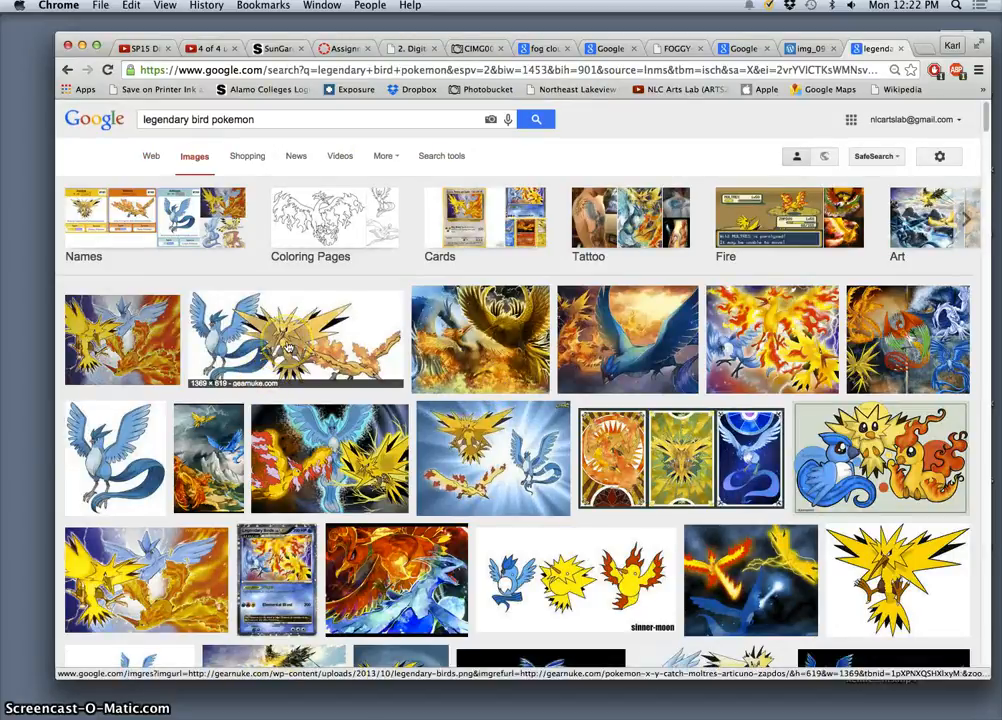
click(295, 340)
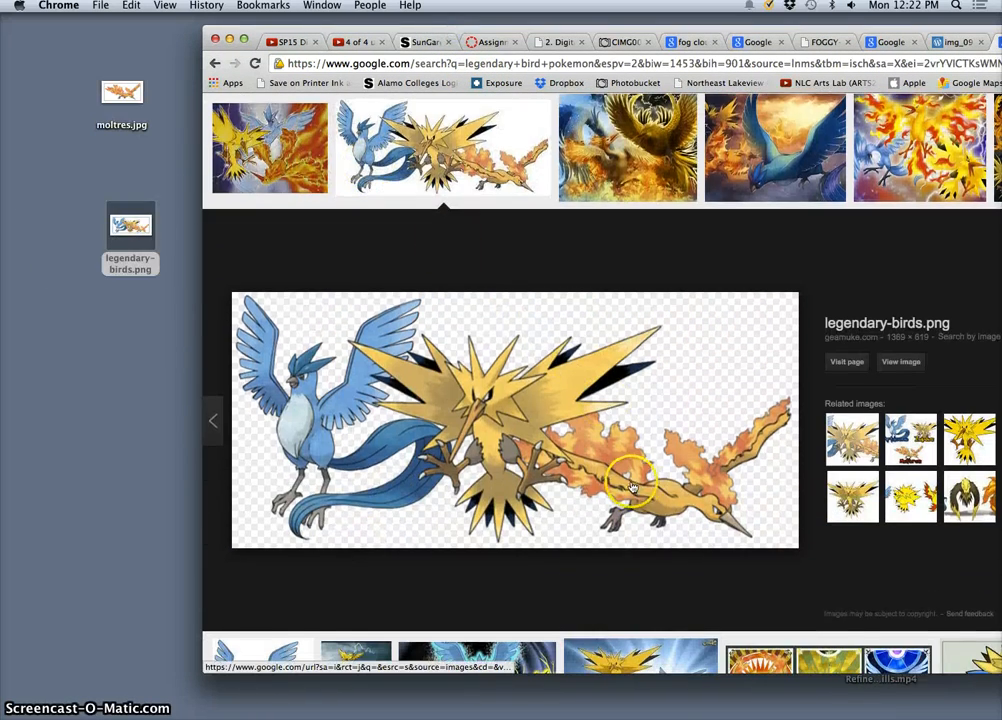
scroll(down, 3)
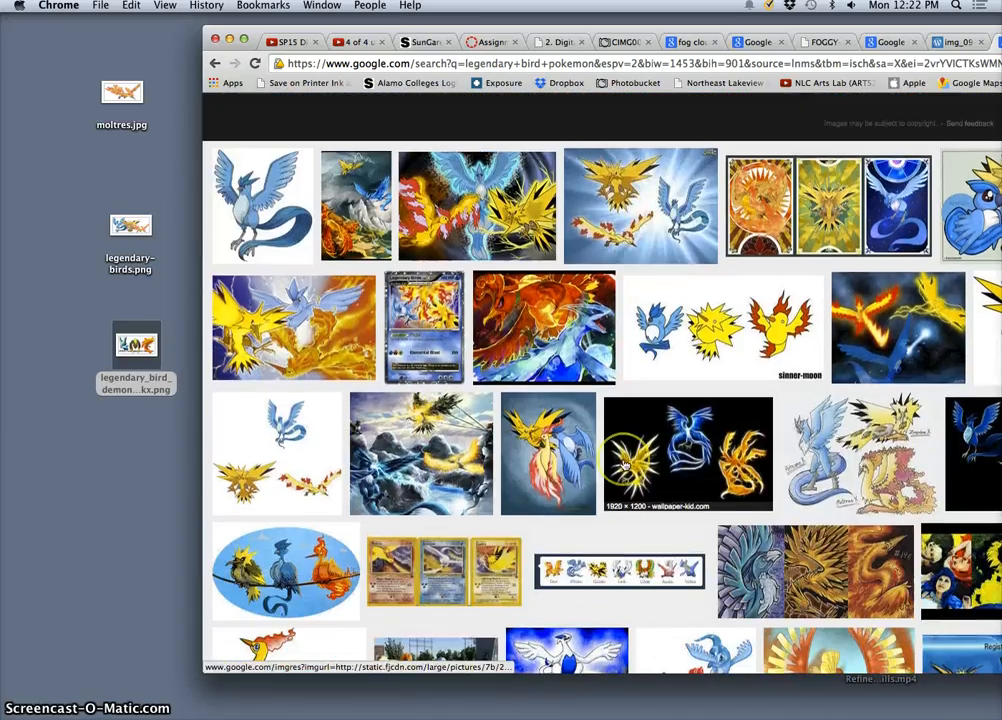
scroll(down, 3)
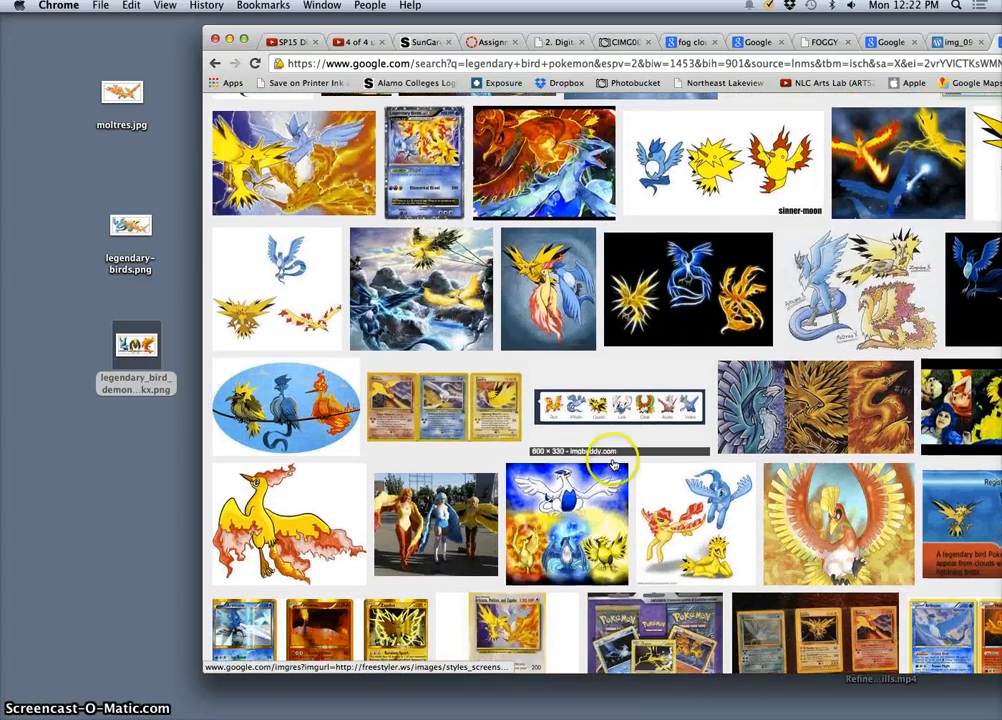
scroll(down, 3)
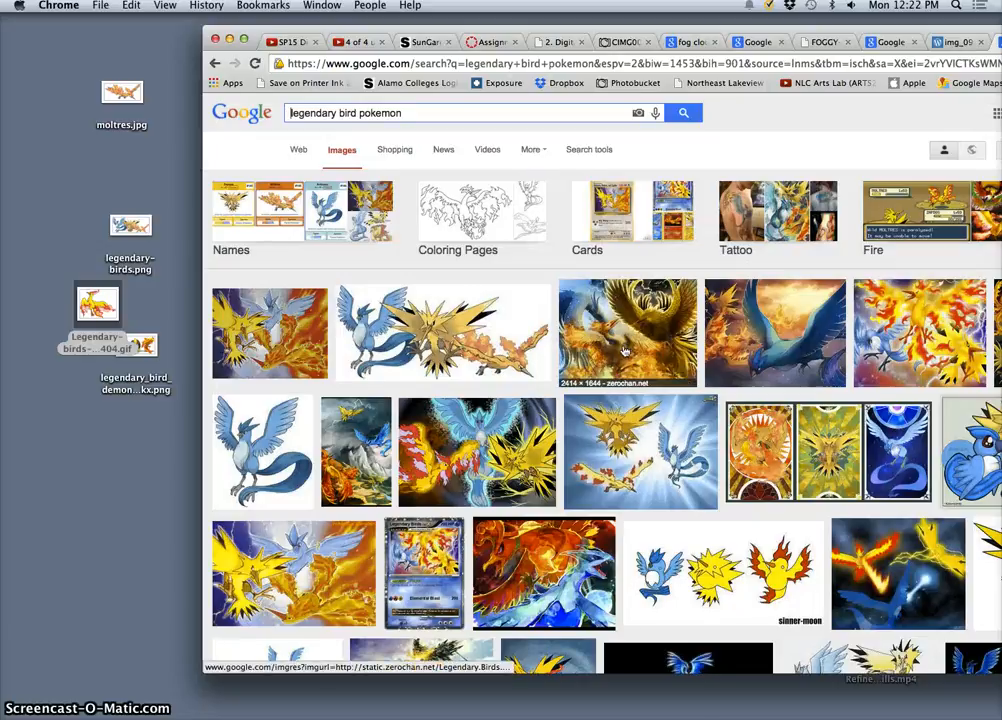
Preview the painted Zerochan legendary birds image and view it full size
click(627, 333)
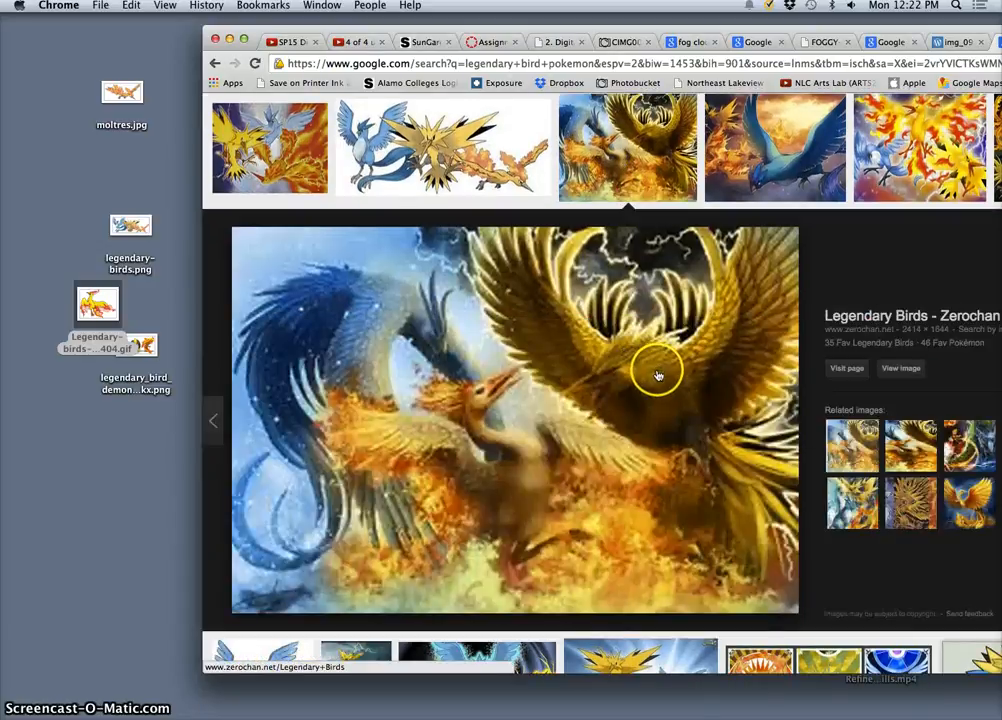
mouse_move(553, 381)
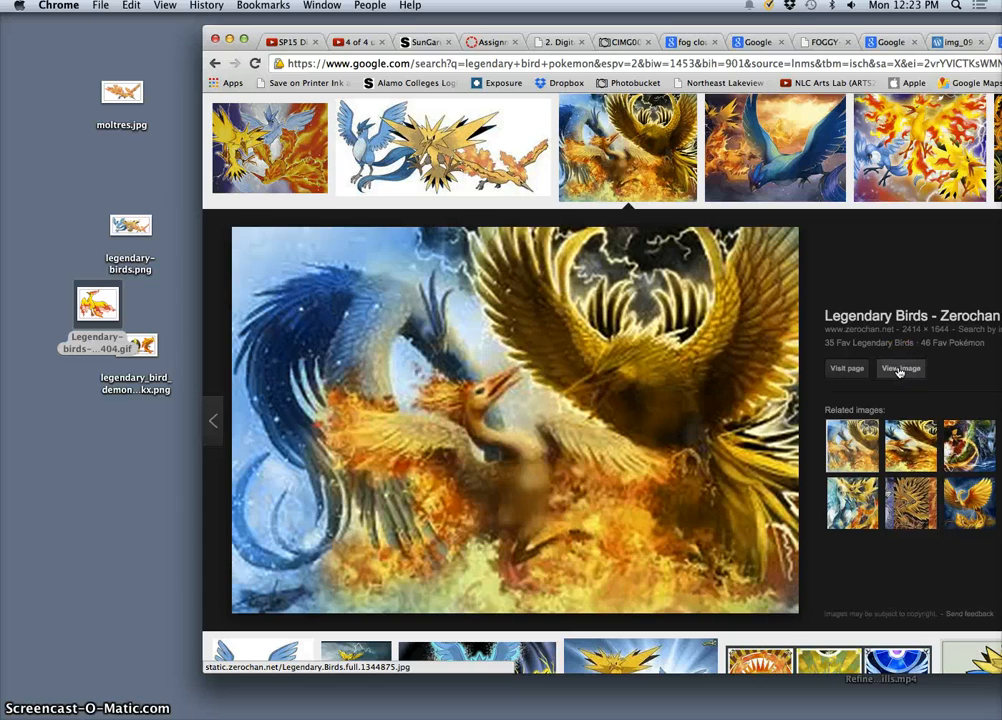
click(900, 368)
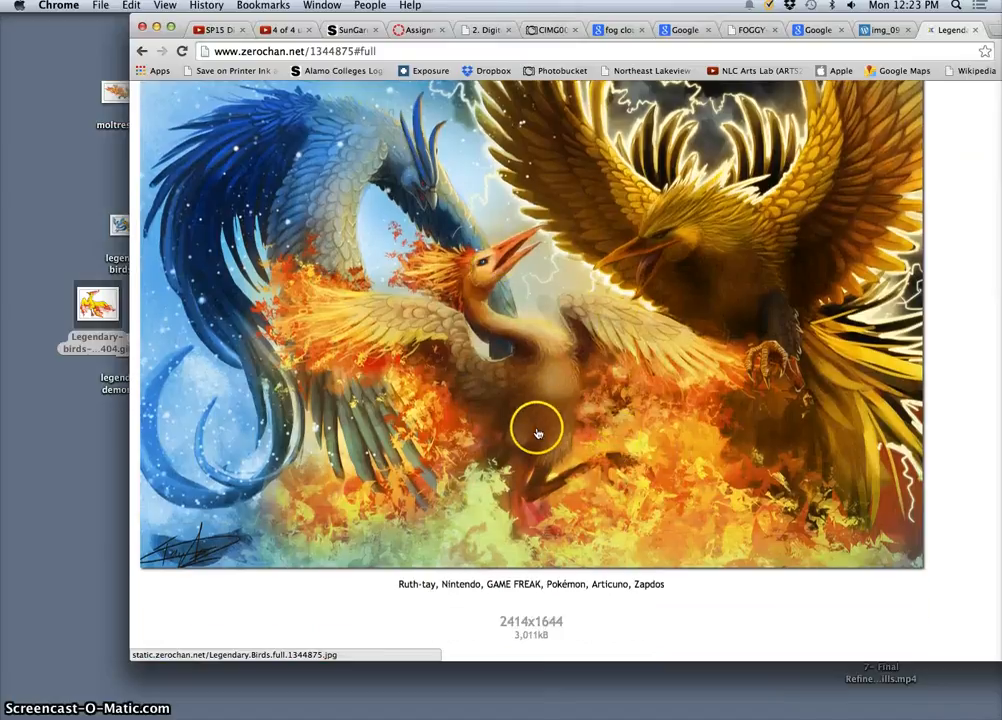
mouse_move(773, 327)
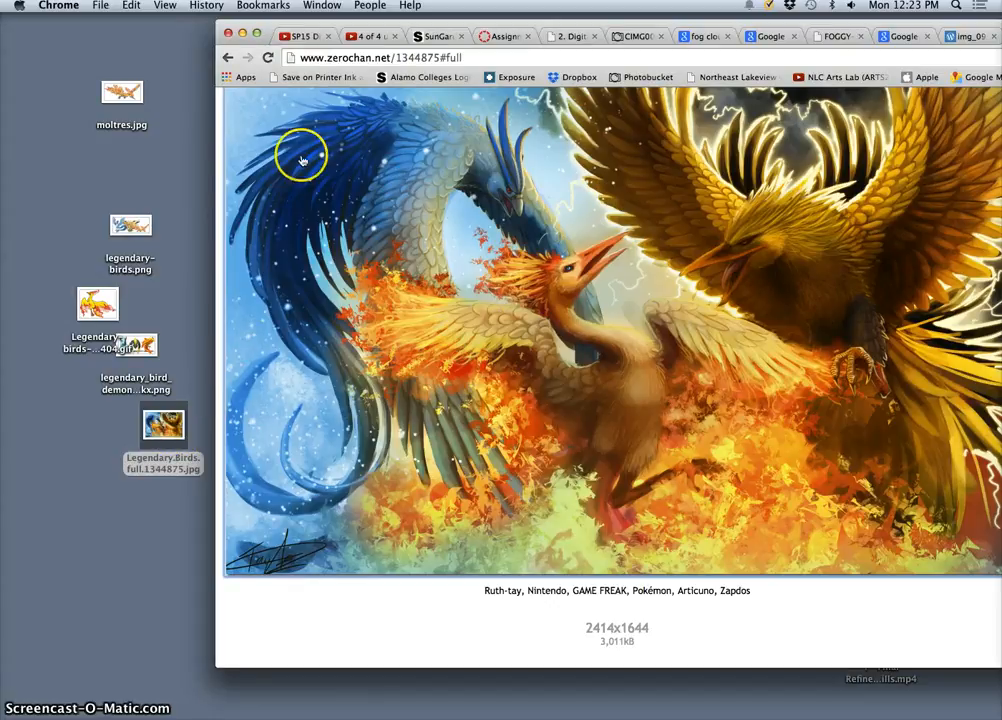
mouse_move(185, 488)
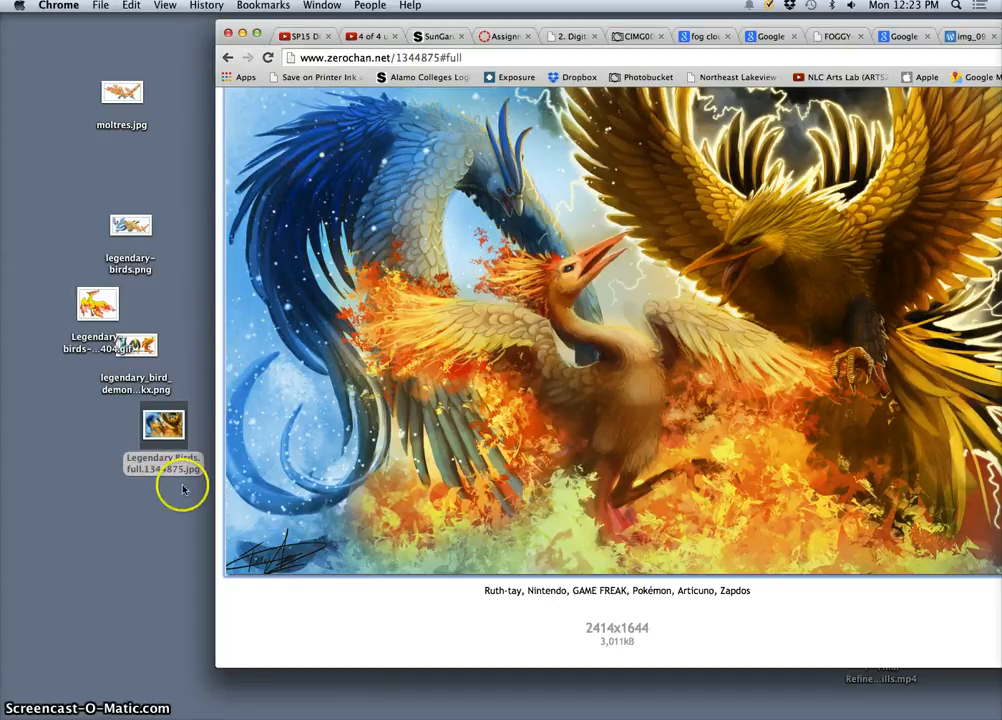
mouse_move(190, 302)
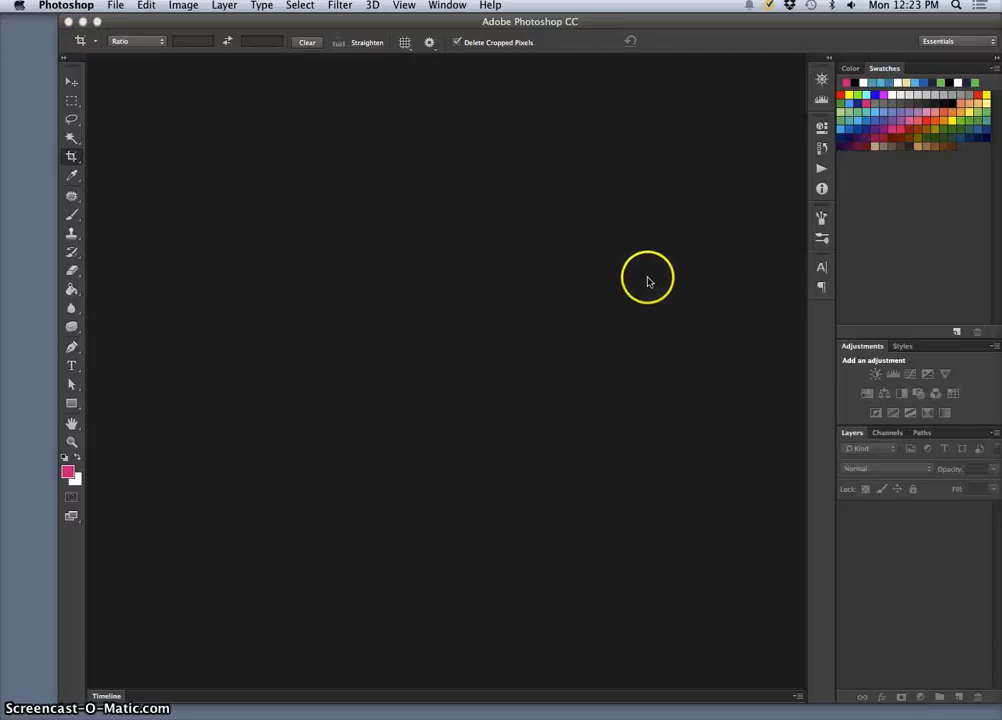
Create an 8×10 in, 350 ppi document named 'Karl A Creature Collages'
click(115, 5)
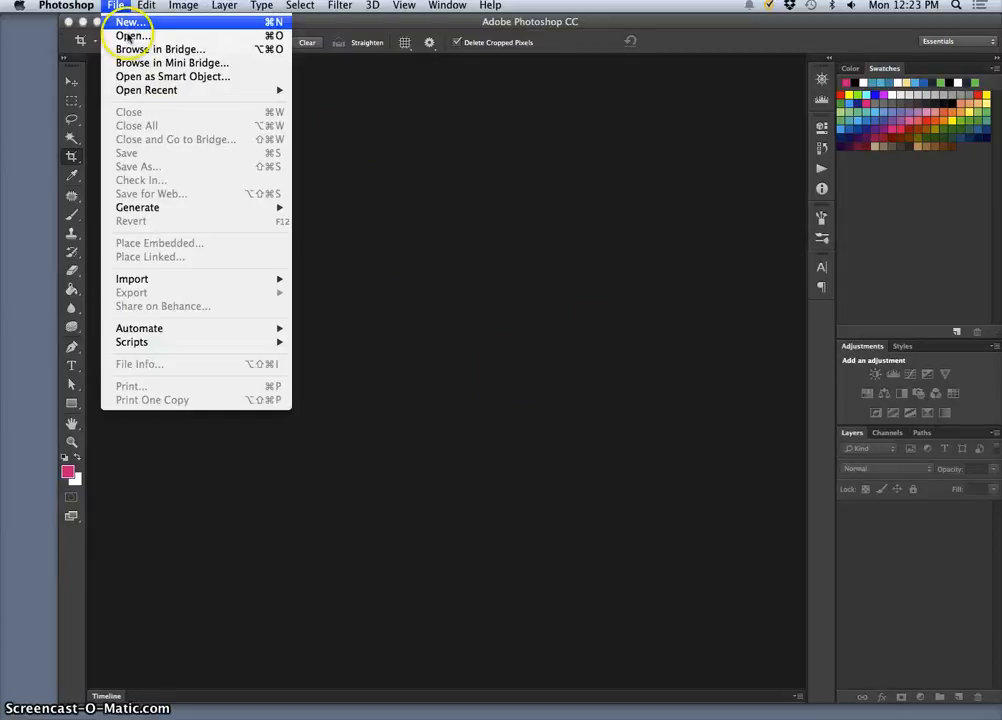
click(129, 22)
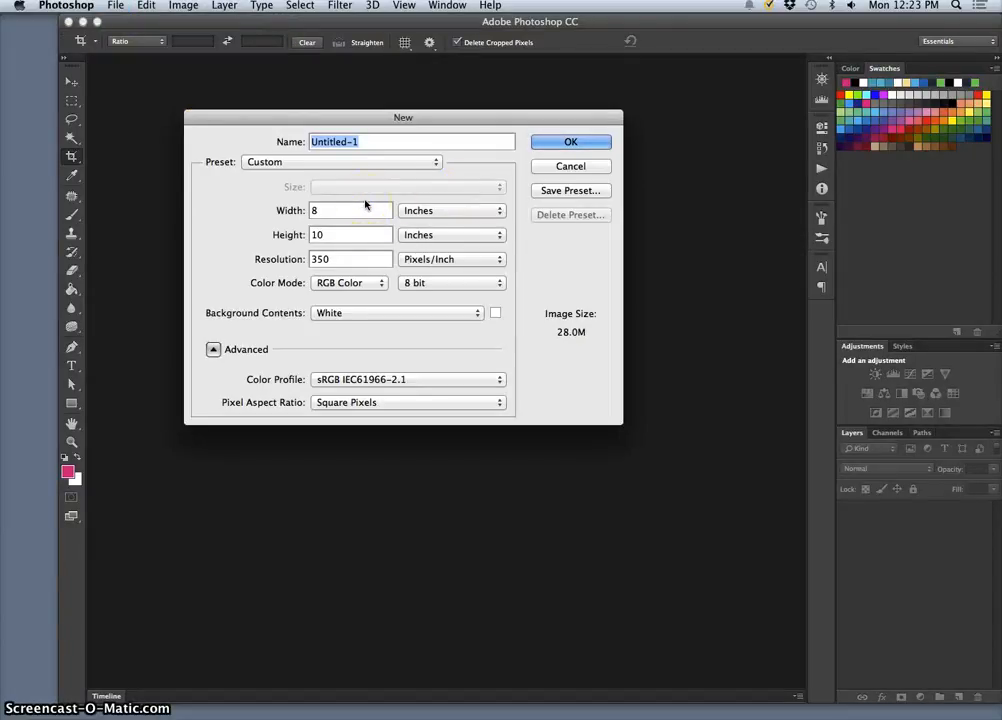
text(Karl)
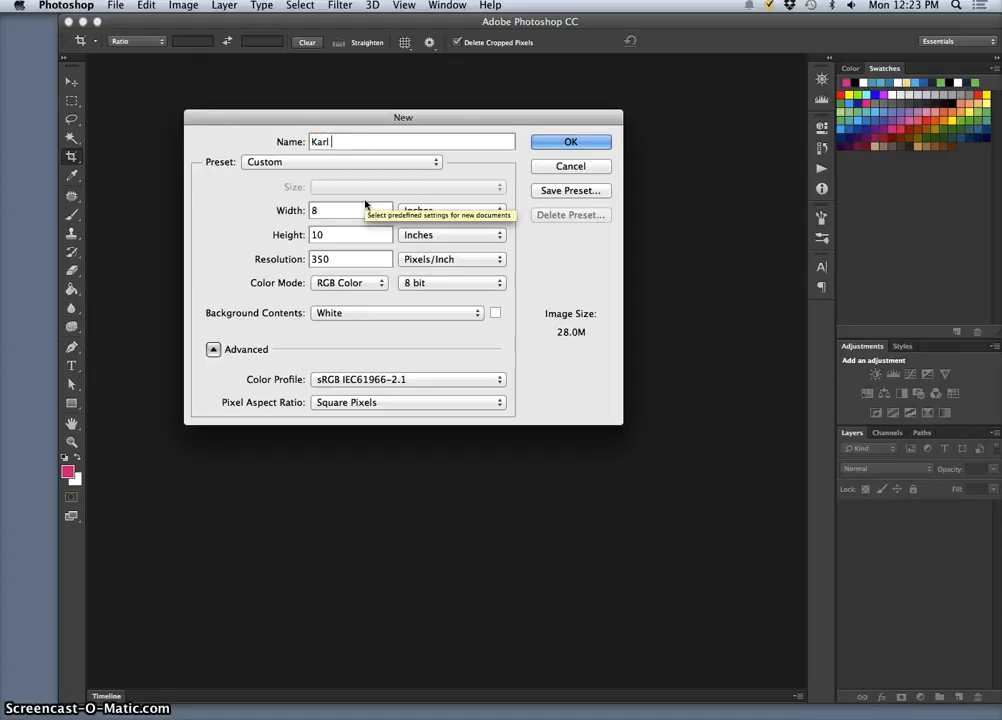
text(Assignment 2 Sketch)
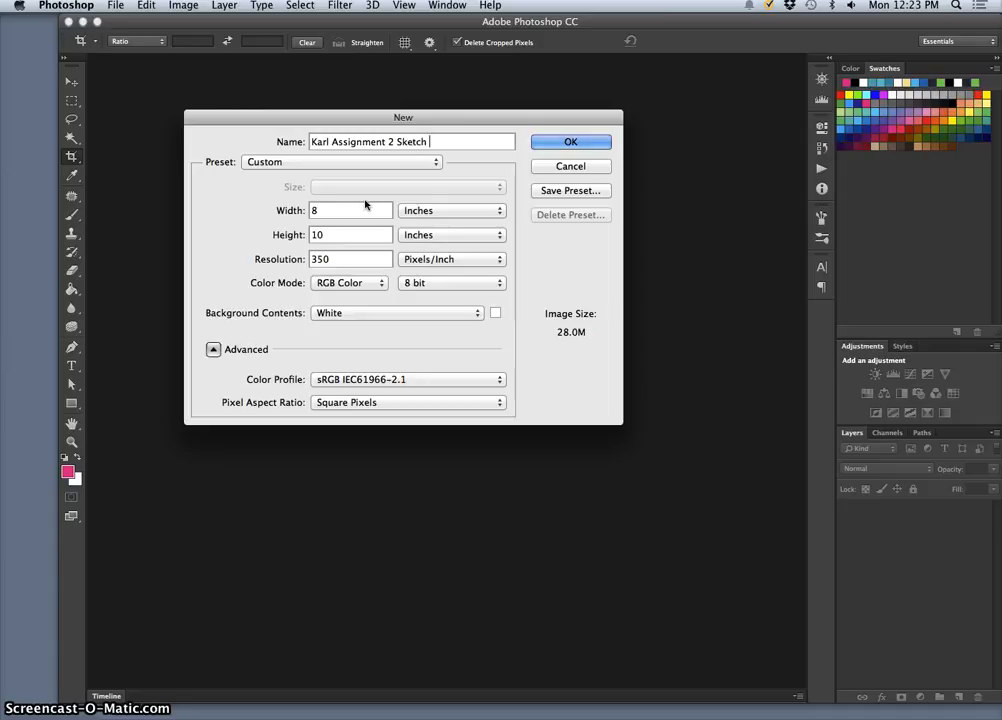
text(Creature)
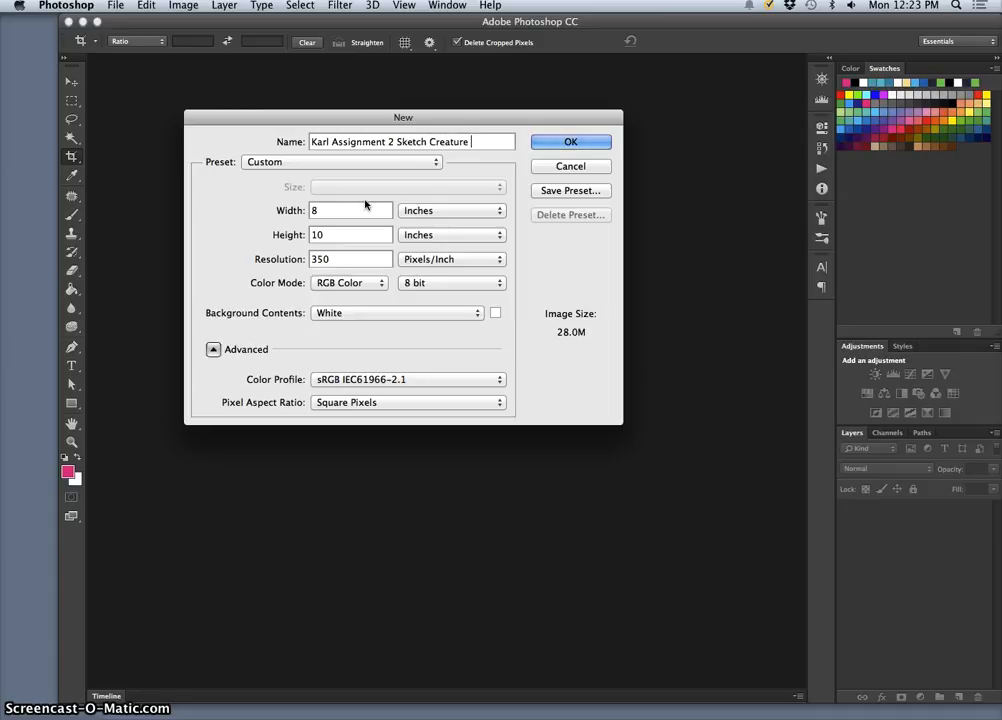
text(Collages)
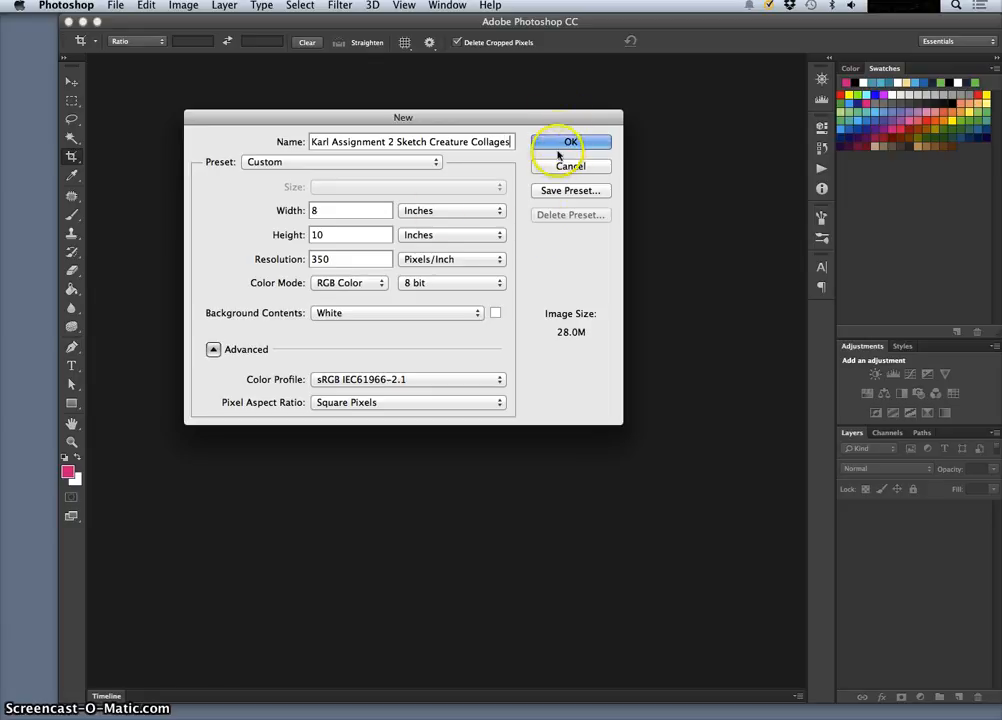
click(570, 141)
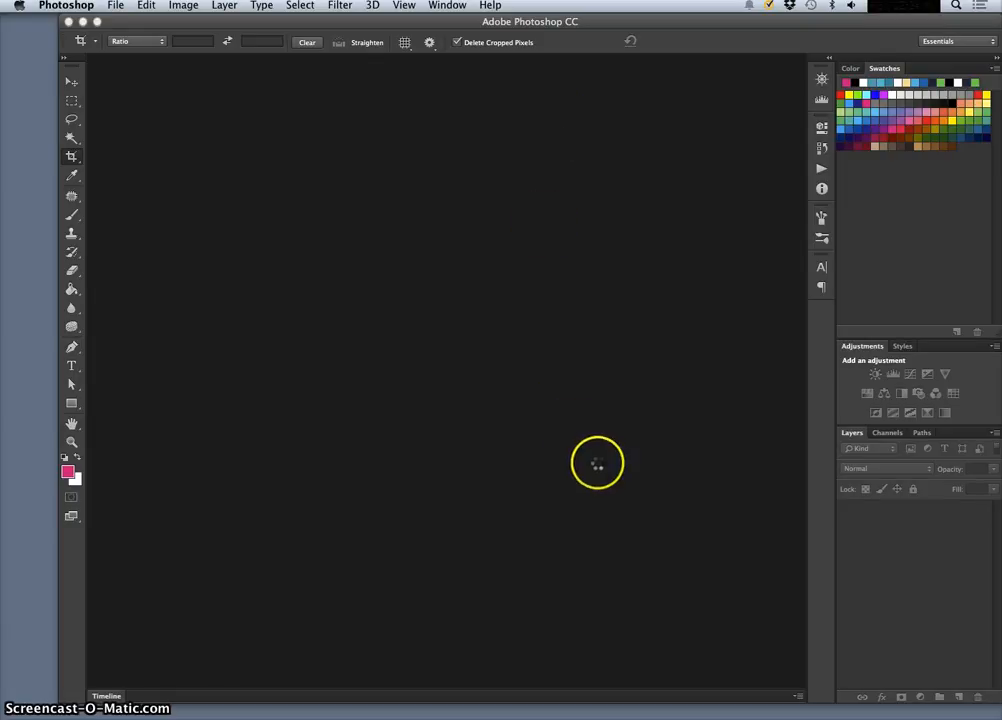
mouse_move(590, 470)
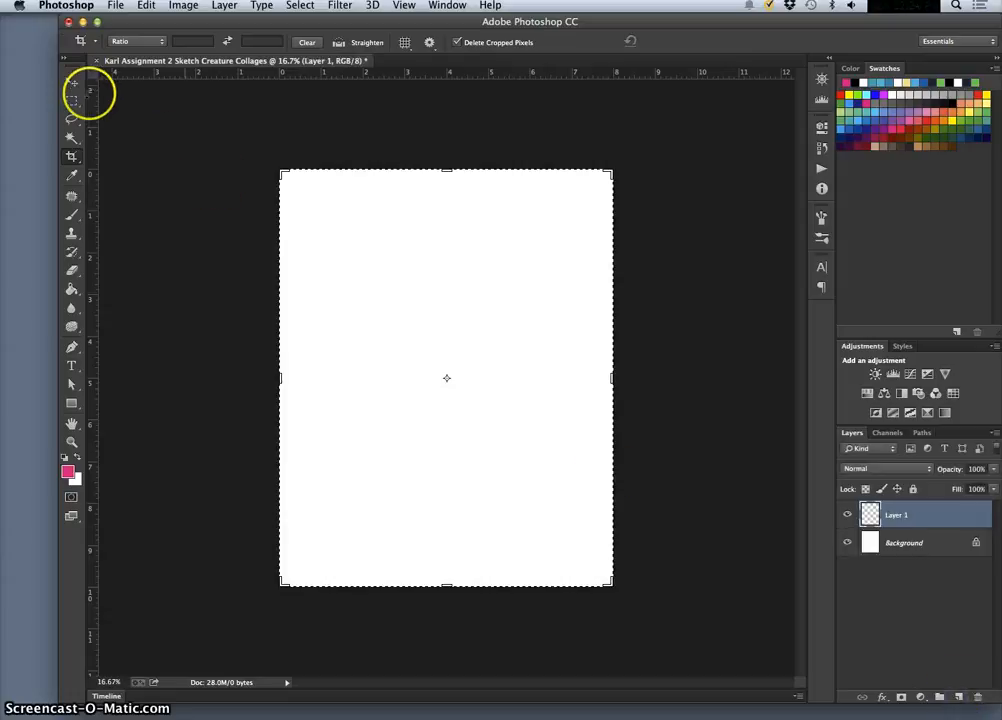
Switch to the Brush tool for painting
click(71, 213)
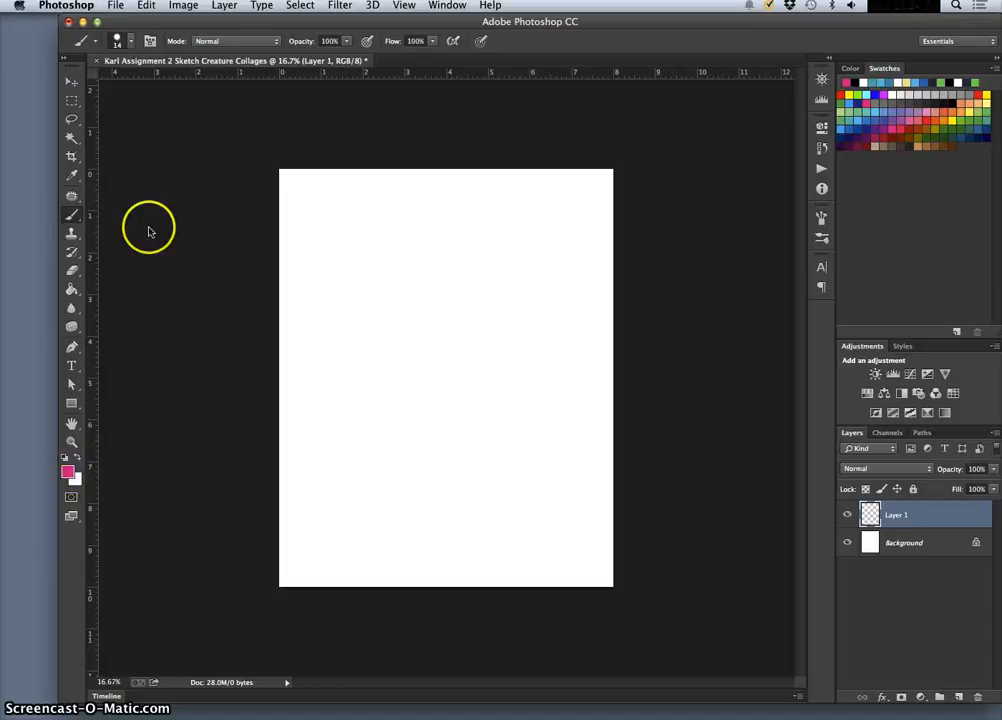
mouse_move(267, 263)
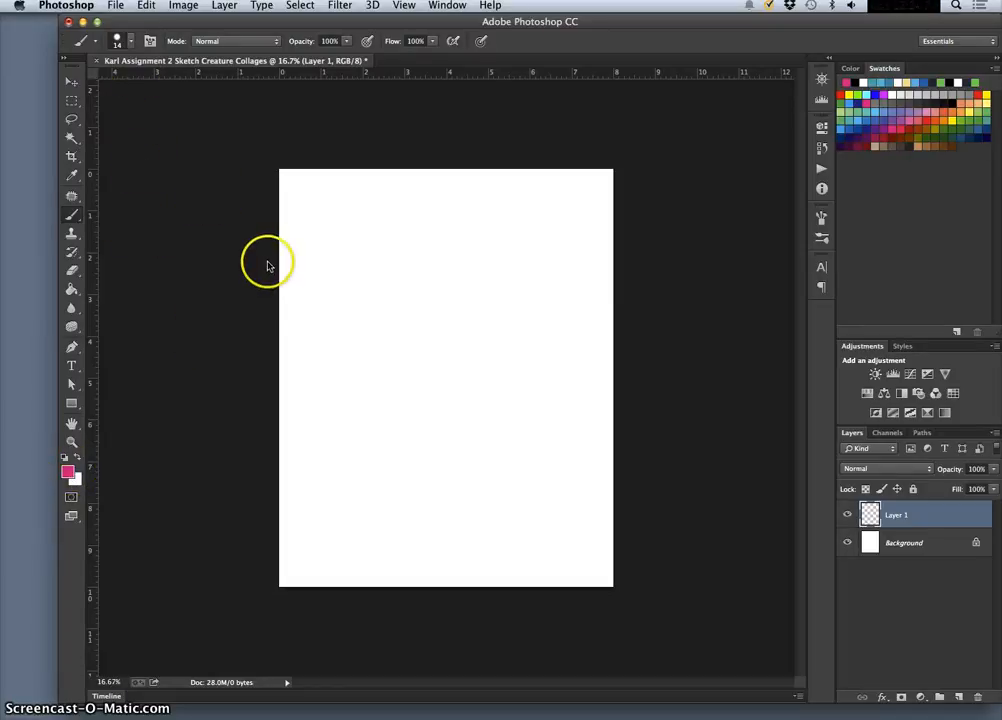
mouse_move(362, 22)
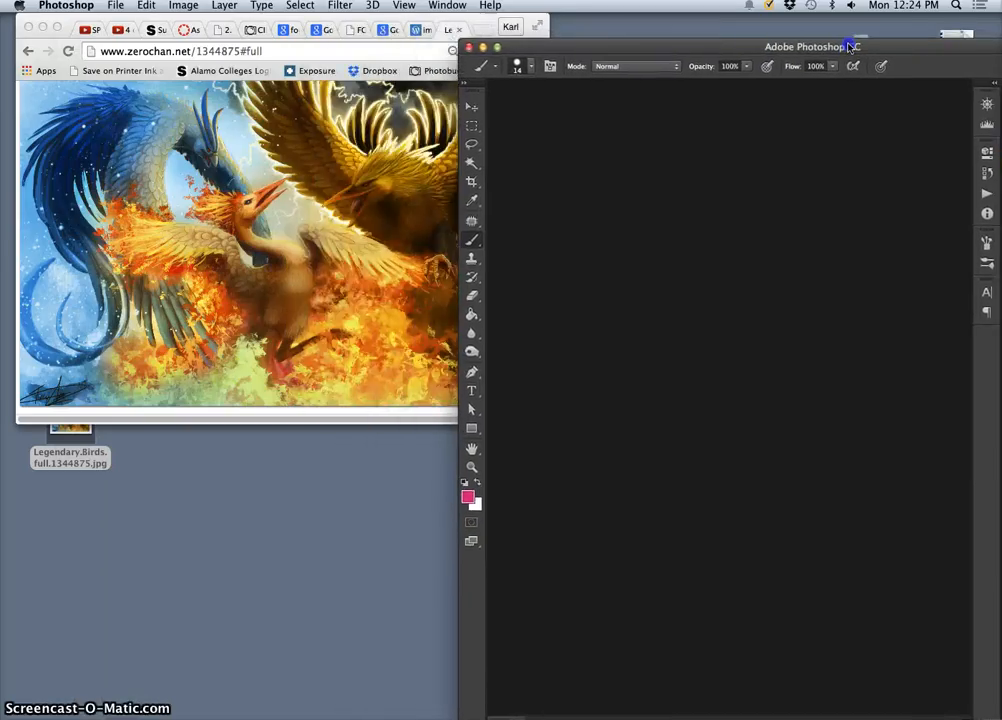
Create a new 8×10-inch, 350 ppi white document named 'Karl Digi… Assignment'
click(511, 27)
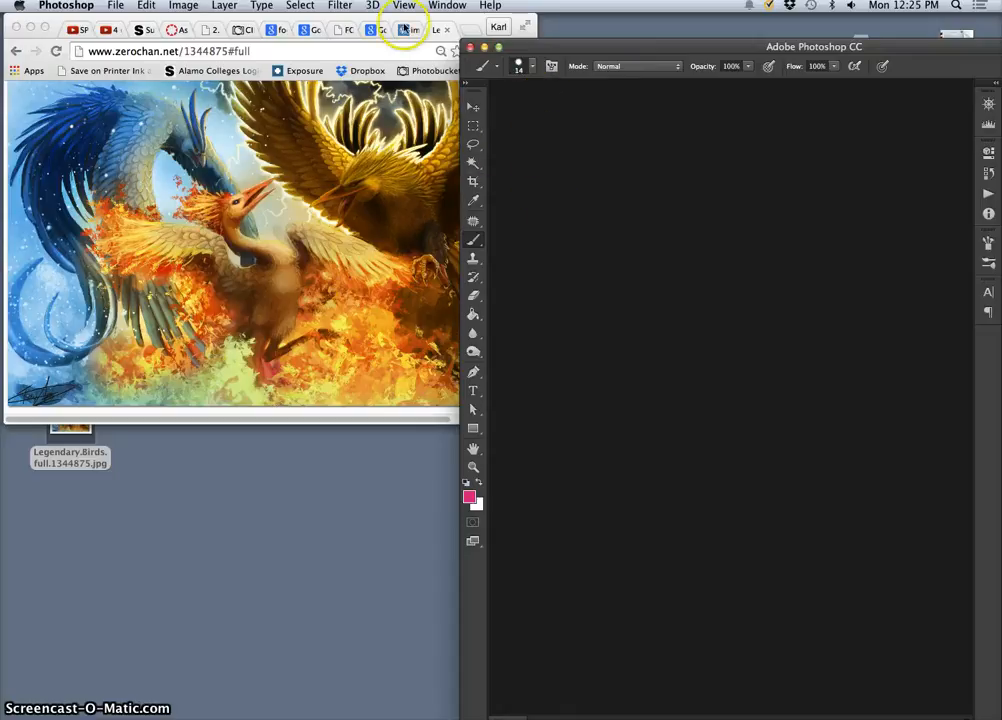
click(115, 6)
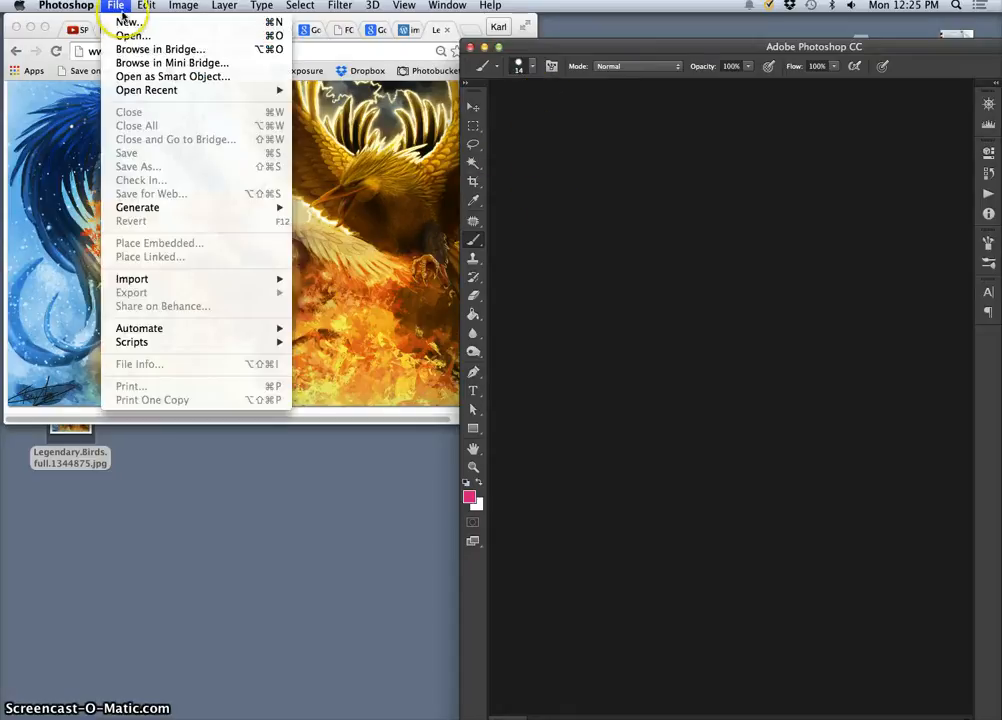
click(128, 22)
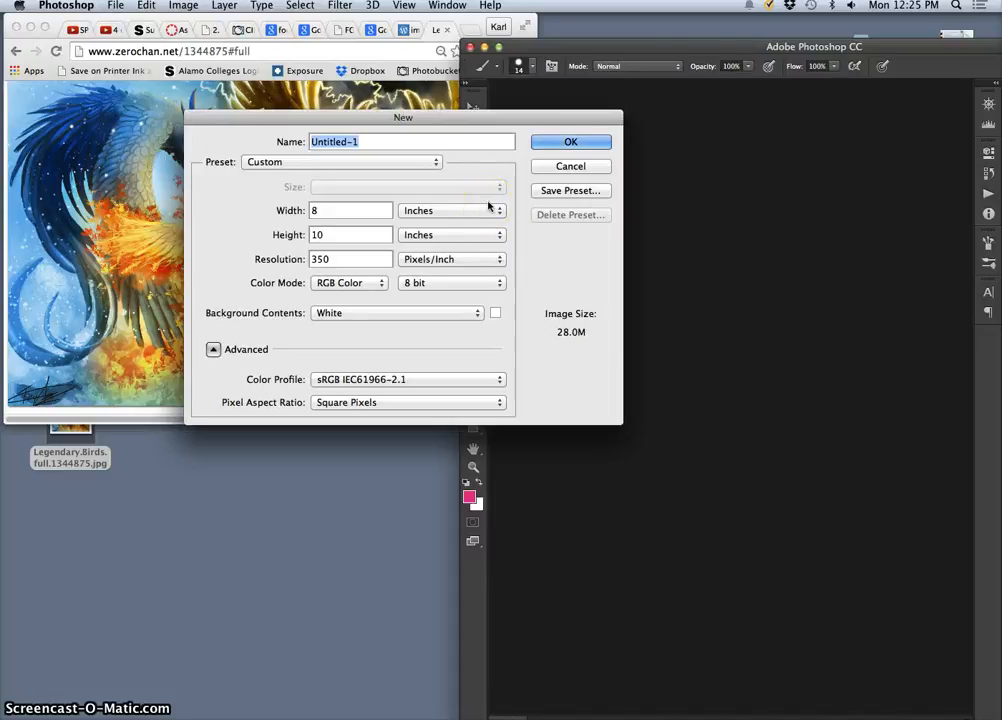
mouse_move(490, 210)
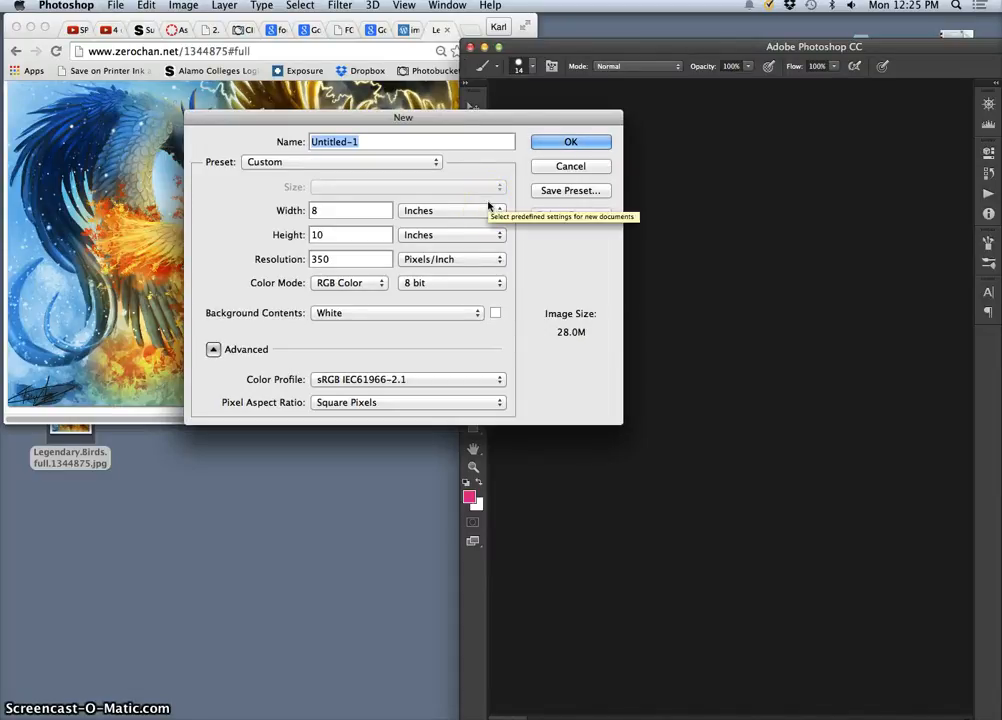
text(Karl Digi)
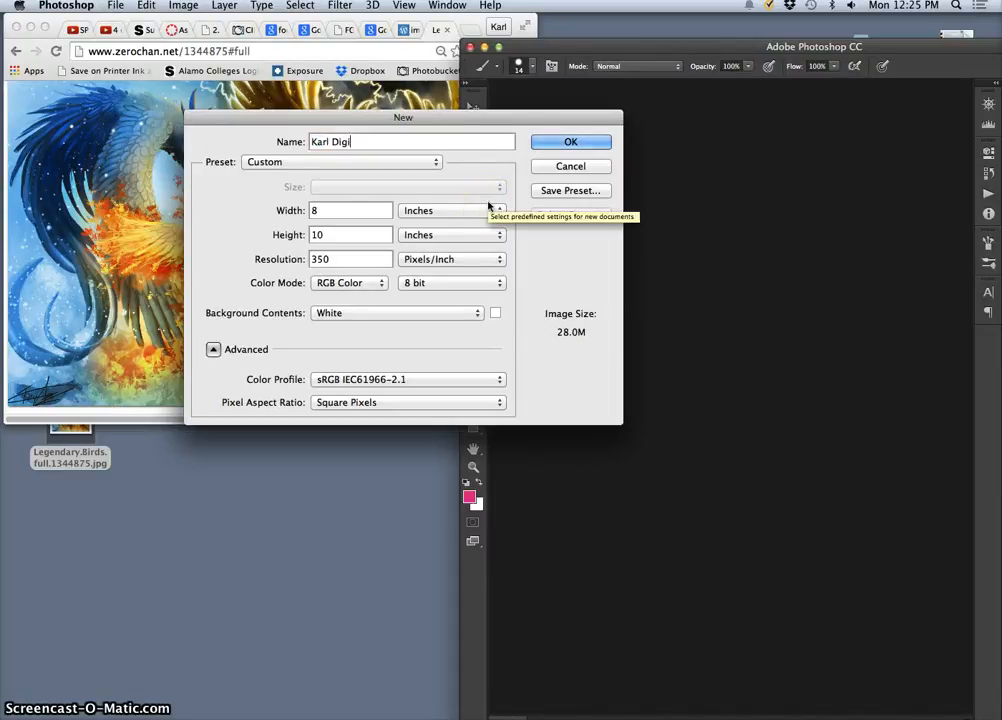
key(Backspace)
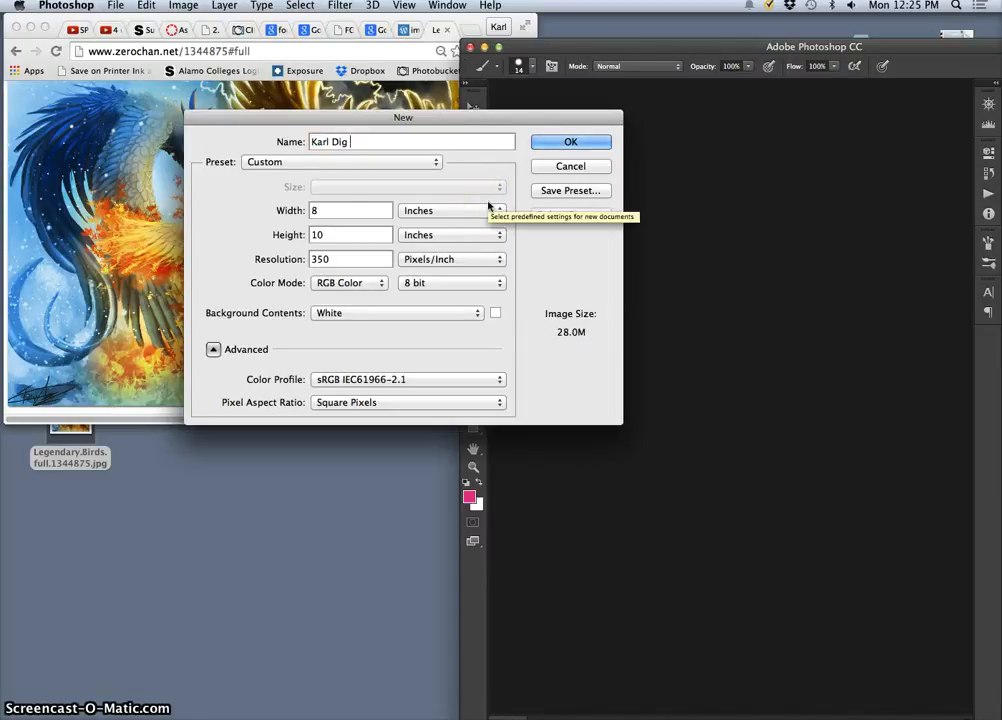
text(Assignment 2)
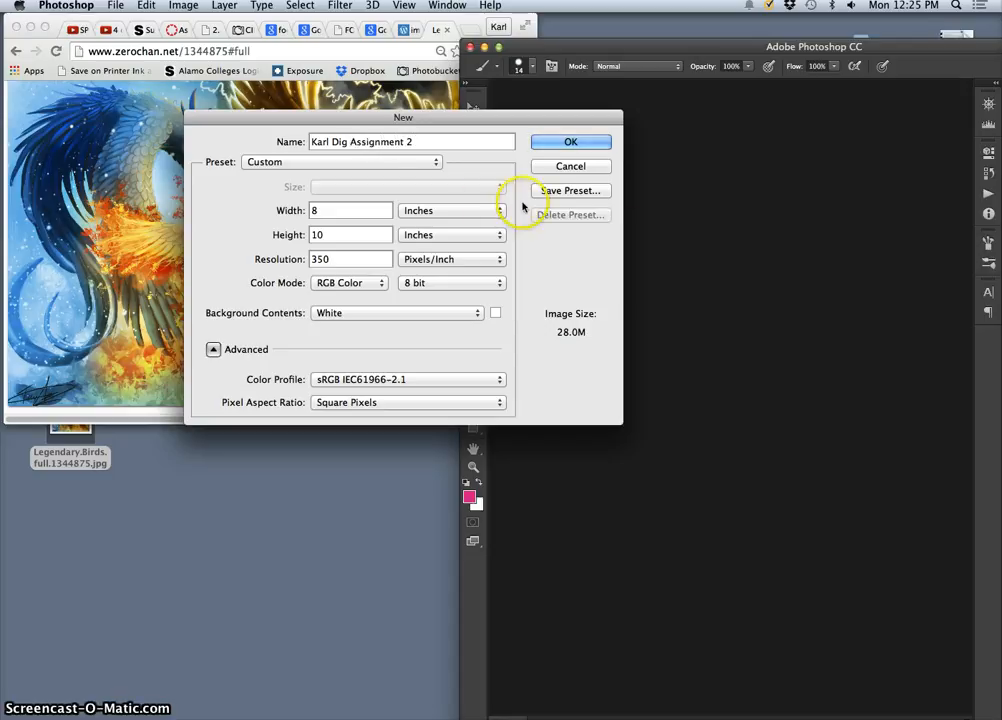
click(571, 141)
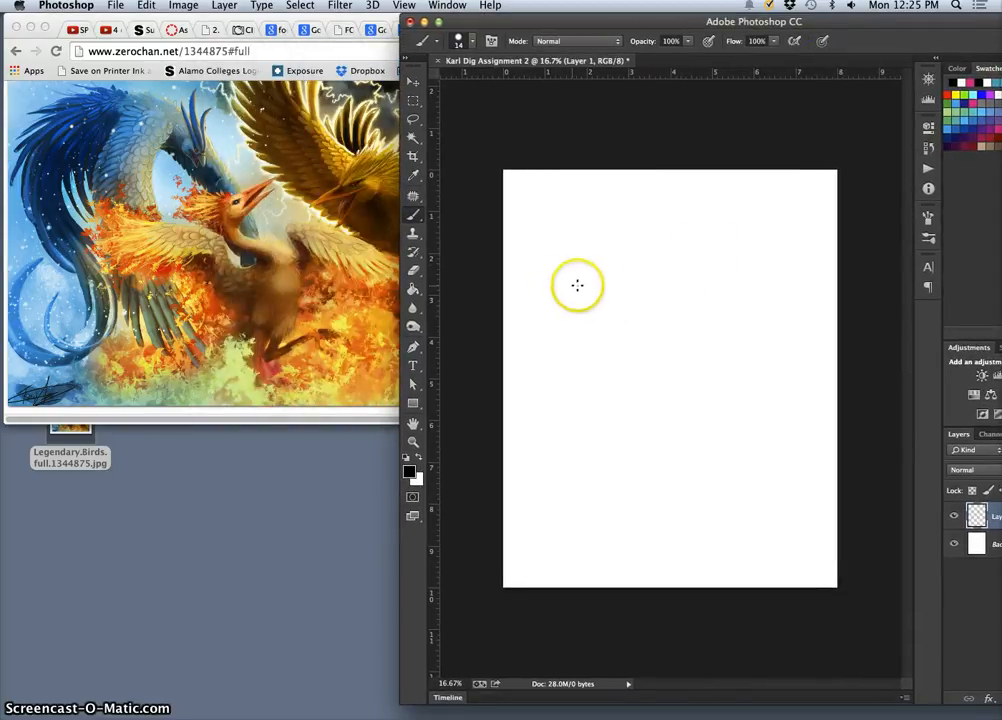
mouse_move(619, 250)
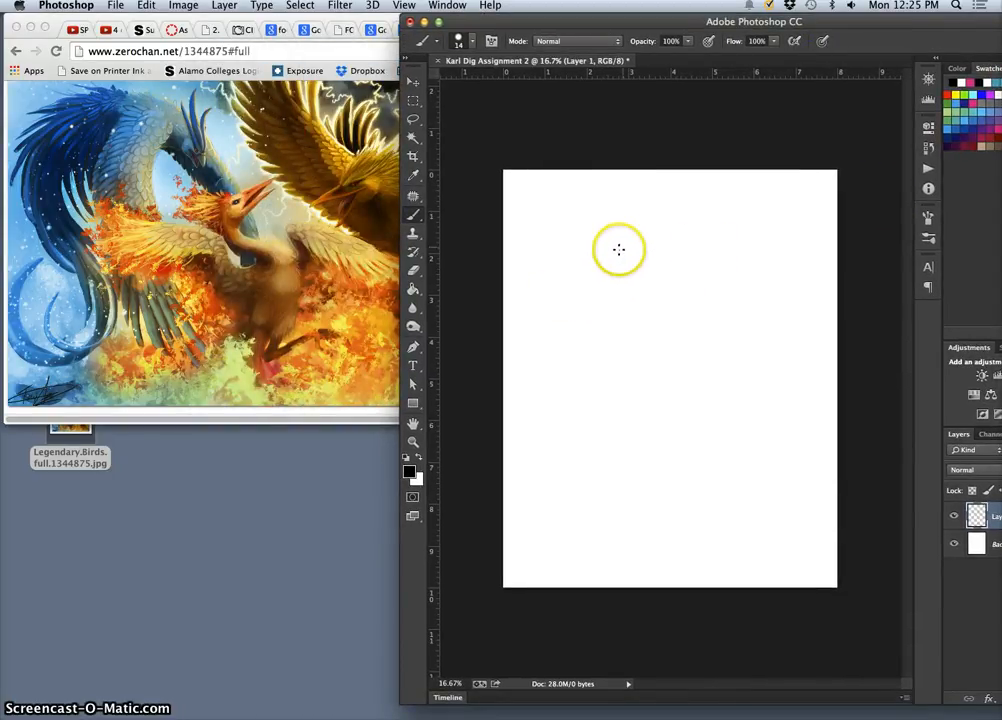
mouse_move(649, 277)
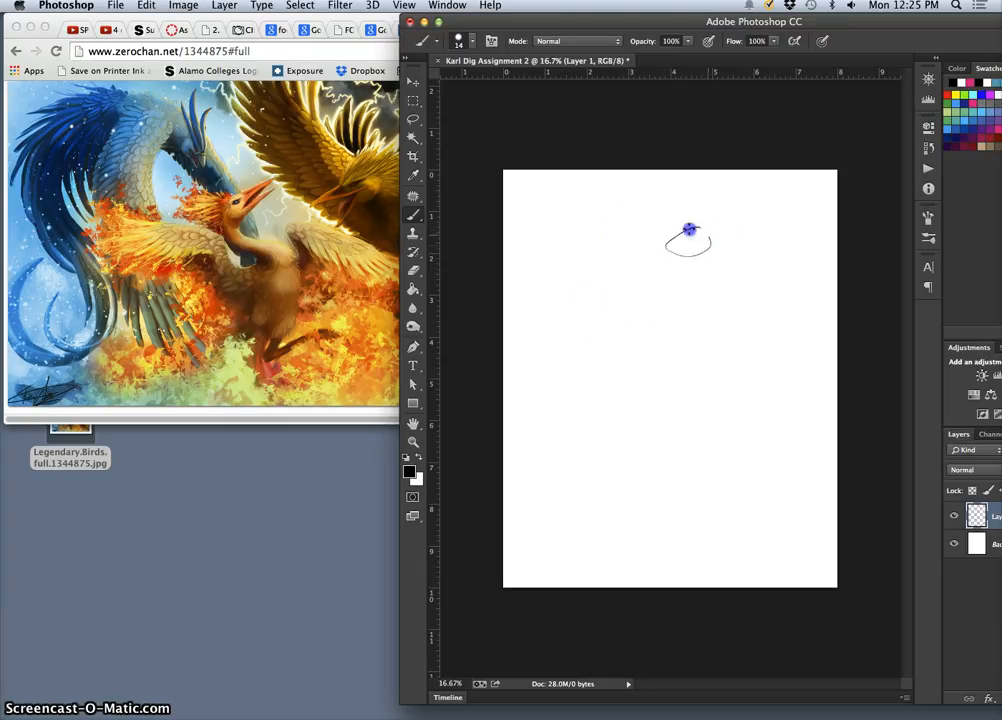
Brush in the bird's head oval, beak, S-curved neck contours and back line toward the body
drag(688, 232, 745, 258)
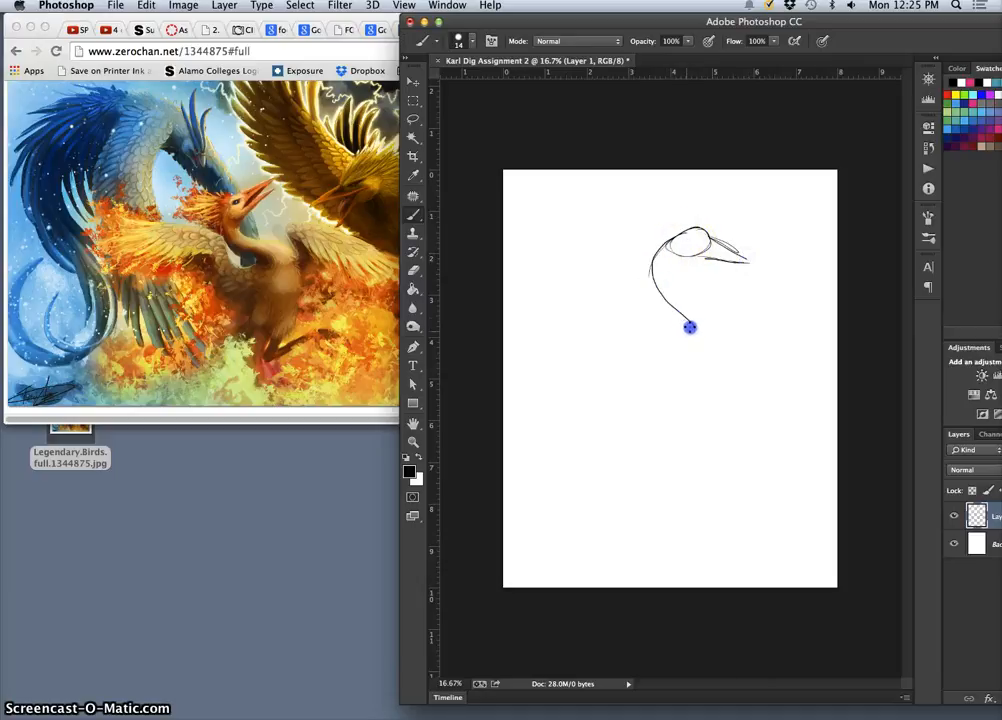
drag(690, 327, 668, 266)
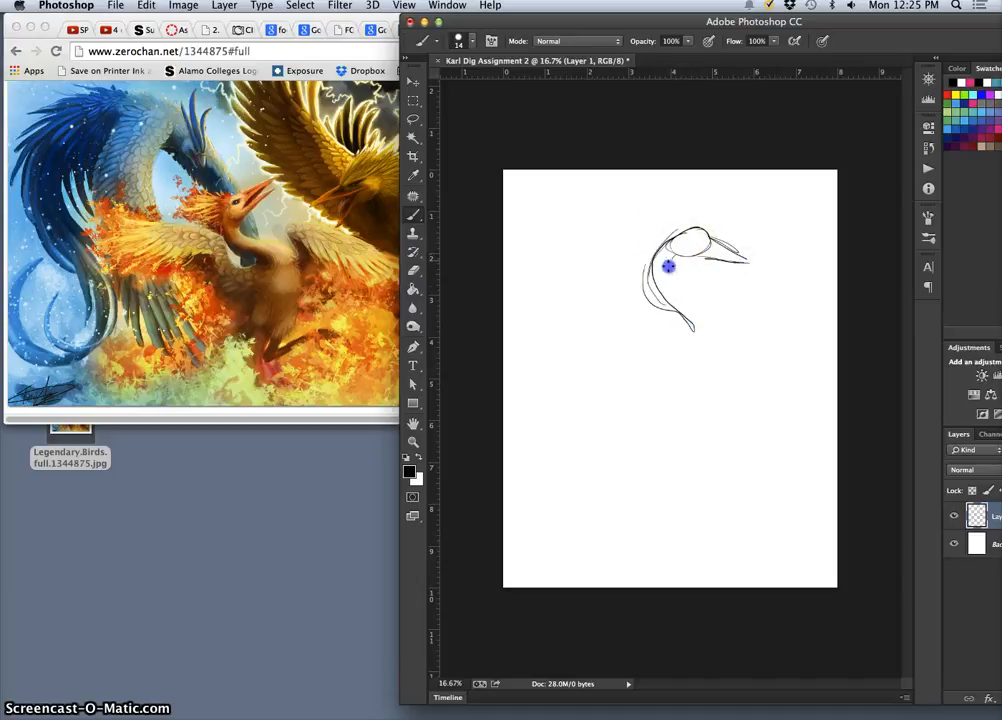
drag(668, 265, 708, 318)
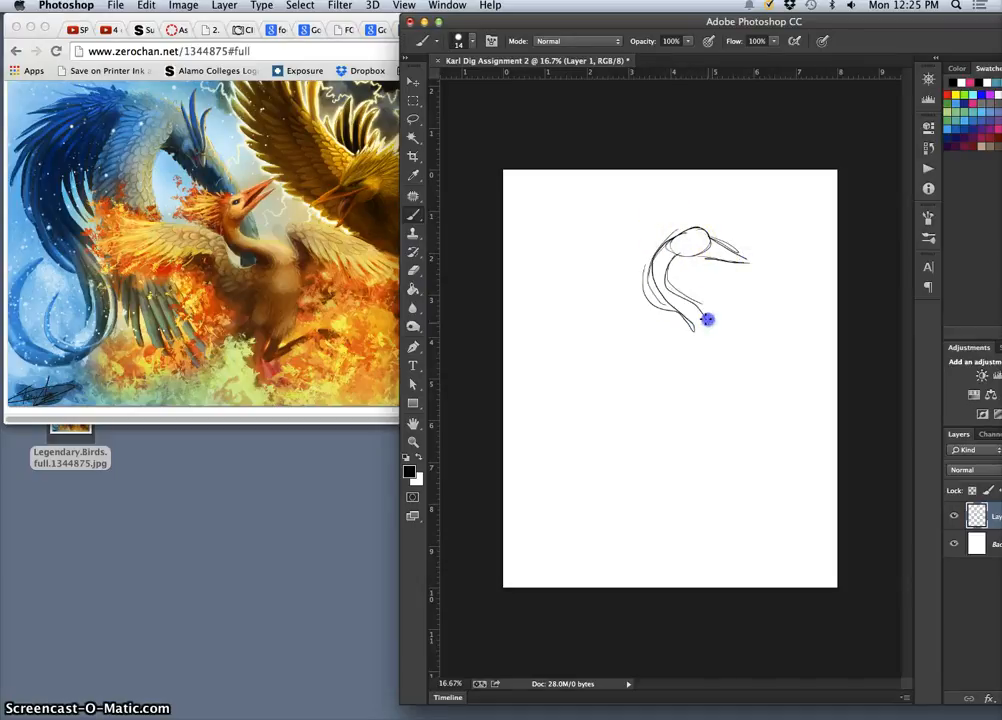
drag(710, 318, 670, 240)
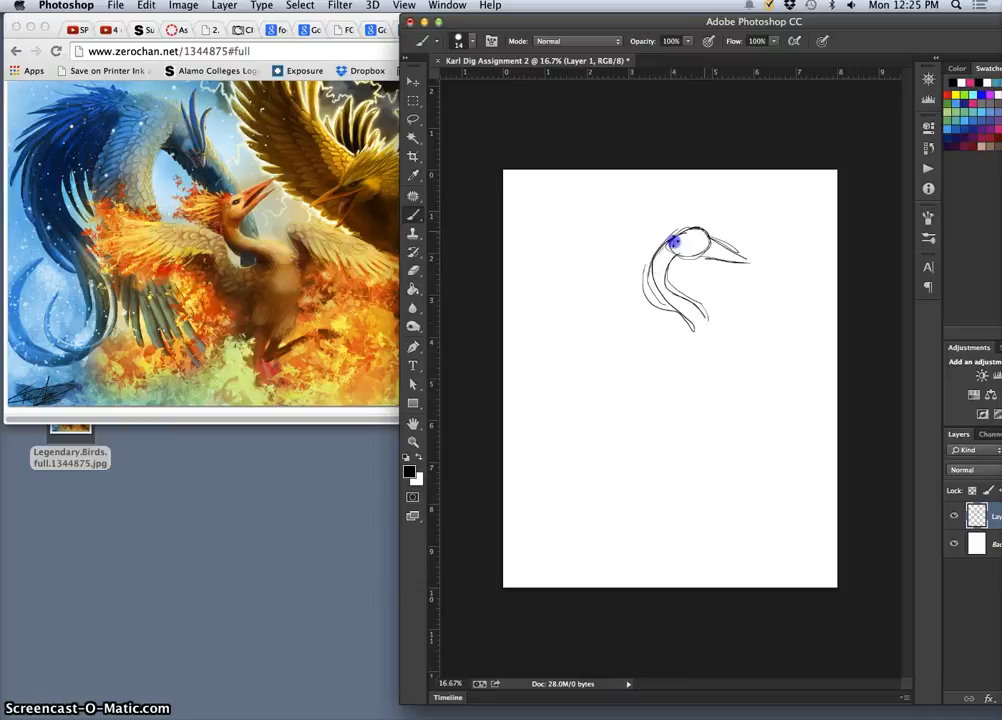
drag(672, 240, 695, 325)
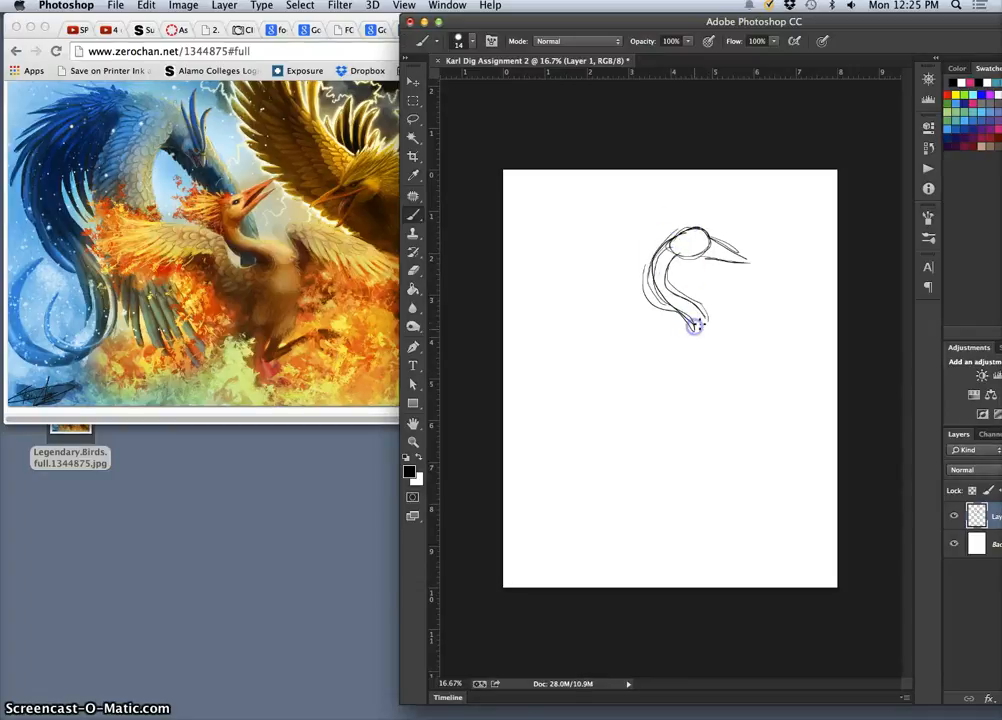
drag(693, 322, 651, 399)
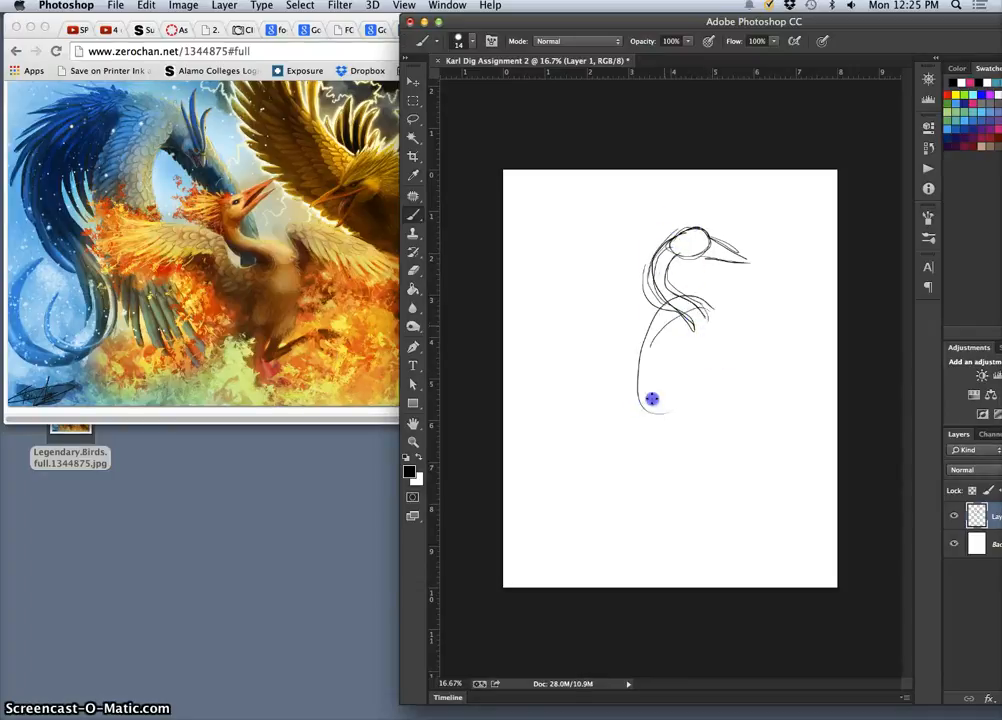
drag(650, 399, 725, 344)
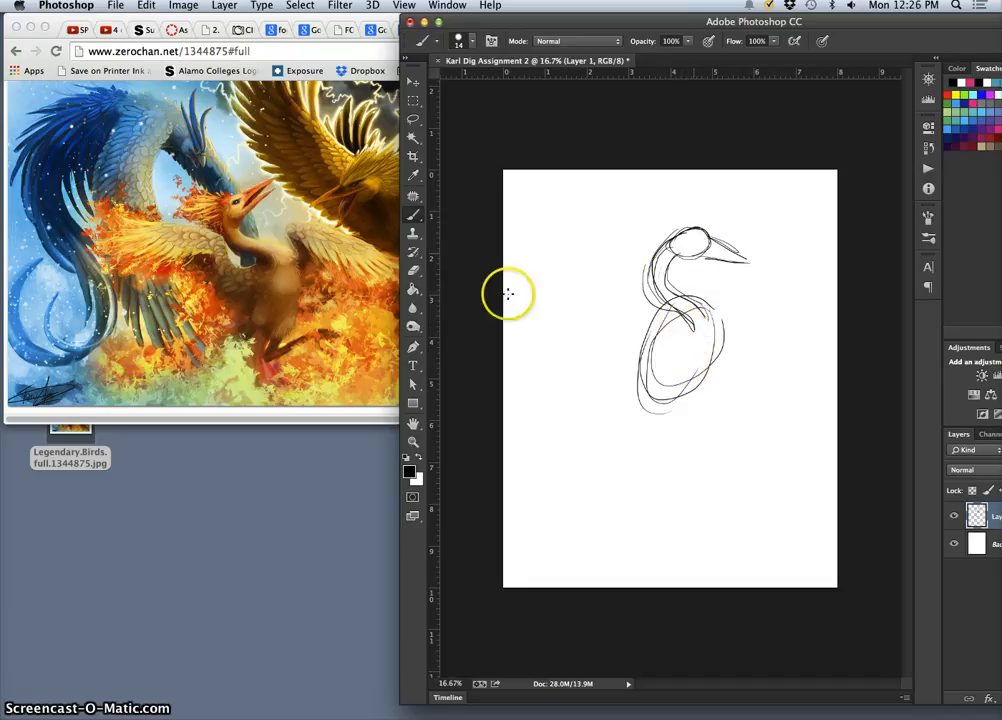
mouse_move(670, 313)
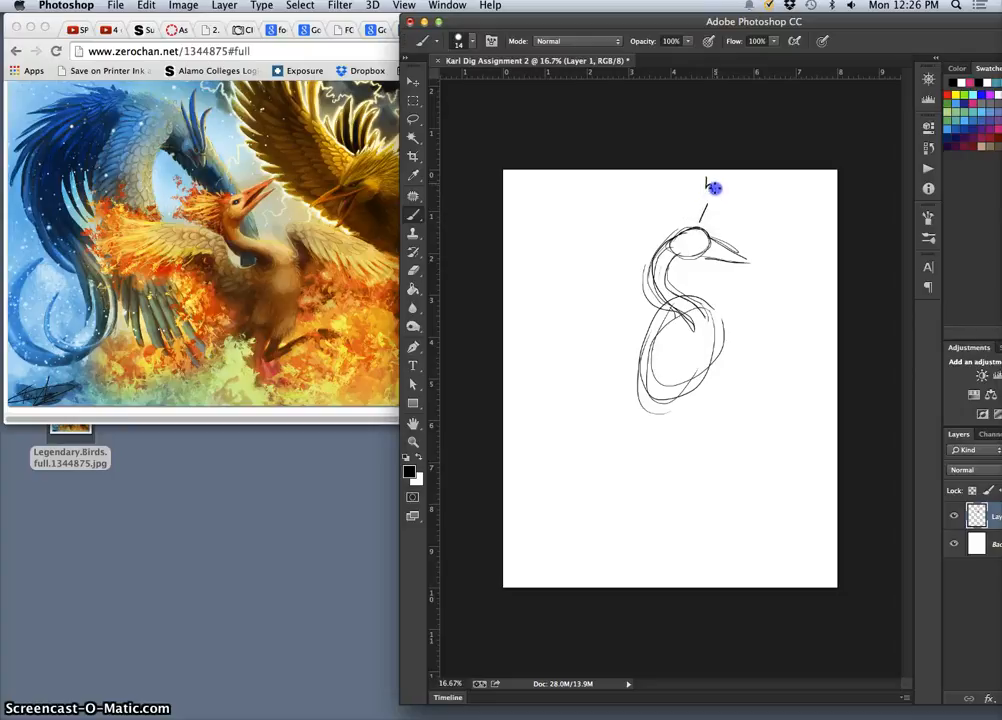
Add a feathered neck ruff and crest, labelled heron, exotic toucan, colorful ruff and coral
text(heron)
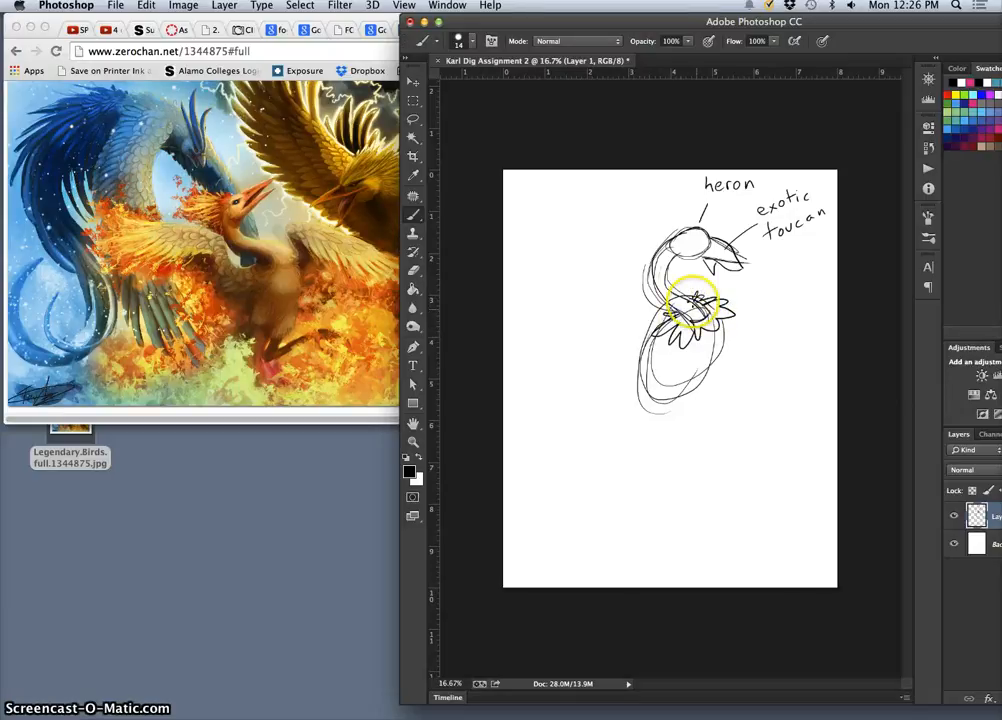
drag(695, 300, 720, 308)
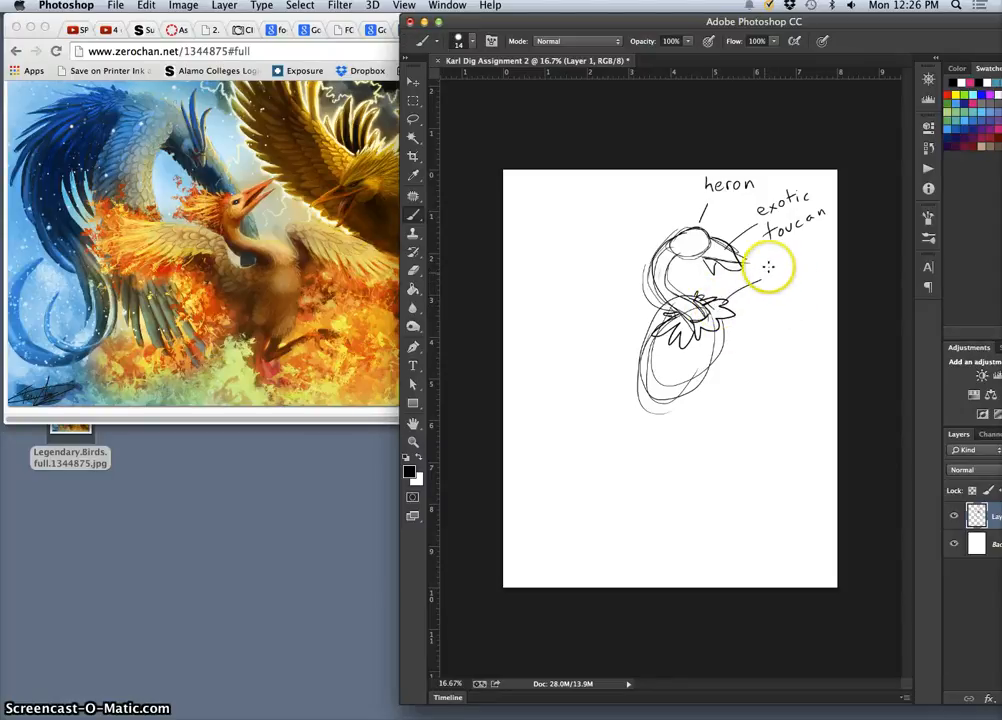
text(col)
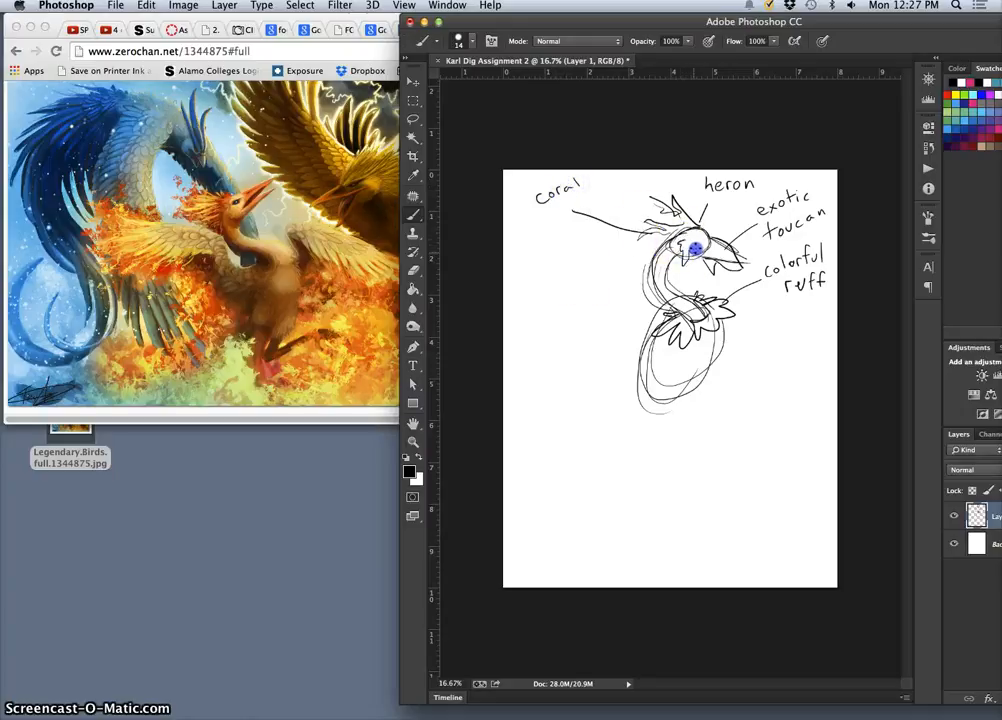
Dot in the eye, then sketch legs, a perch and claws on the feet
click(693, 240)
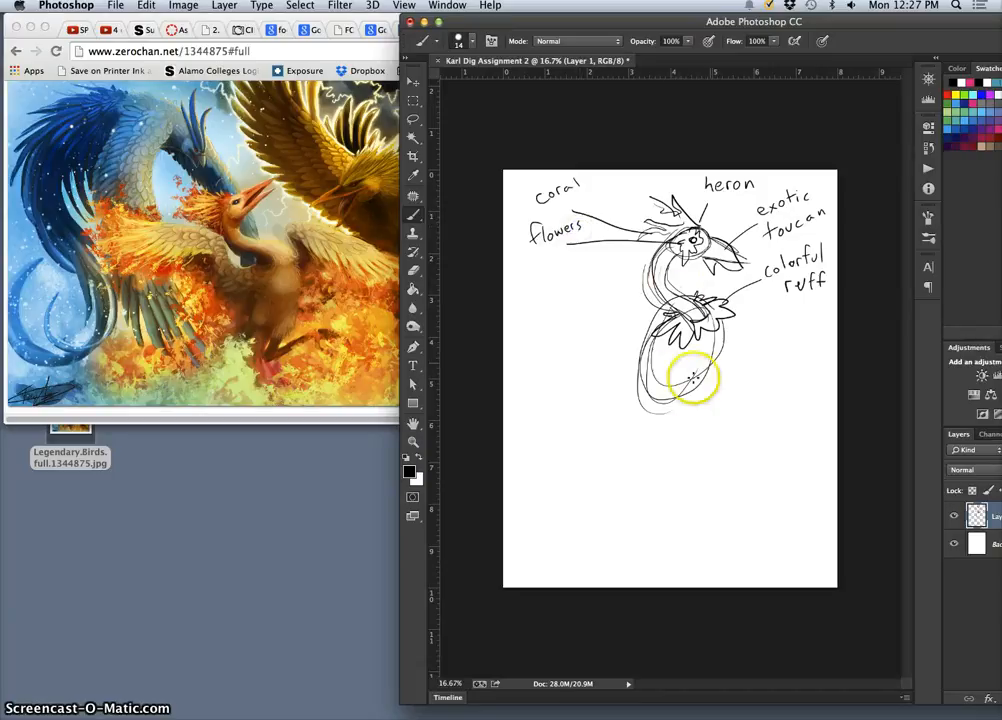
drag(695, 378, 715, 325)
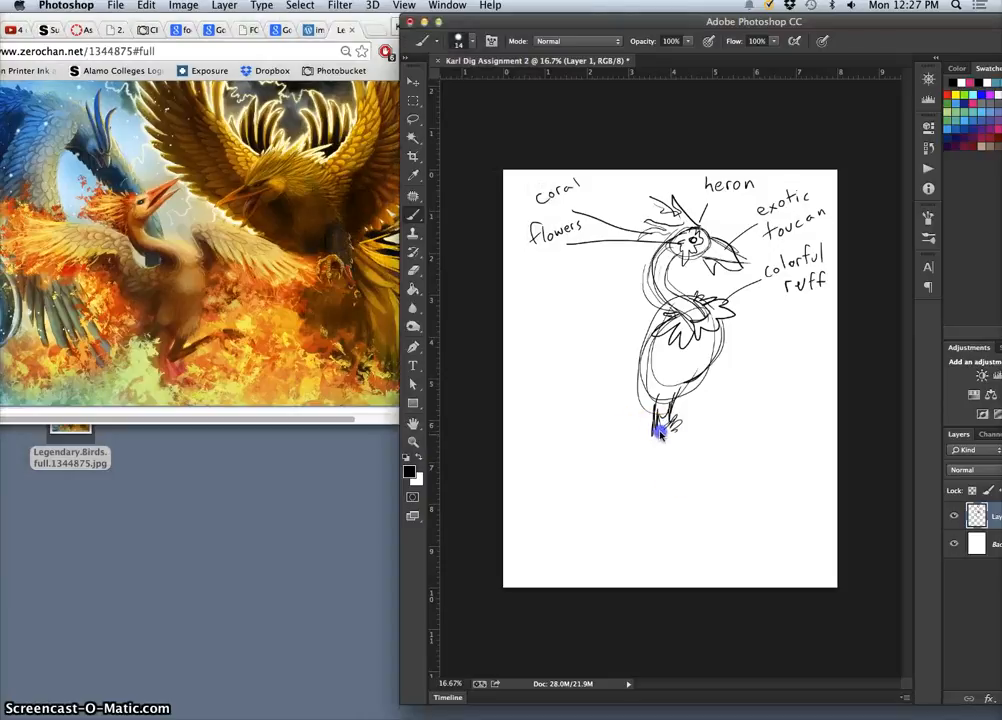
click(655, 440)
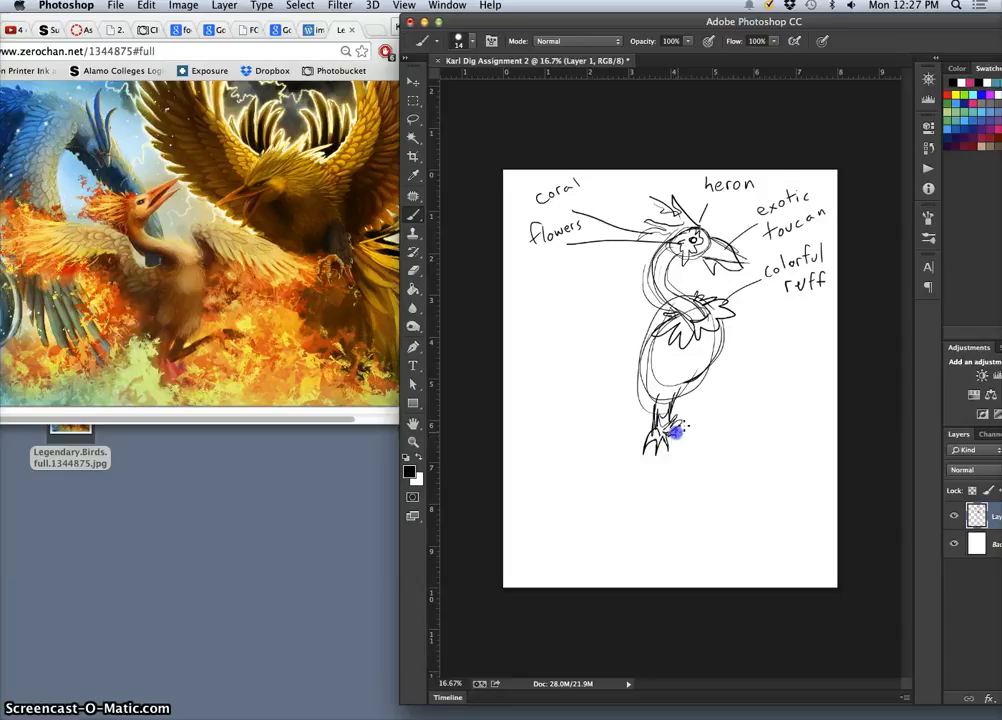
mouse_move(705, 388)
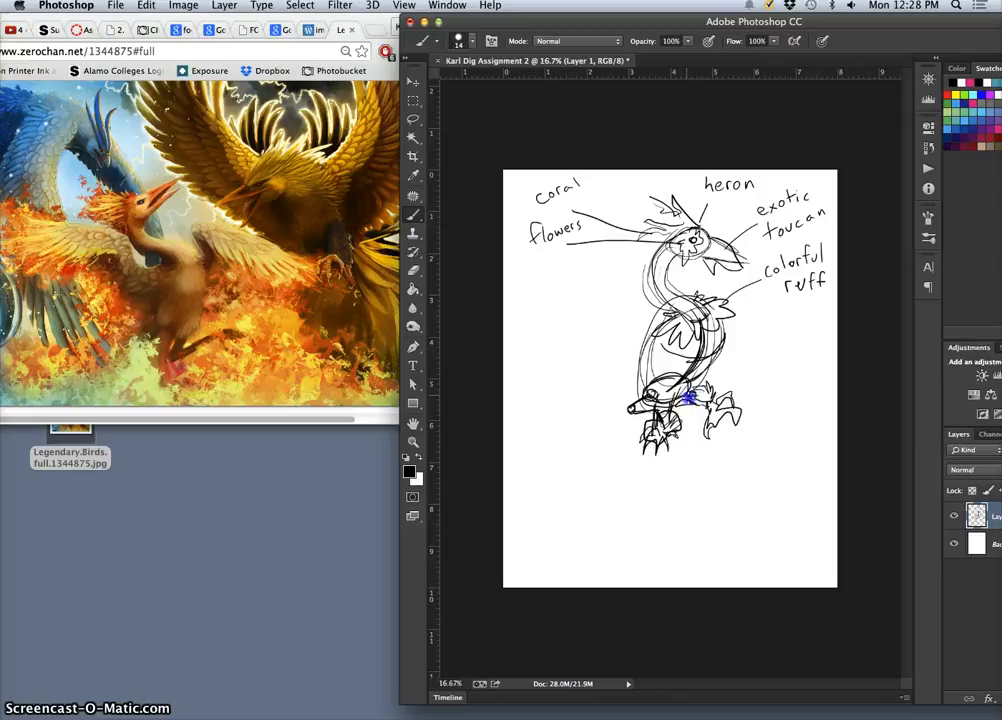
click(687, 410)
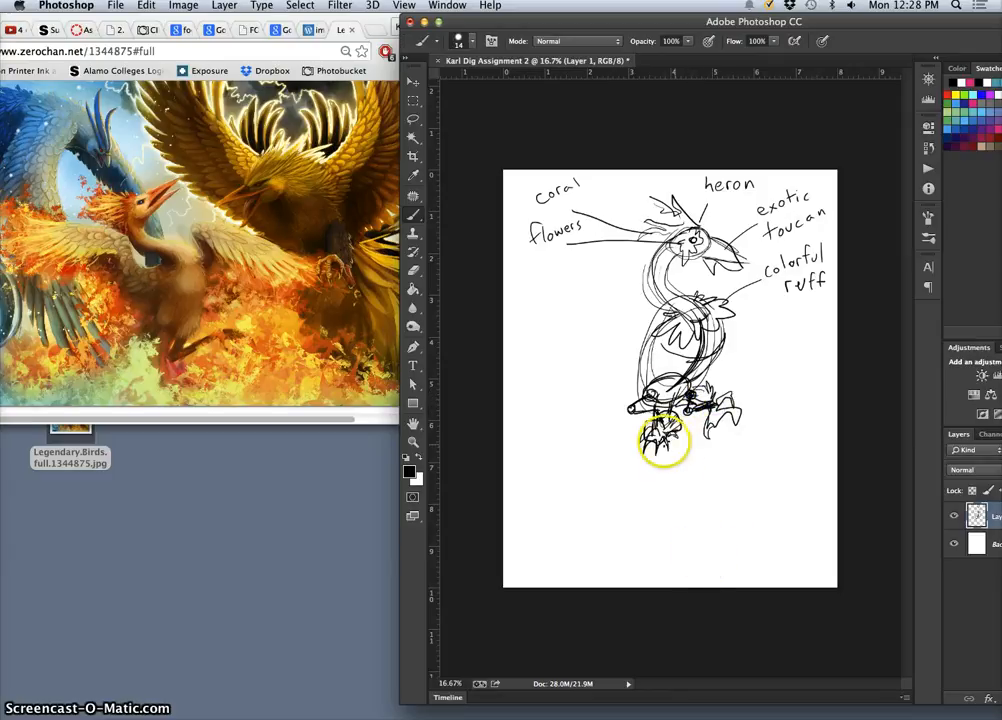
drag(660, 430, 665, 450)
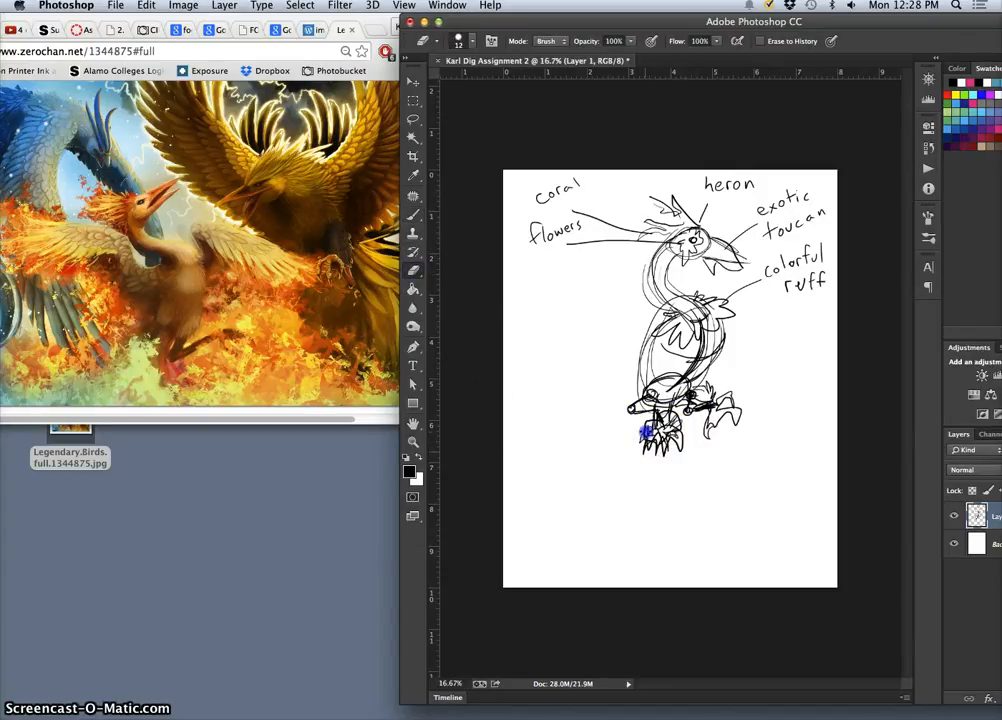
Erase stray marks around the left foot, then darken the body outline with the brush
click(650, 432)
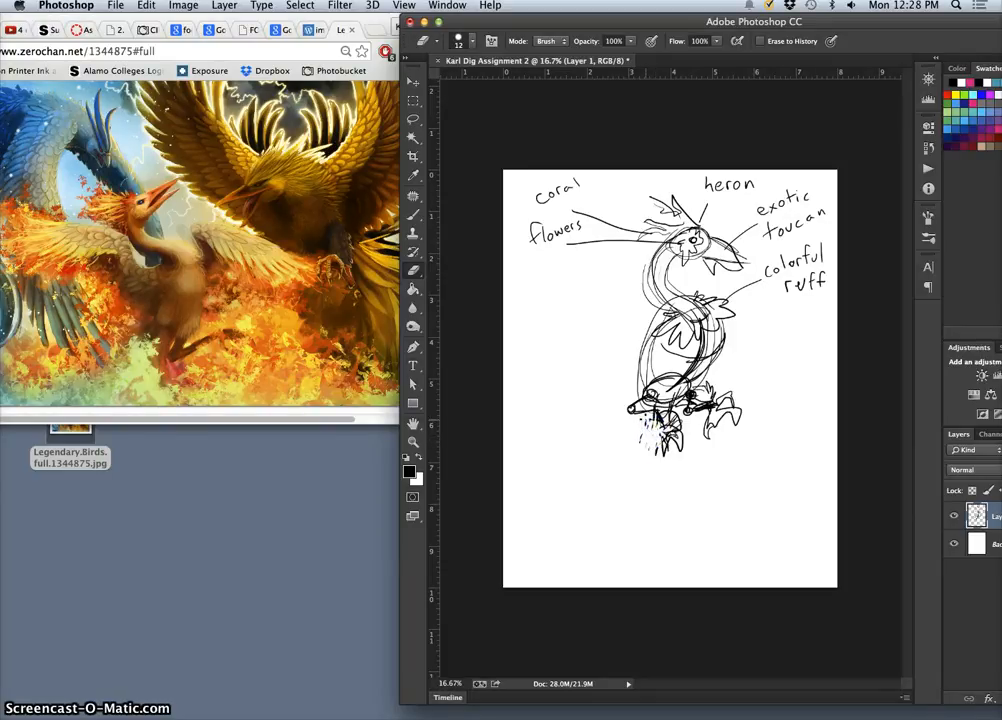
click(645, 422)
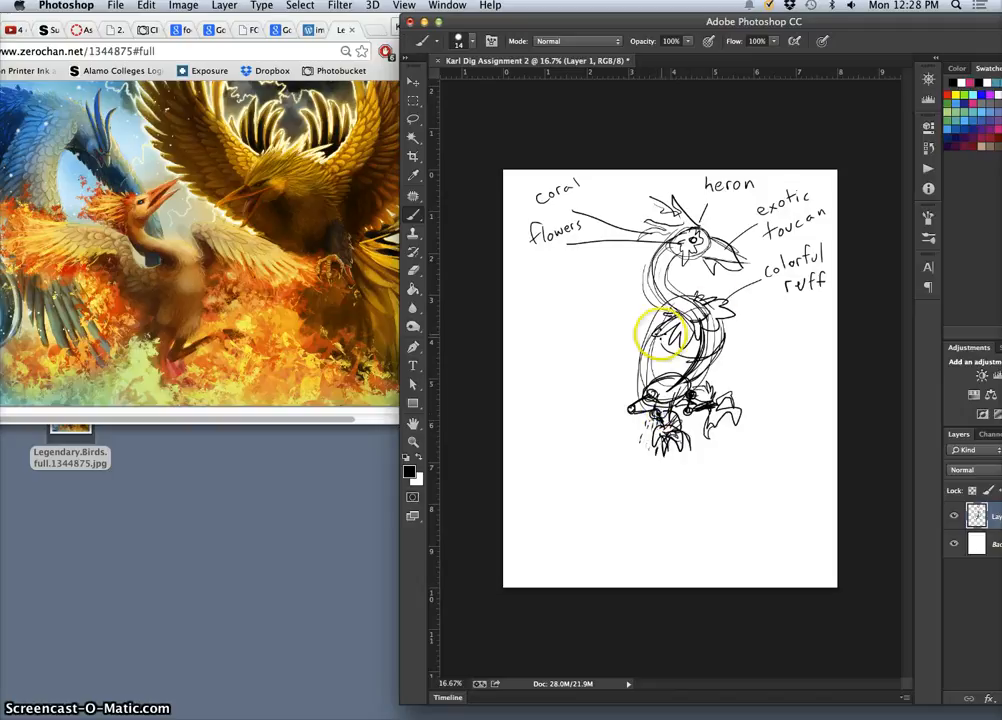
drag(665, 335, 705, 375)
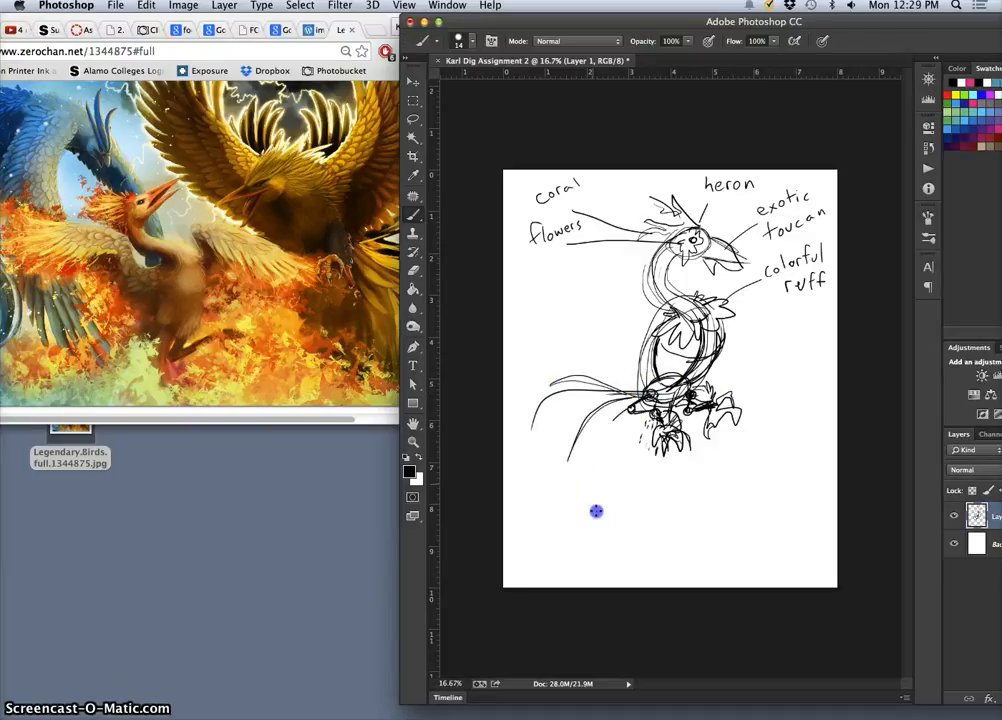
Draw long tail feathers to the left, a 'fish?' pointer line, and a jointed wing toward flowers
drag(597, 511, 559, 441)
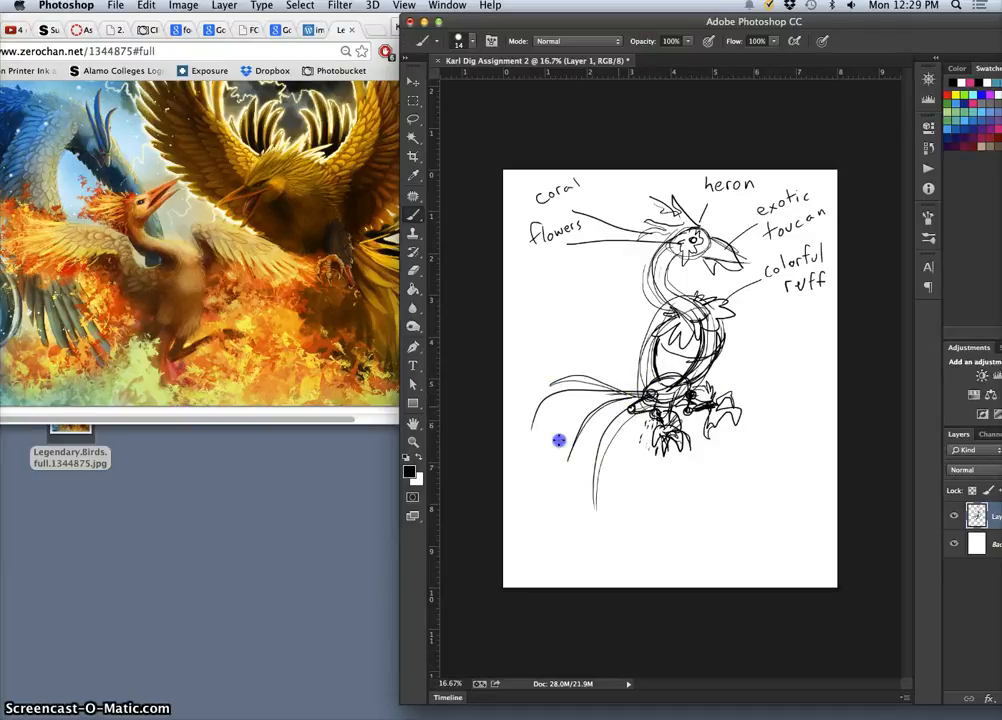
drag(560, 440, 535, 402)
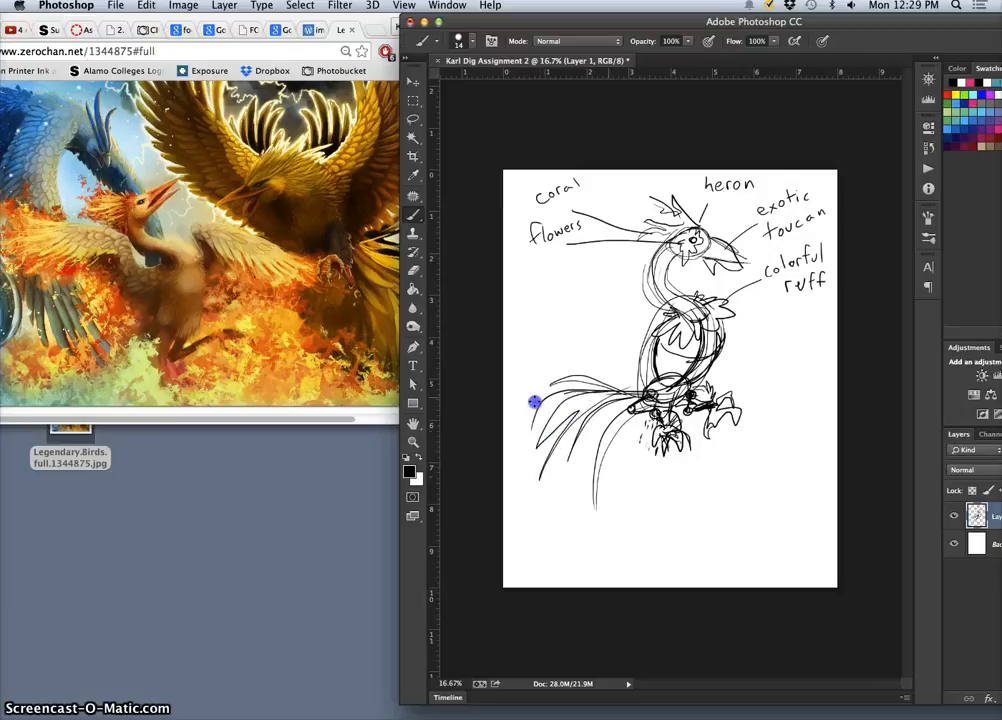
drag(535, 405, 540, 545)
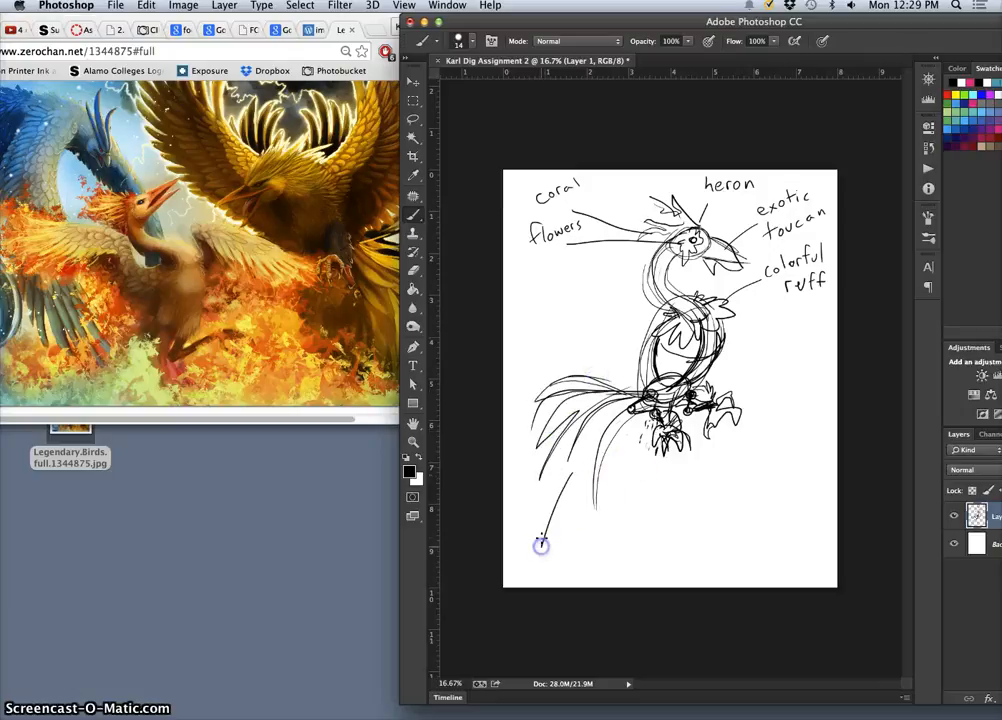
drag(540, 545, 528, 560)
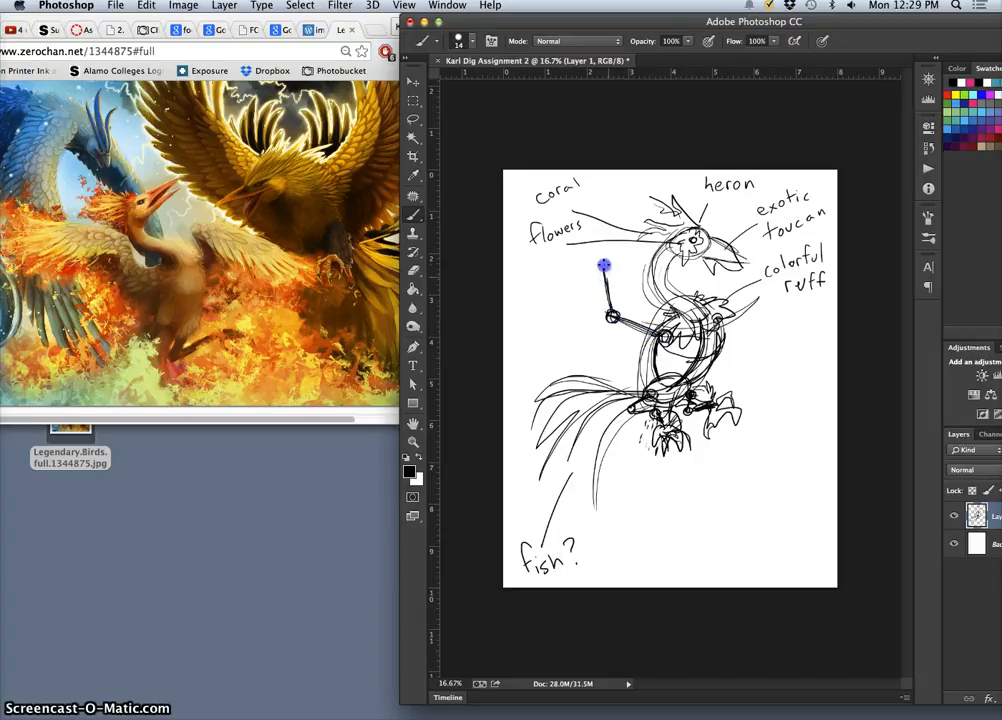
drag(605, 267, 525, 260)
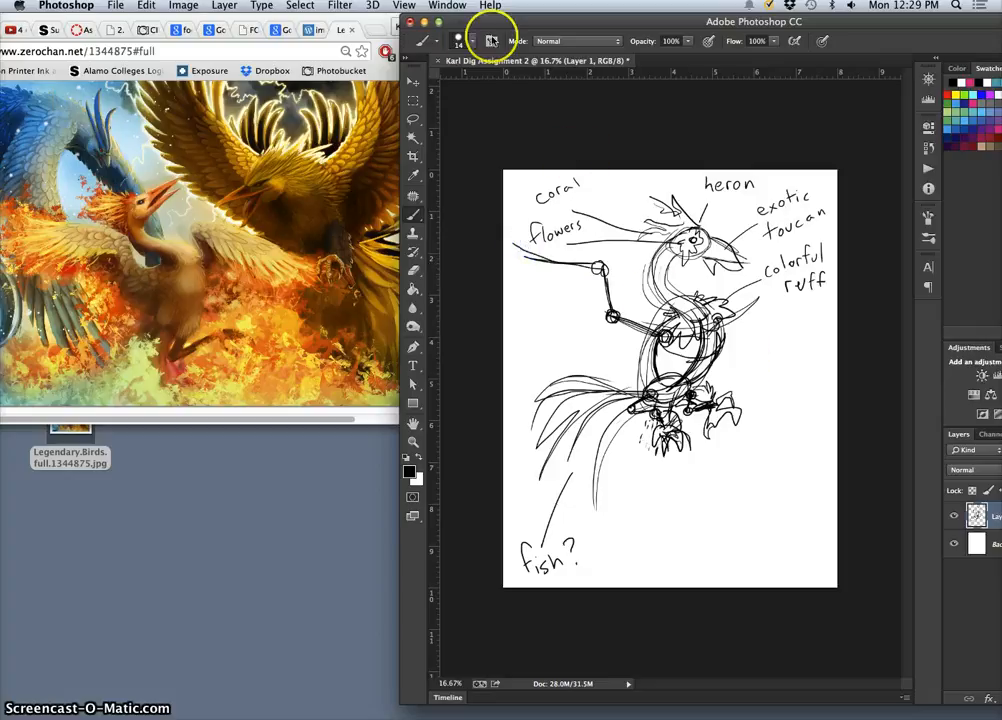
Widen the canvas to 12 inches in Image > Canvas Size
click(183, 6)
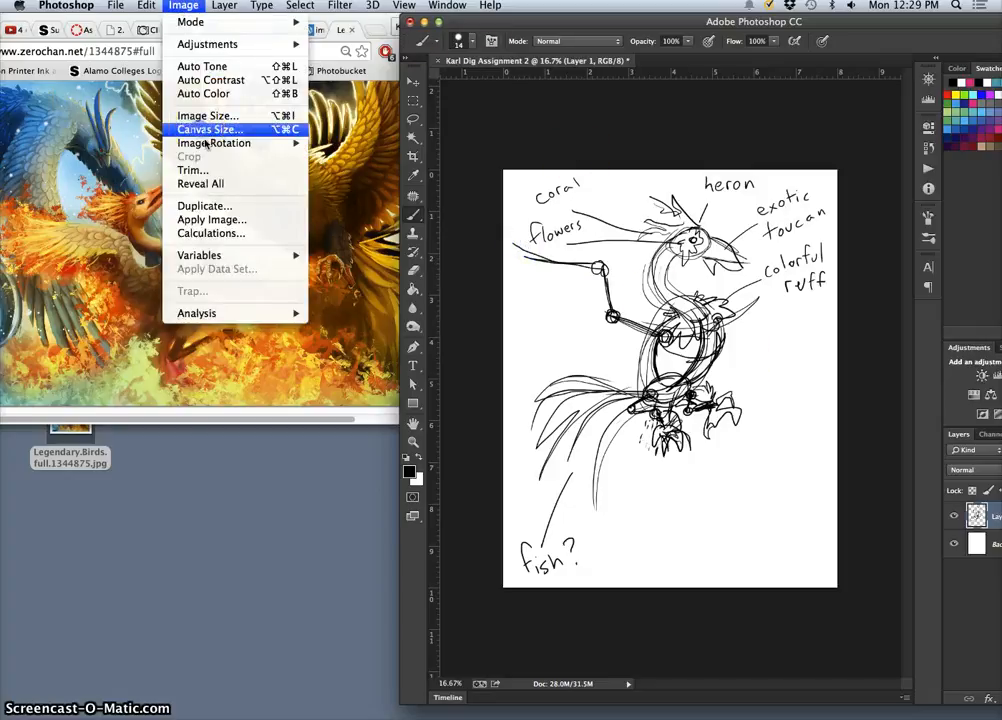
click(209, 129)
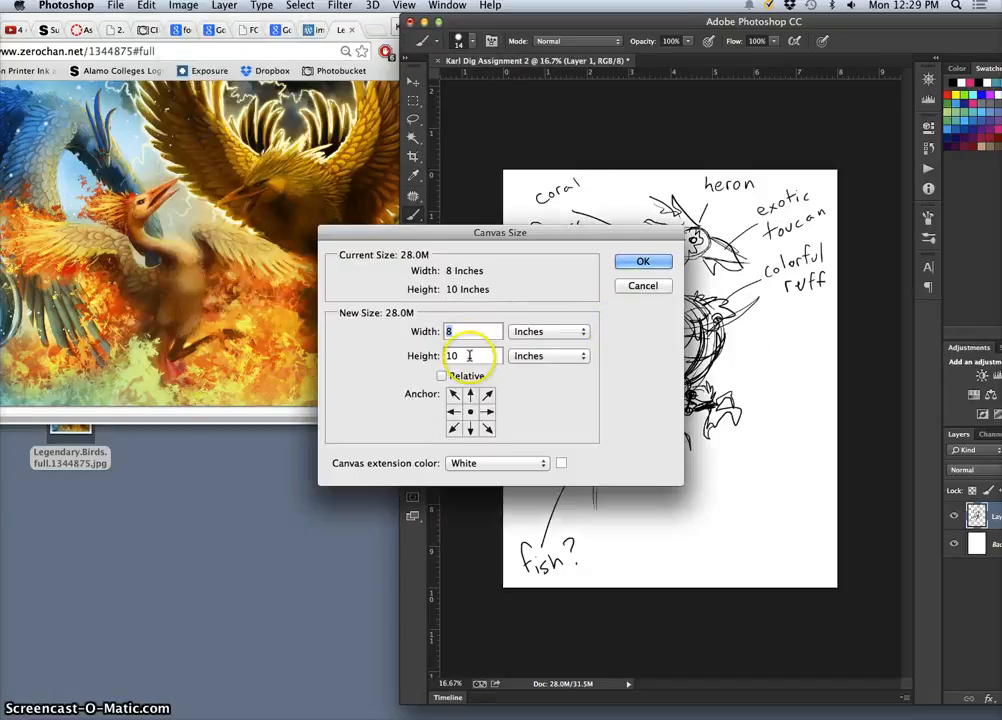
text(12)
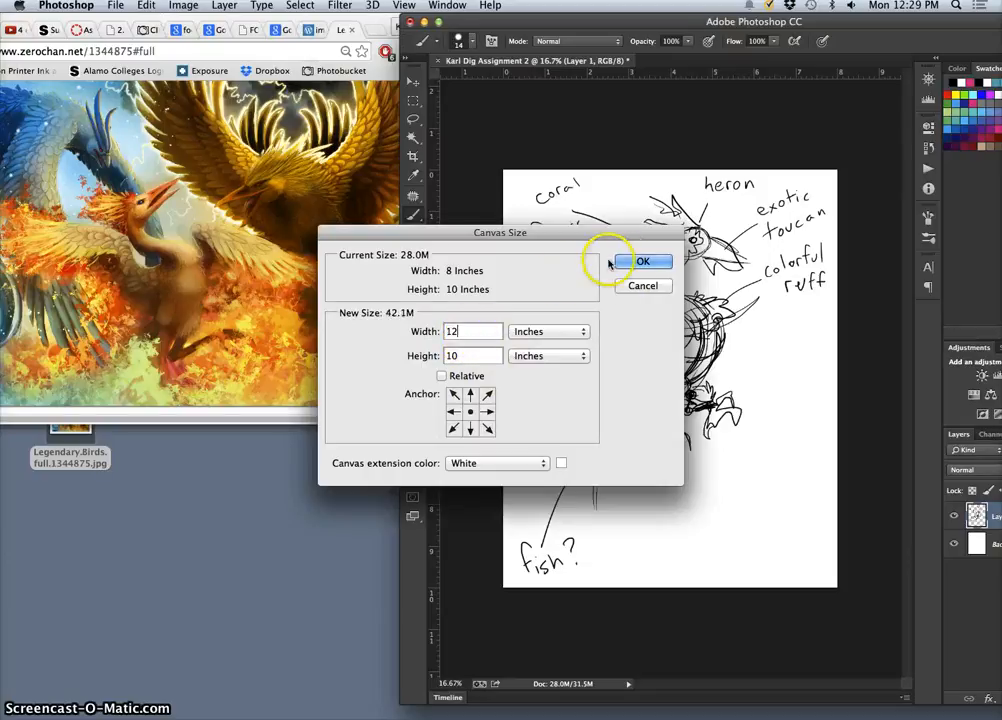
click(643, 261)
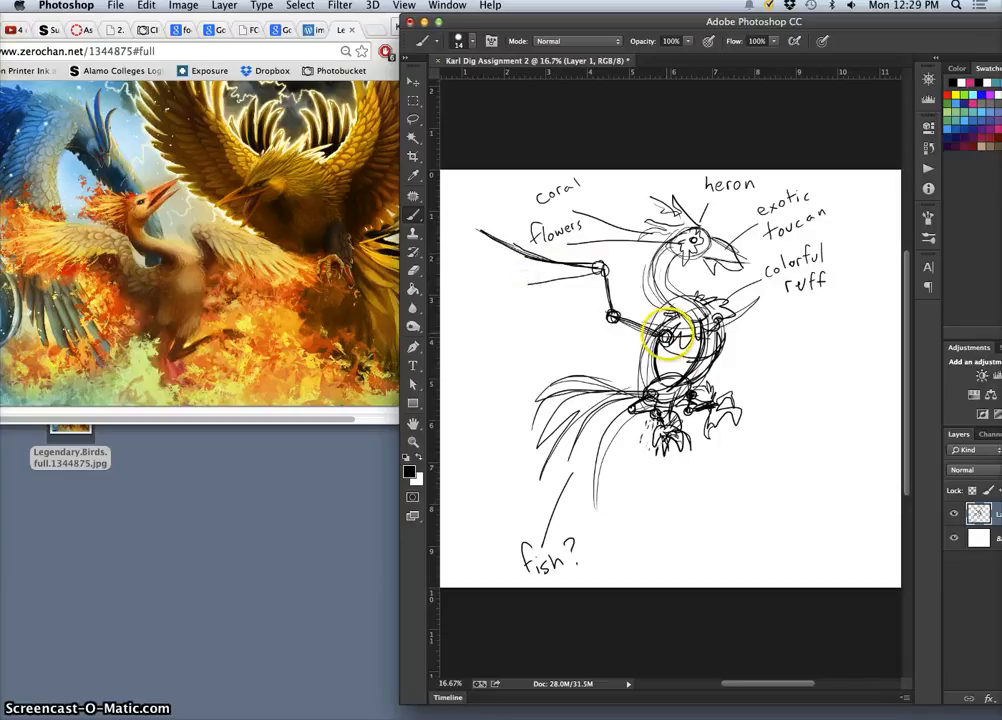
Continue sketching strokes over the bird's body
drag(670, 335, 615, 318)
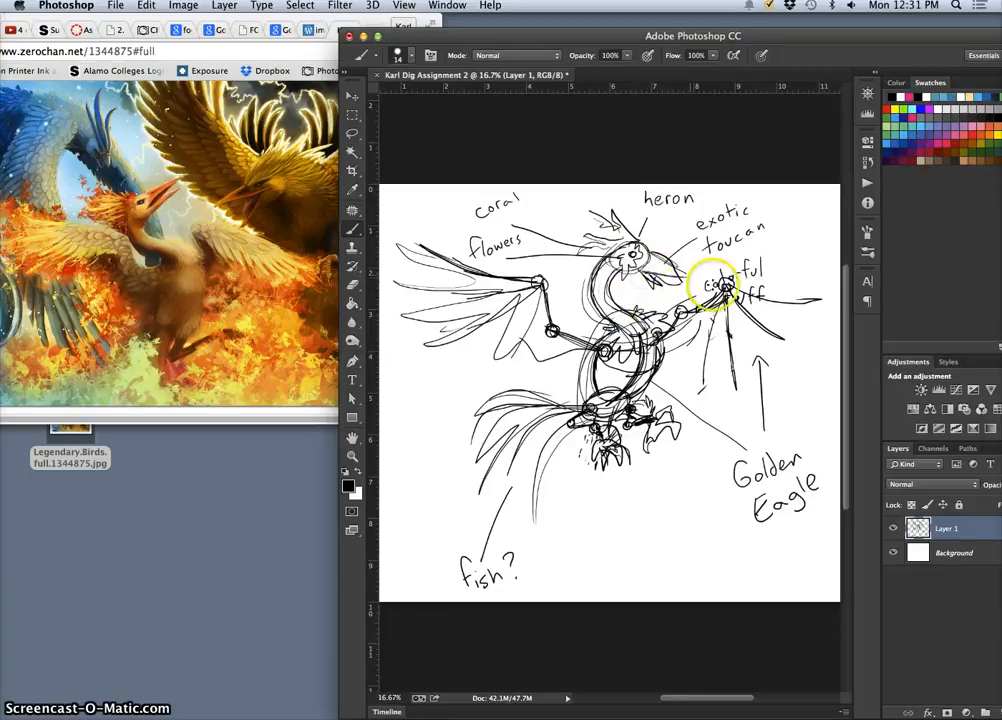
mouse_move(545, 215)
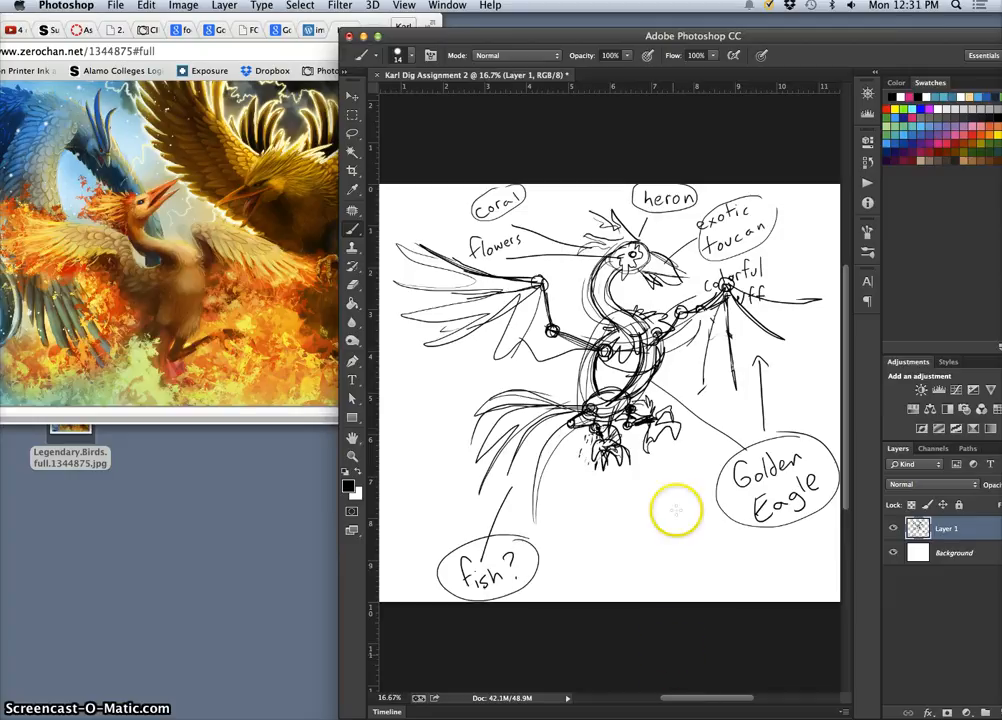
mouse_move(743, 428)
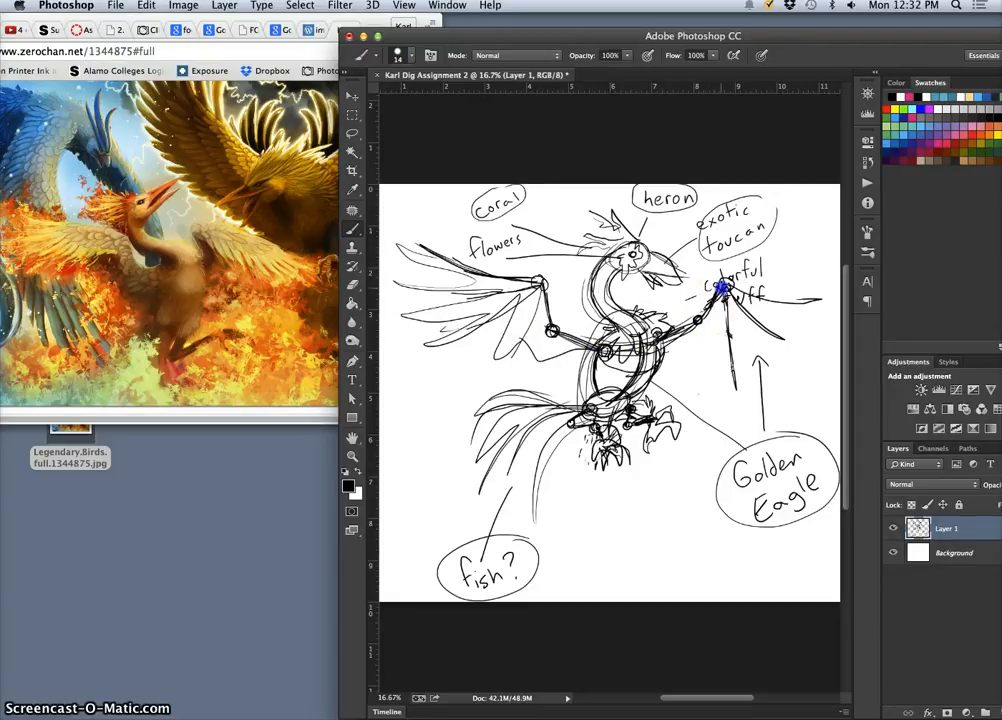
mouse_move(700, 498)
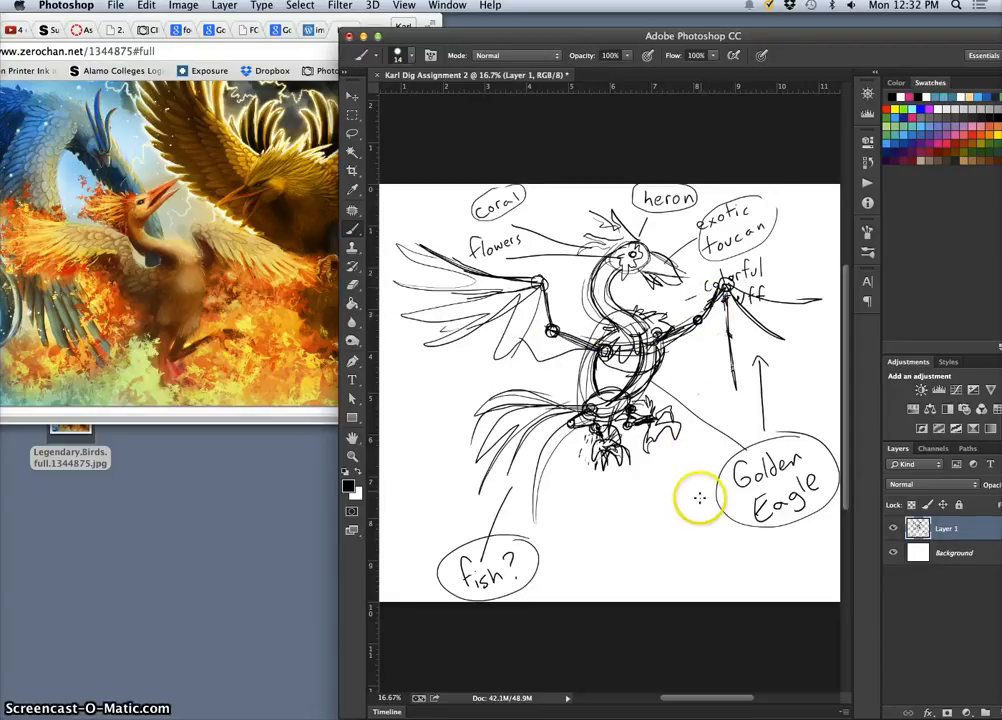
mouse_move(658, 488)
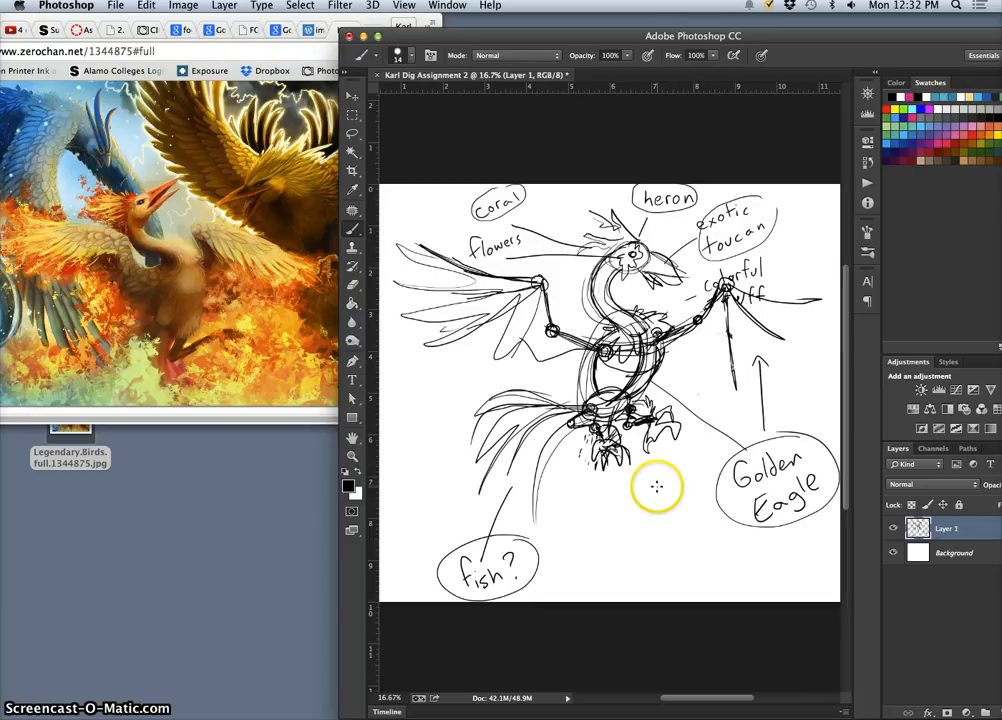
mouse_move(620, 390)
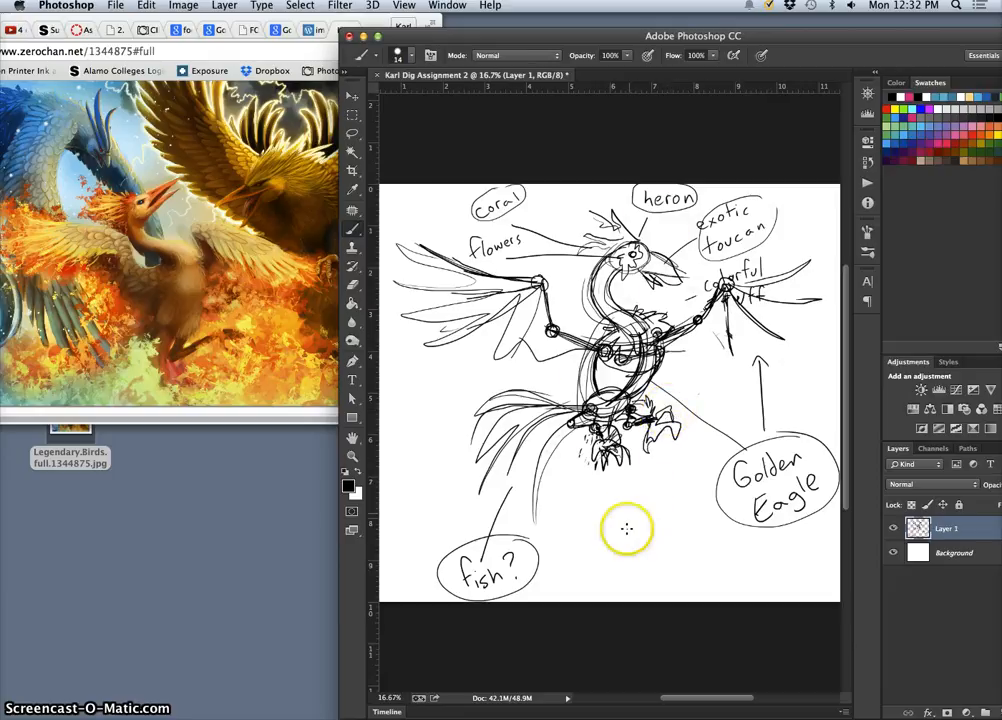
mouse_move(575, 543)
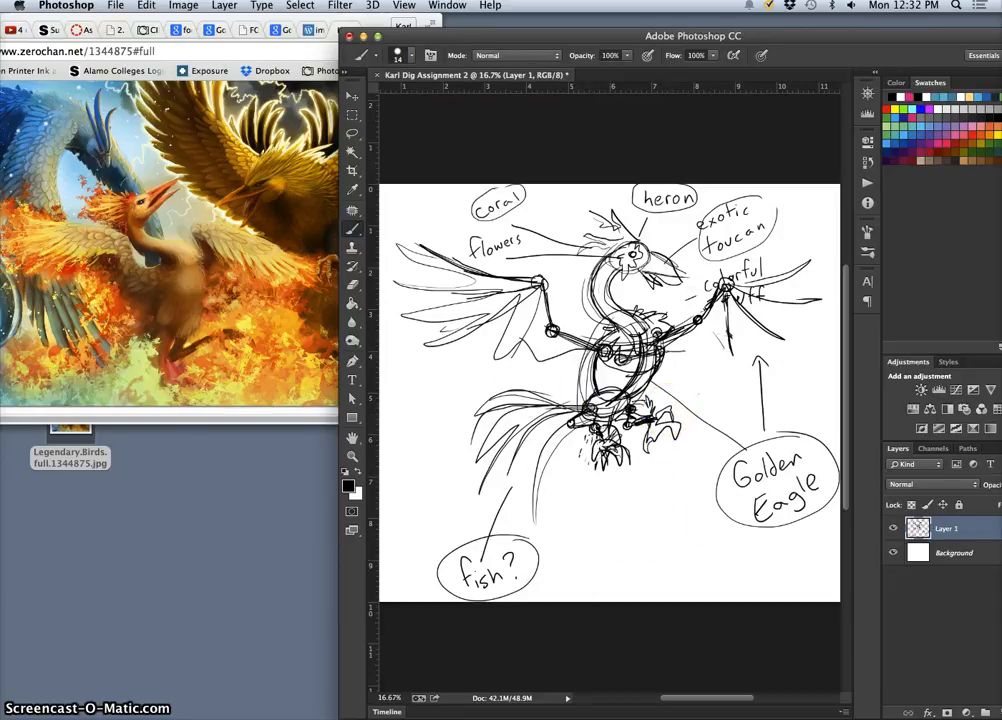
Save the sketch as a JPEG at Quality 12 (Maximum)
click(115, 5)
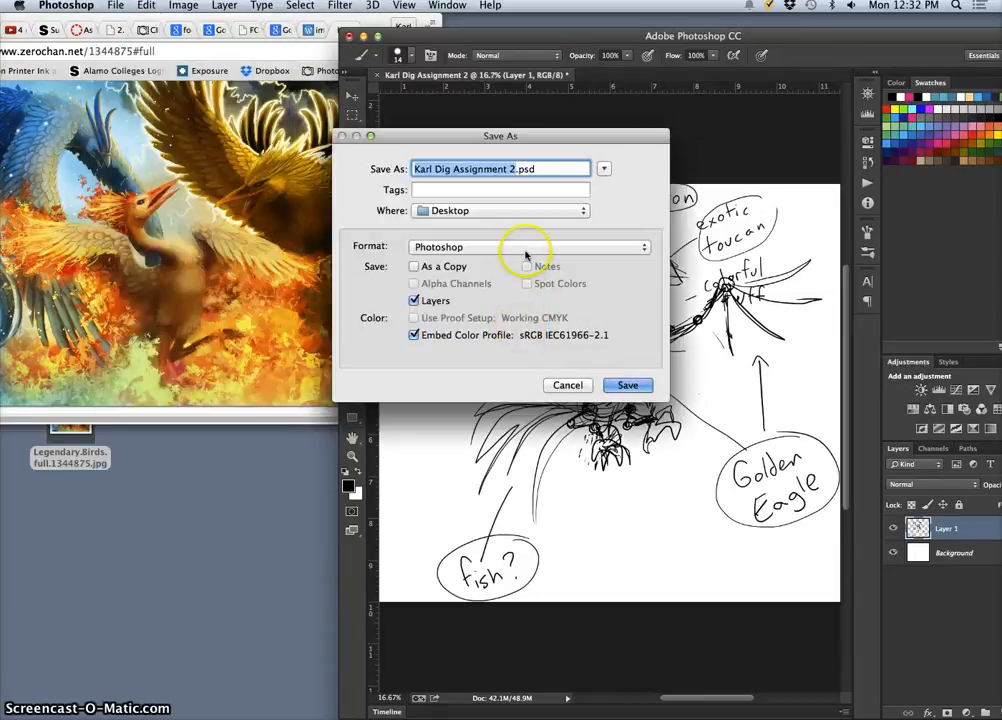
click(530, 247)
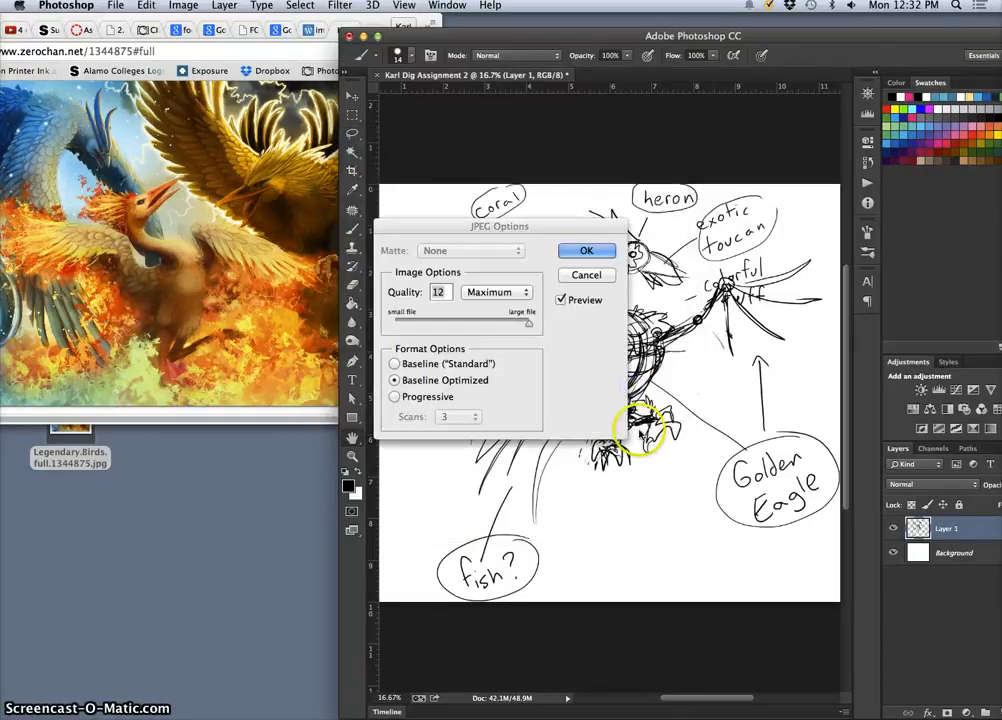
click(587, 250)
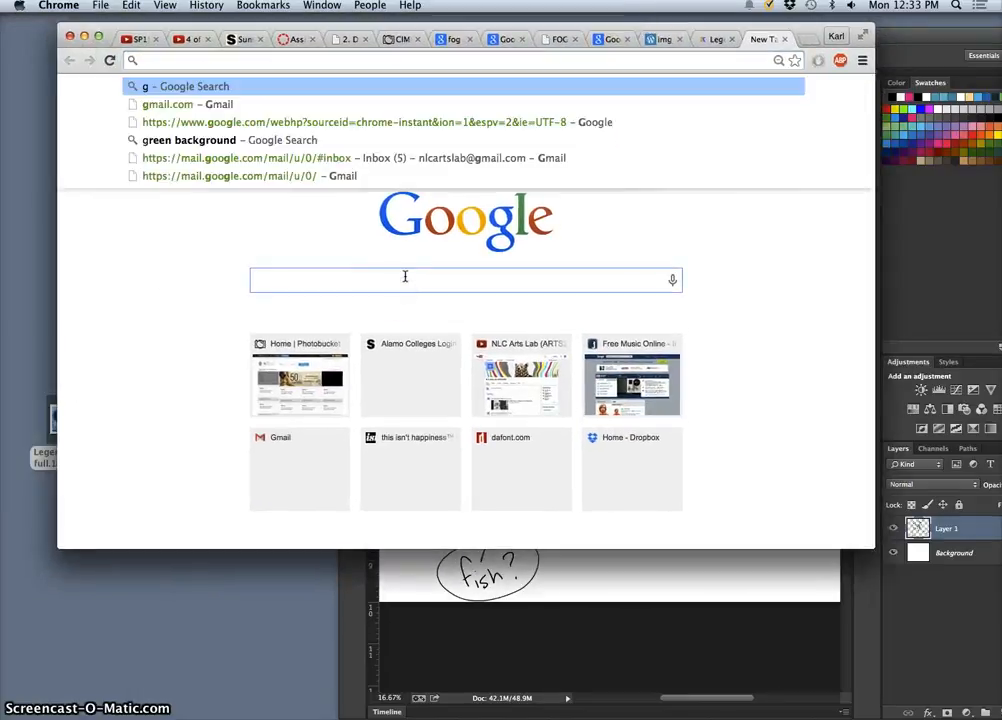
Search Google Images for golden eagle, limited to sizes larger than 10 MP, and browse the results
text(golden freddy)
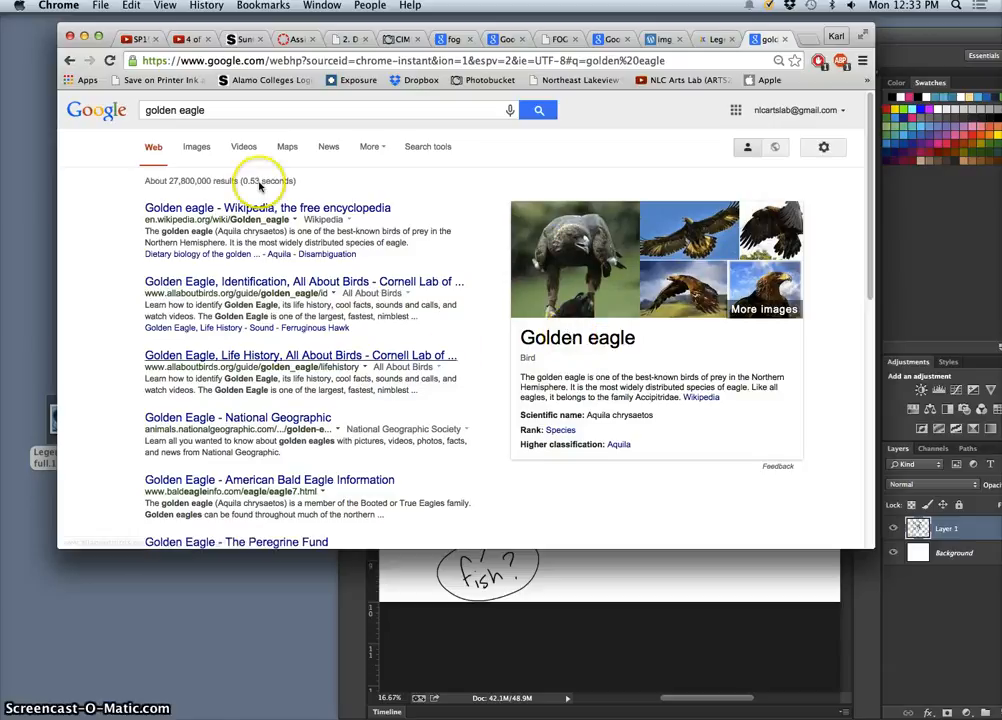
click(196, 146)
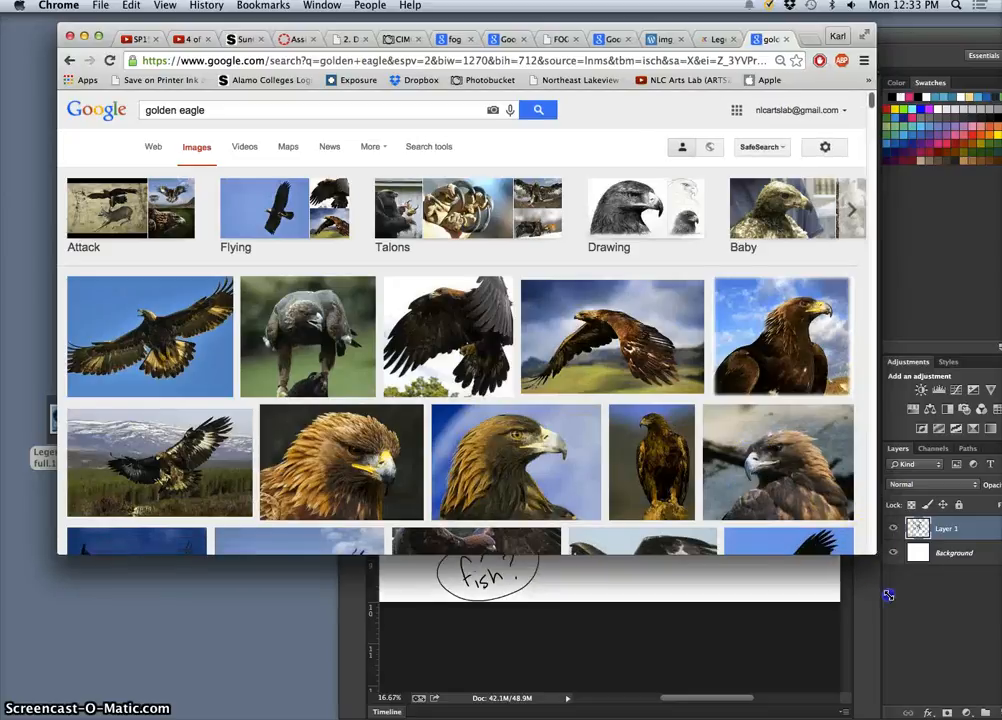
click(428, 146)
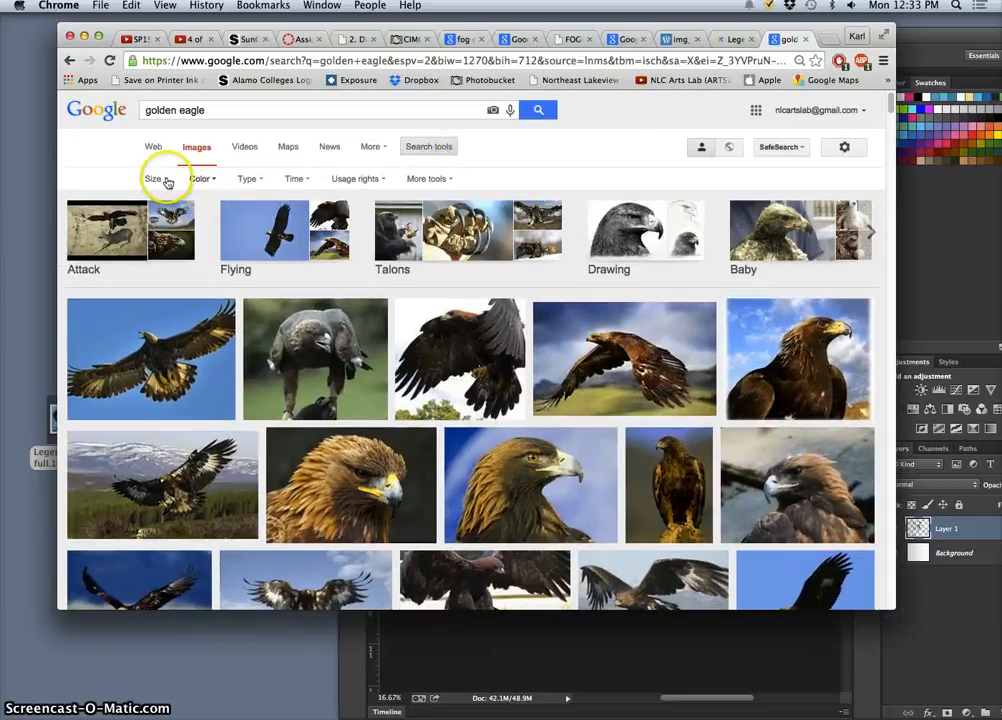
click(154, 178)
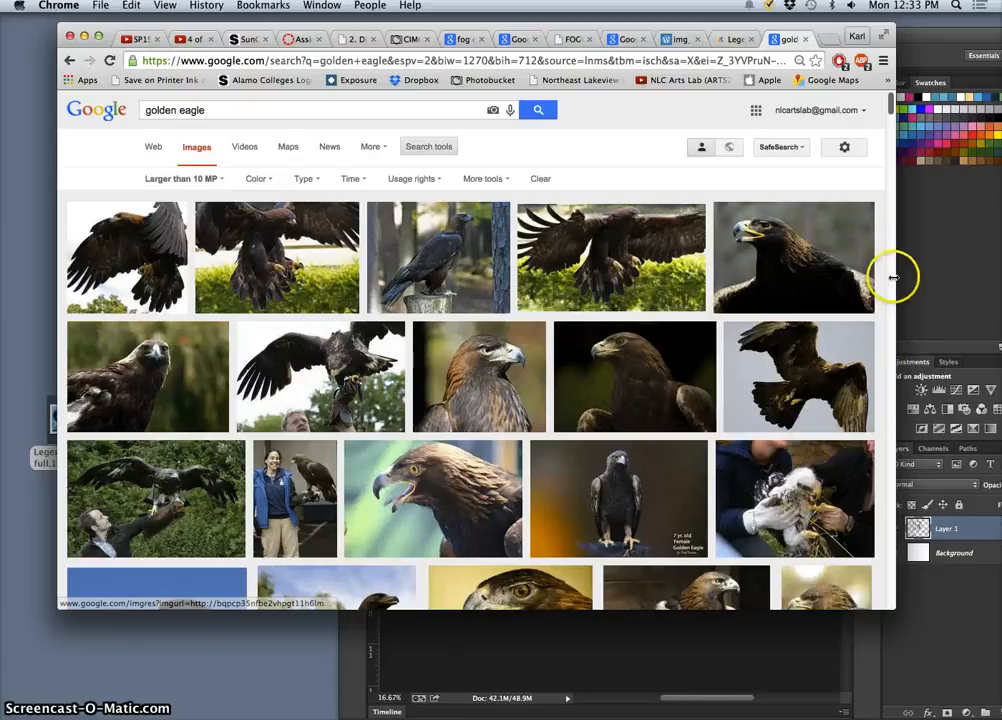
mouse_move(741, 375)
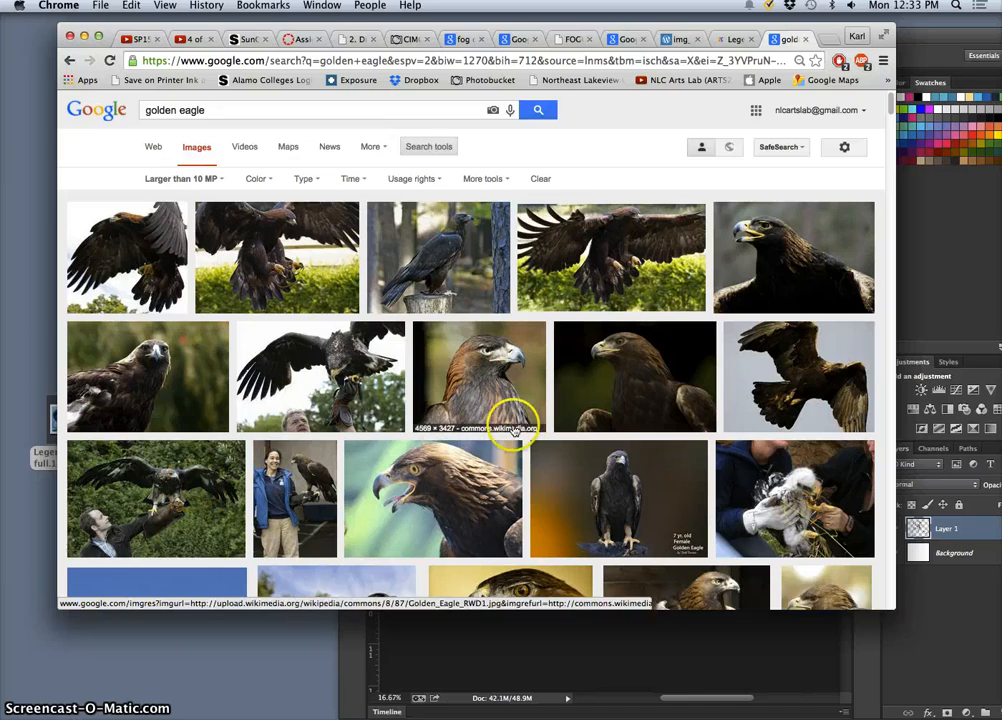
scroll(down, 3)
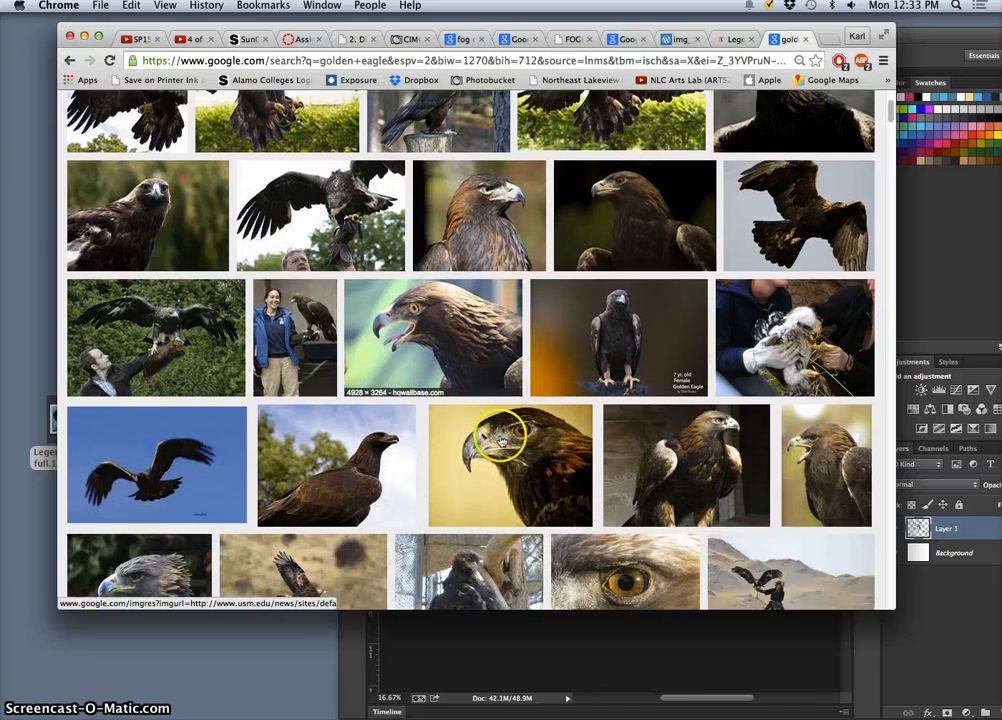
scroll(down, 3)
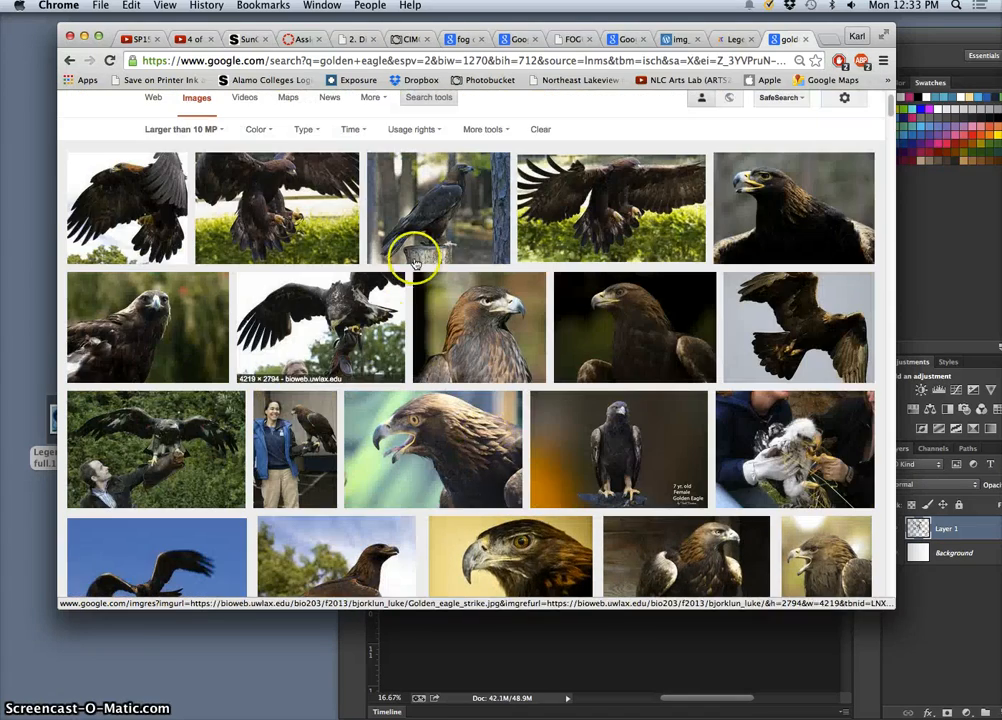
mouse_move(610, 200)
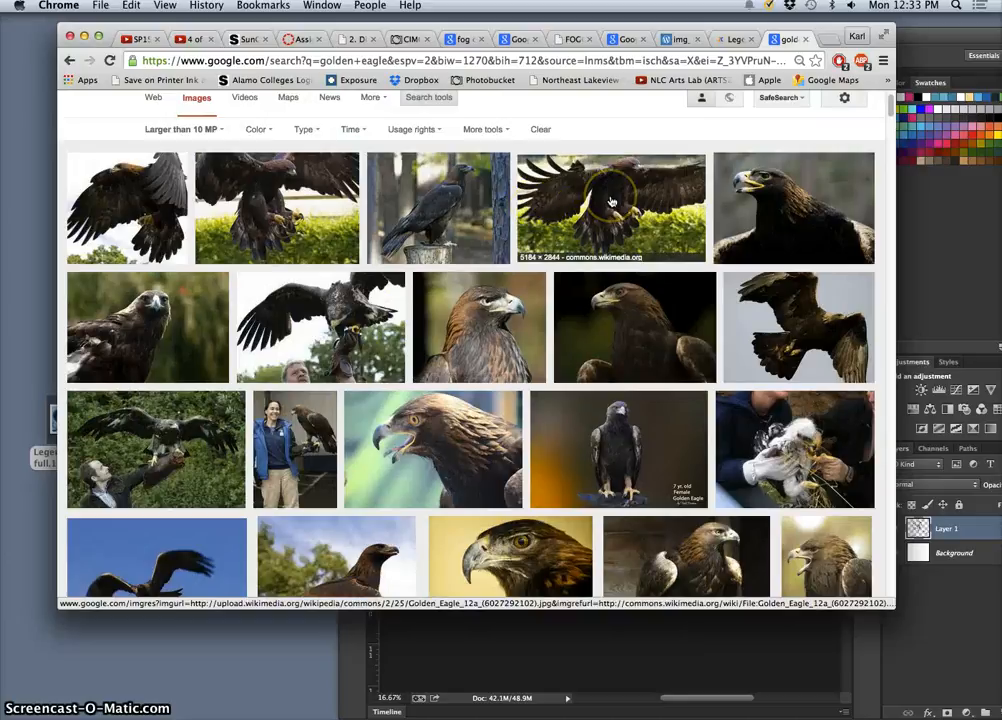
Save the full-size wing-spread eagle photo, then preview the eagle perched on a handler's glove
click(611, 207)
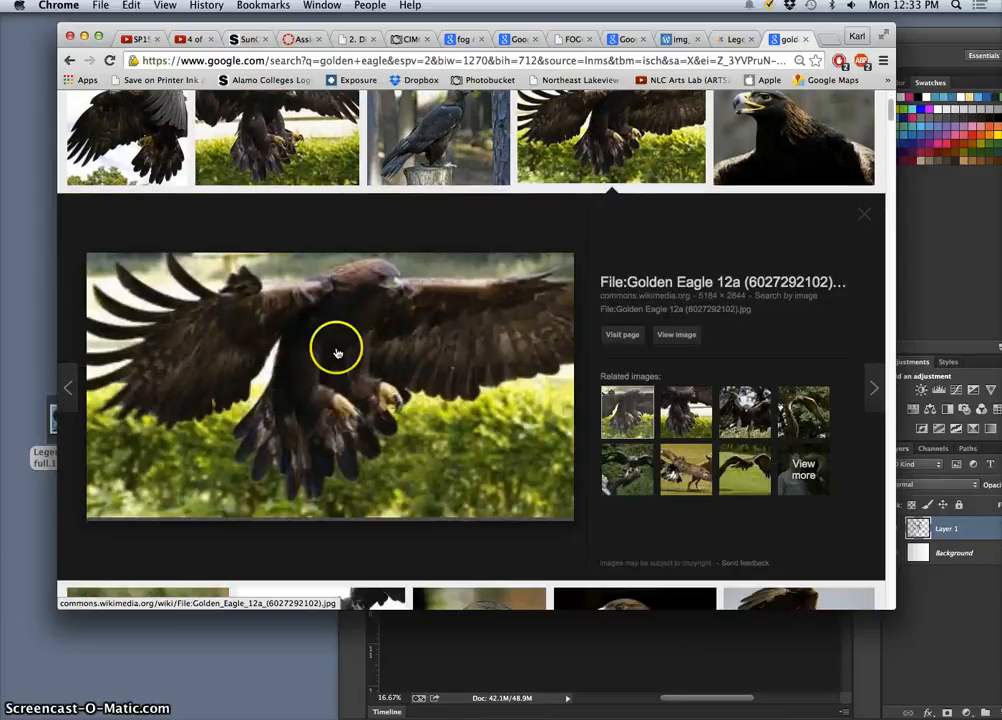
mouse_move(217, 337)
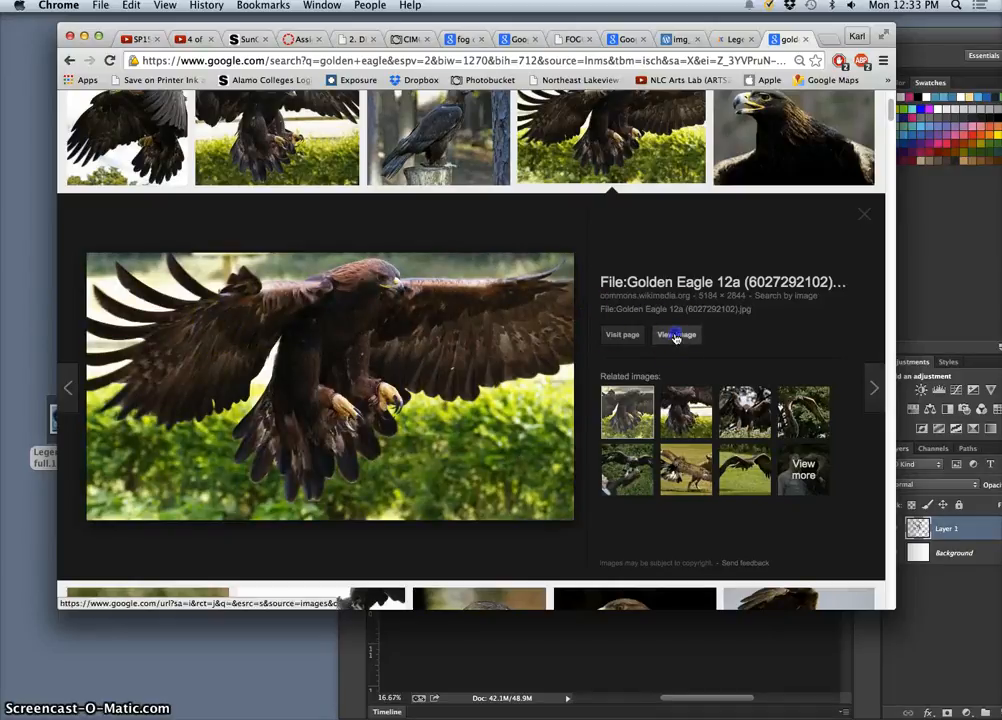
click(676, 334)
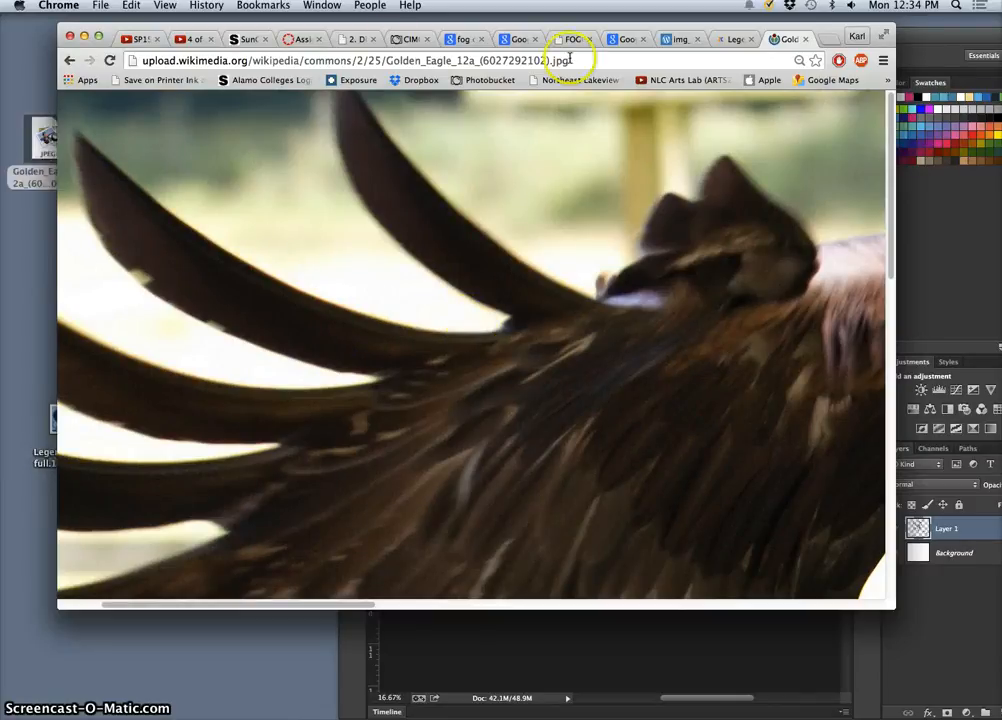
click(733, 39)
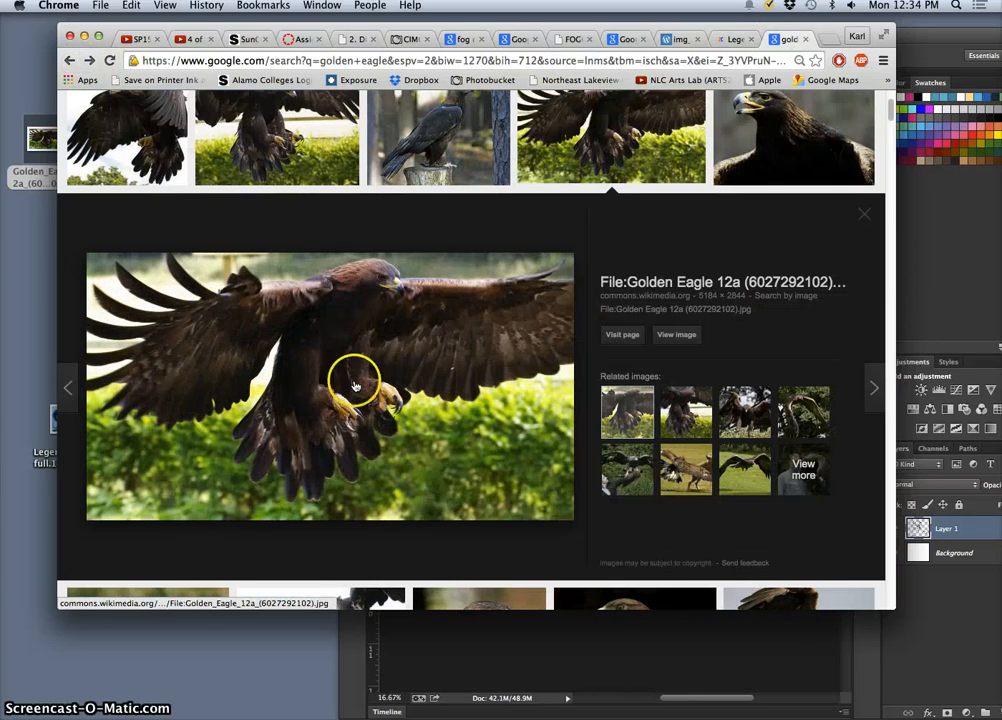
scroll(down, 3)
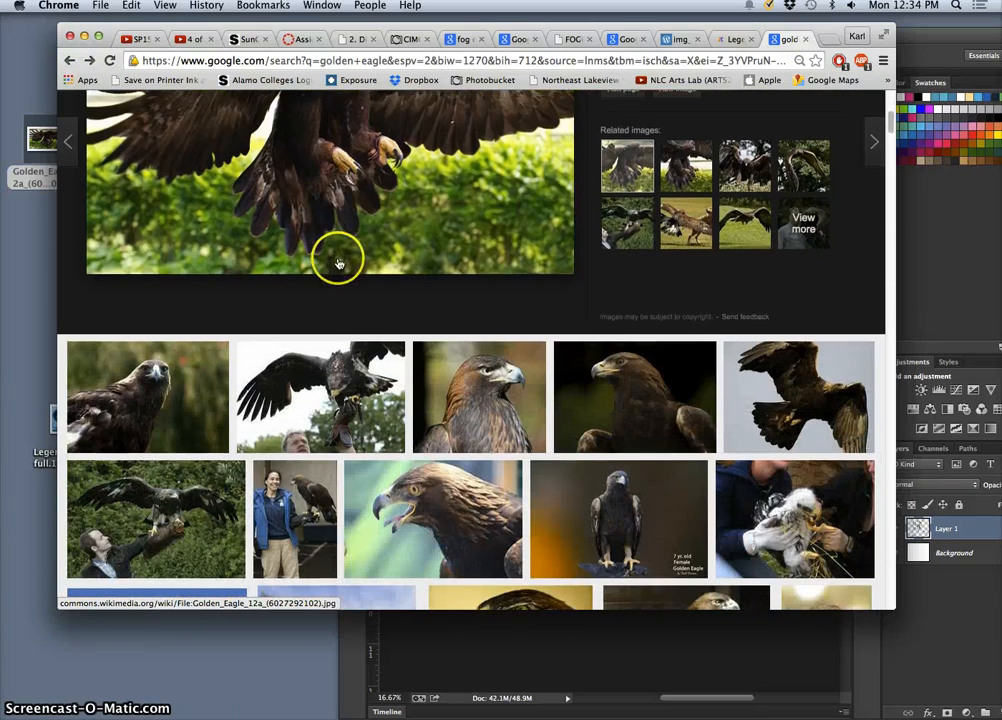
click(320, 397)
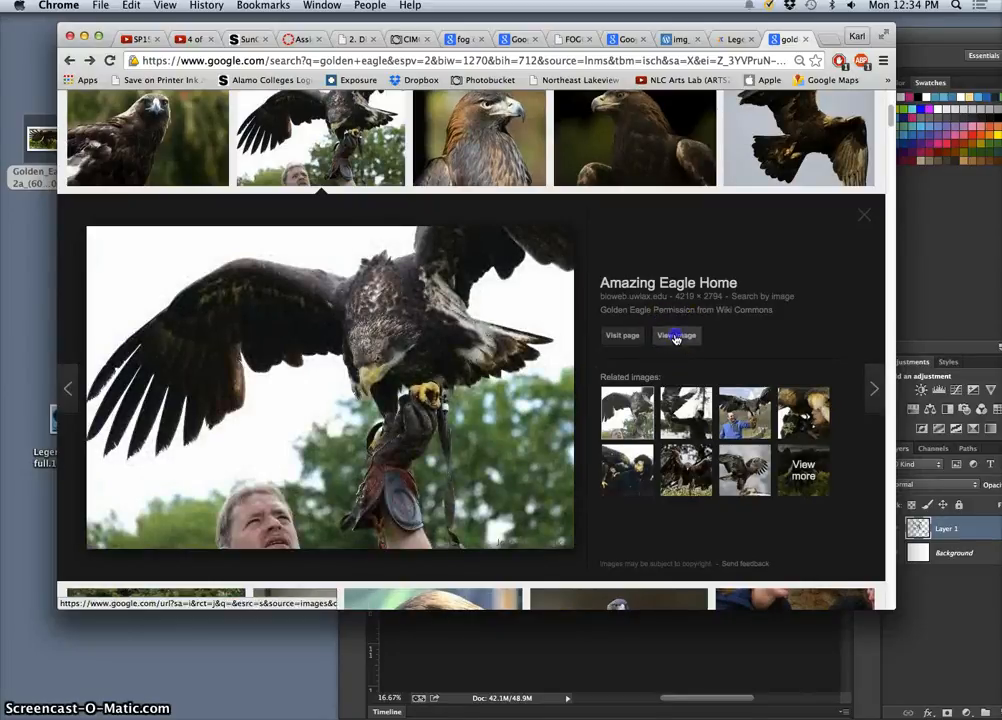
Save the eagle-on-glove photo, then browse further and preview the close-up golden eagle head
click(676, 335)
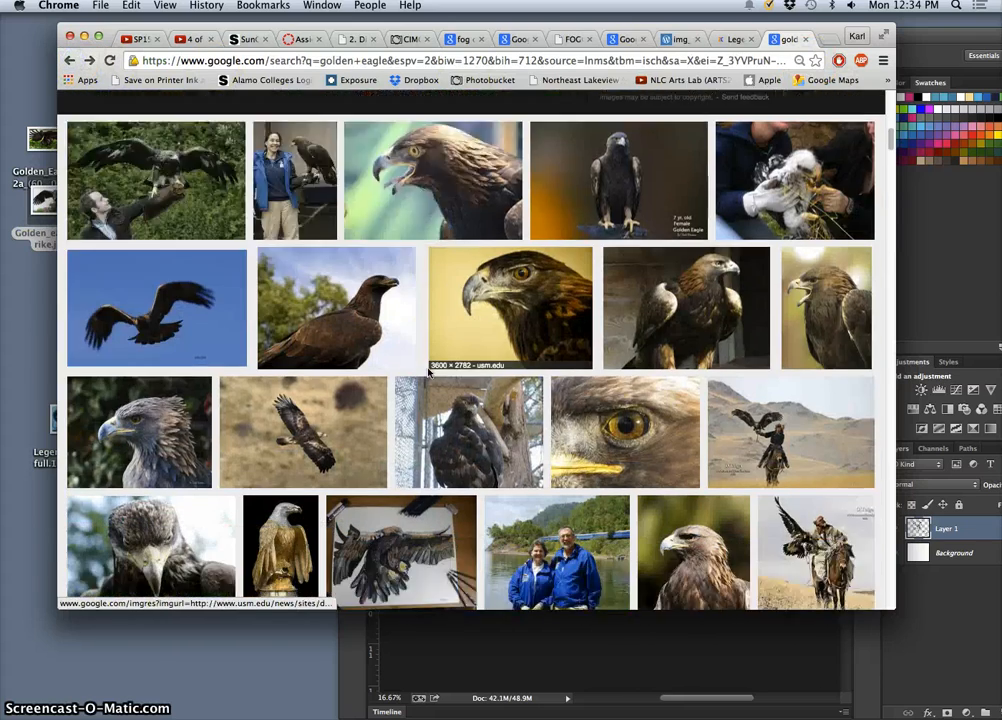
scroll(down, 3)
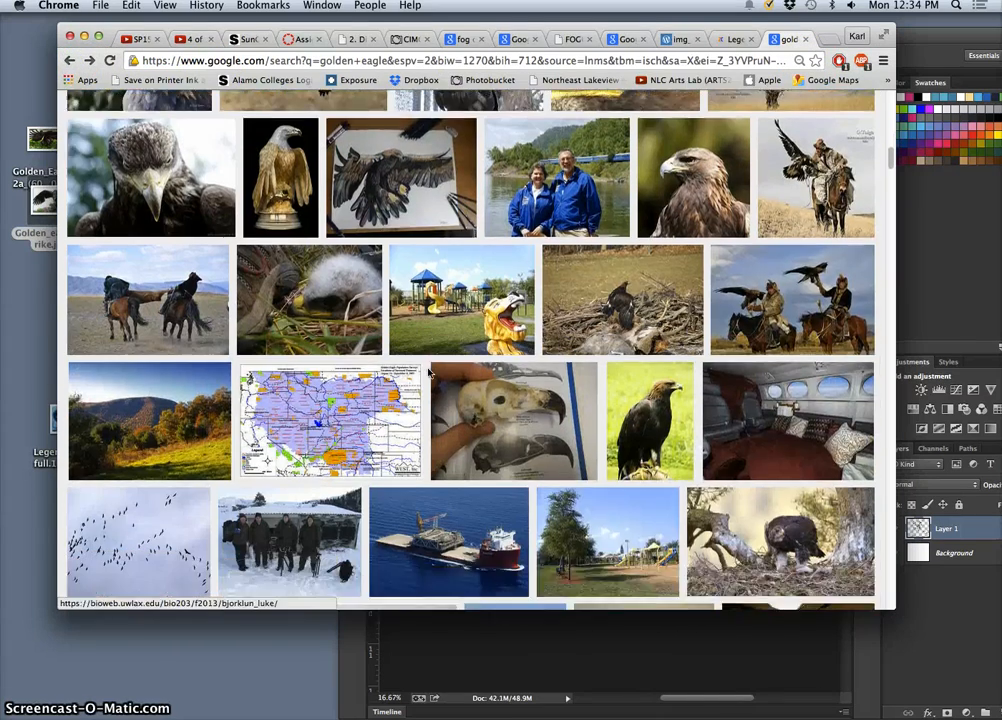
scroll(down, 3)
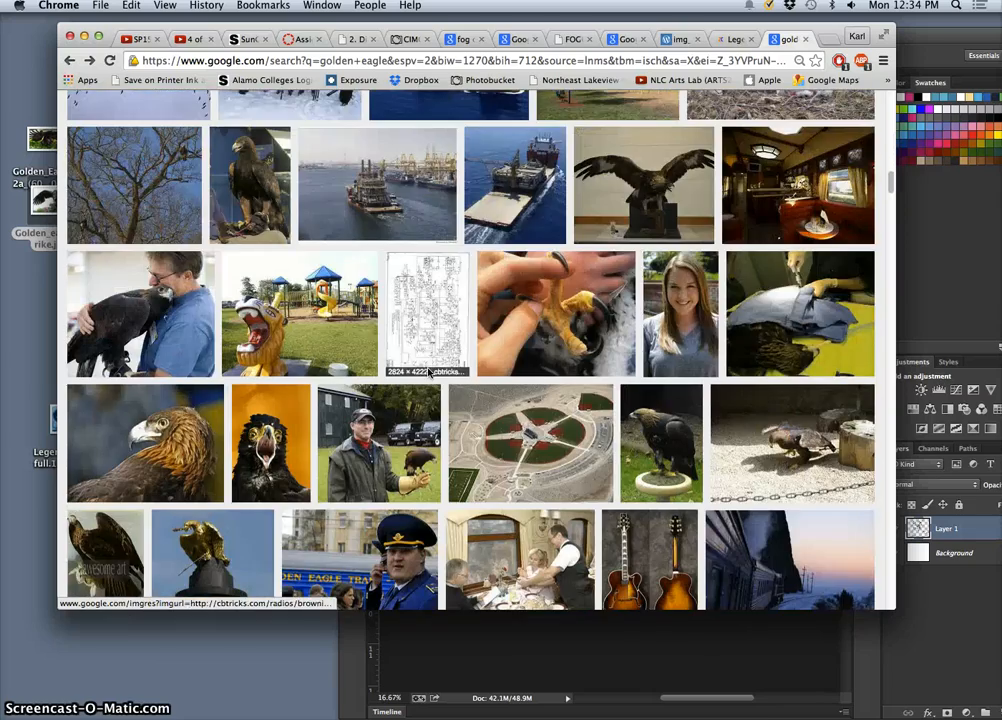
scroll(down, 3)
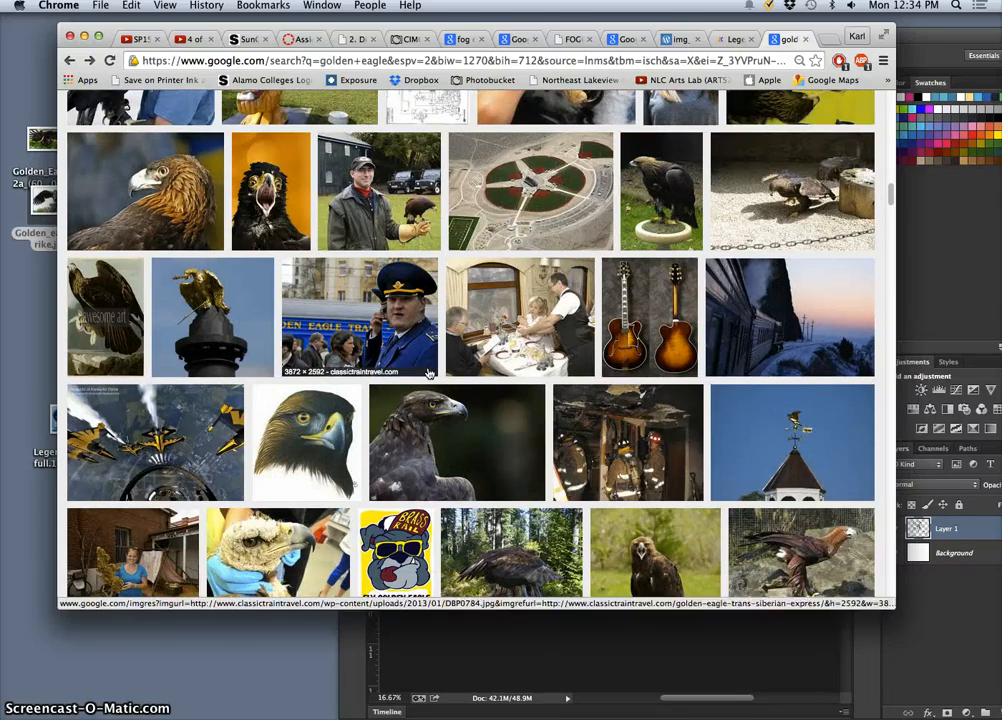
scroll(down, 3)
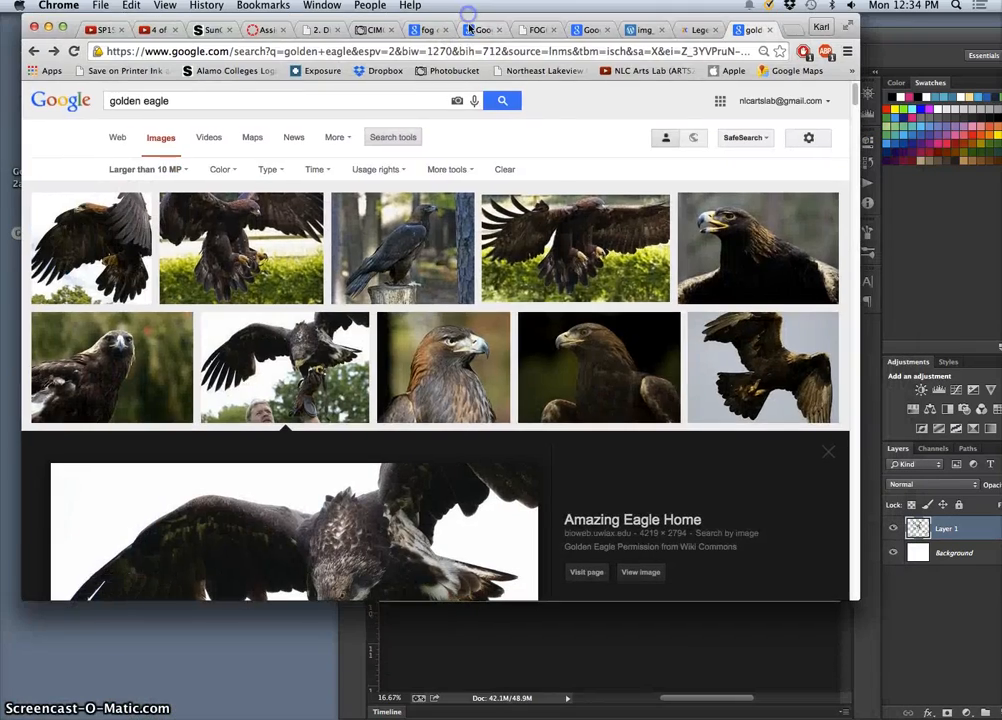
scroll(down, 3)
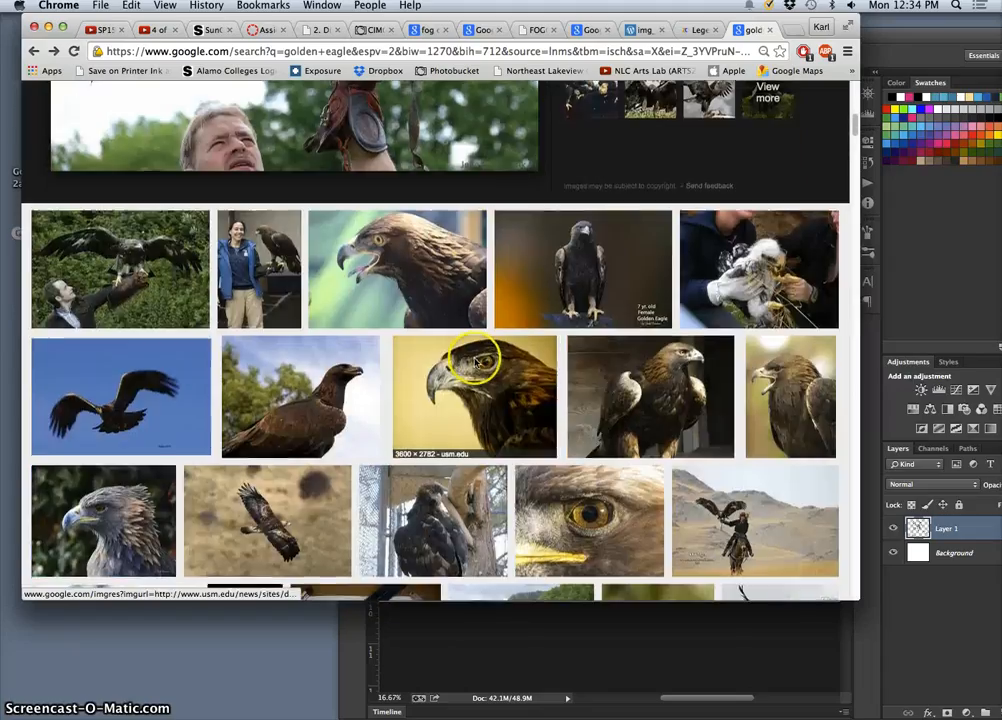
scroll(down, 3)
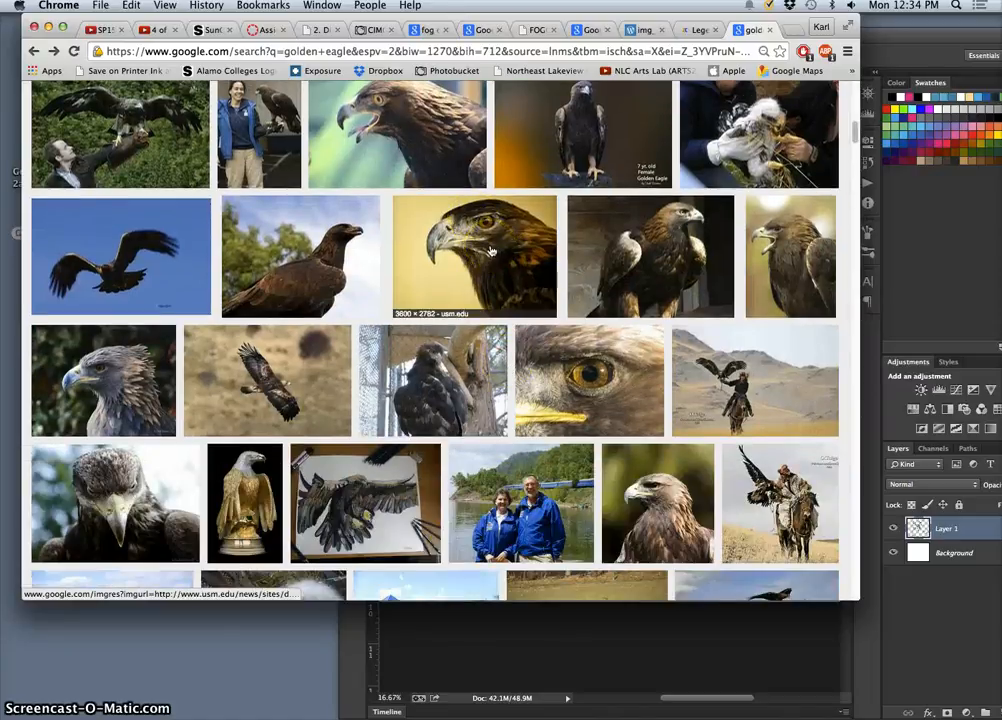
click(474, 255)
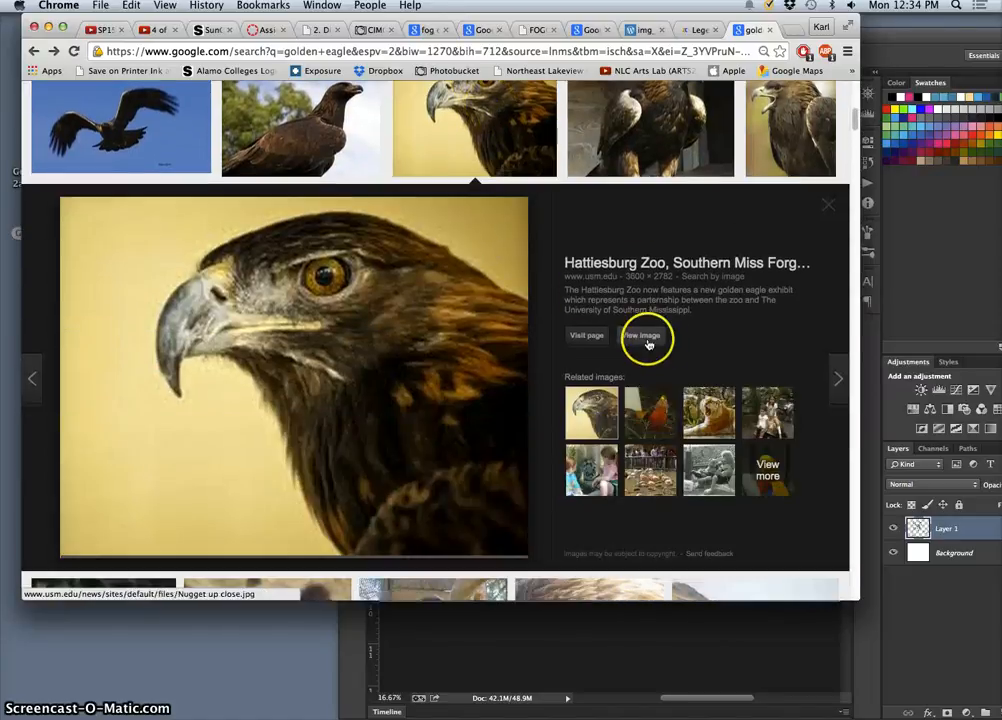